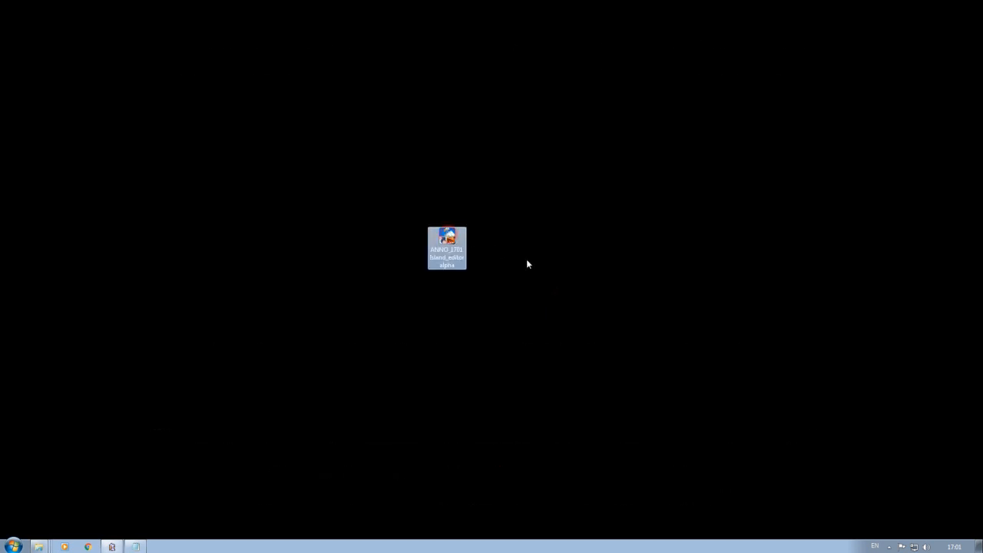
- Launch the ANNO 1701 Island editor from its desktop shortcut
double_click(445, 247)
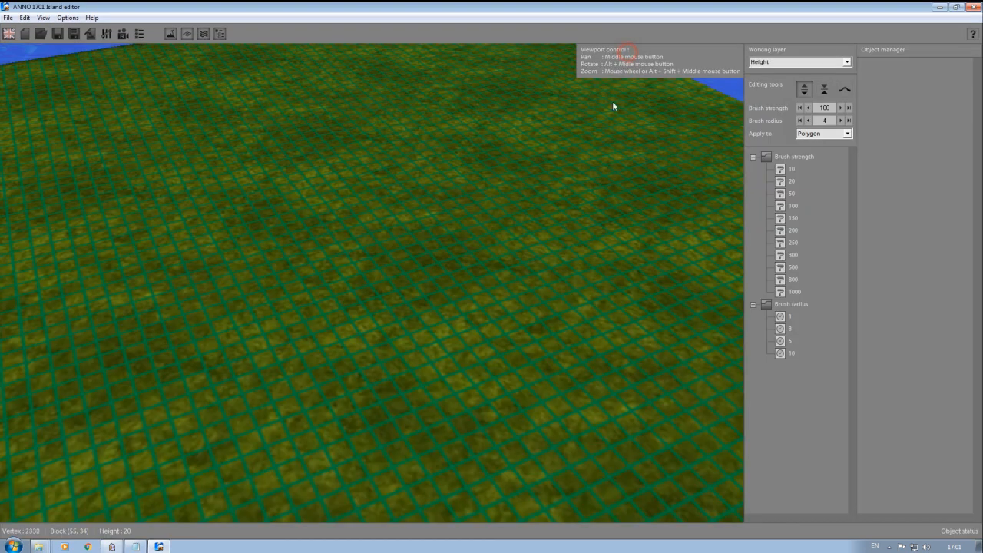
mouse_move(589, 229)
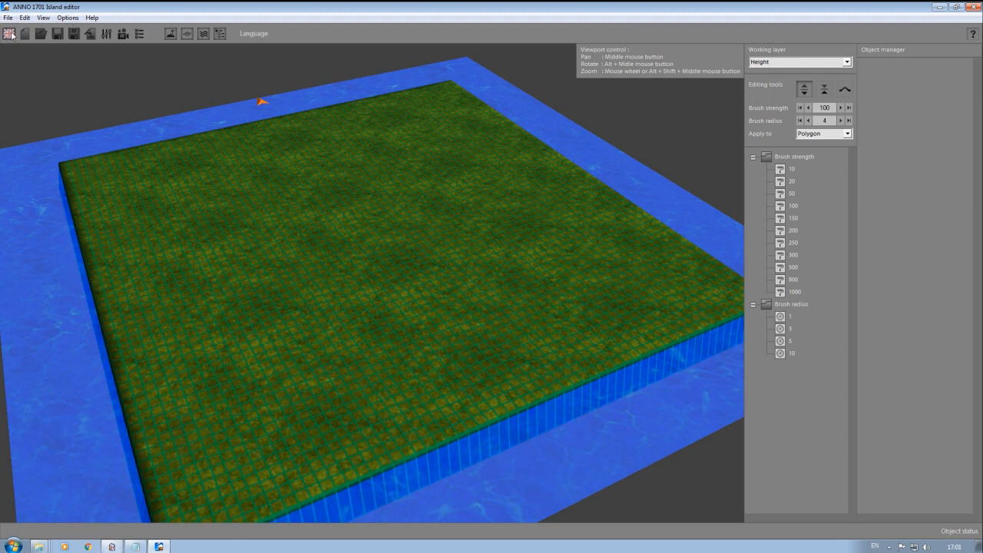
mouse_move(194, 33)
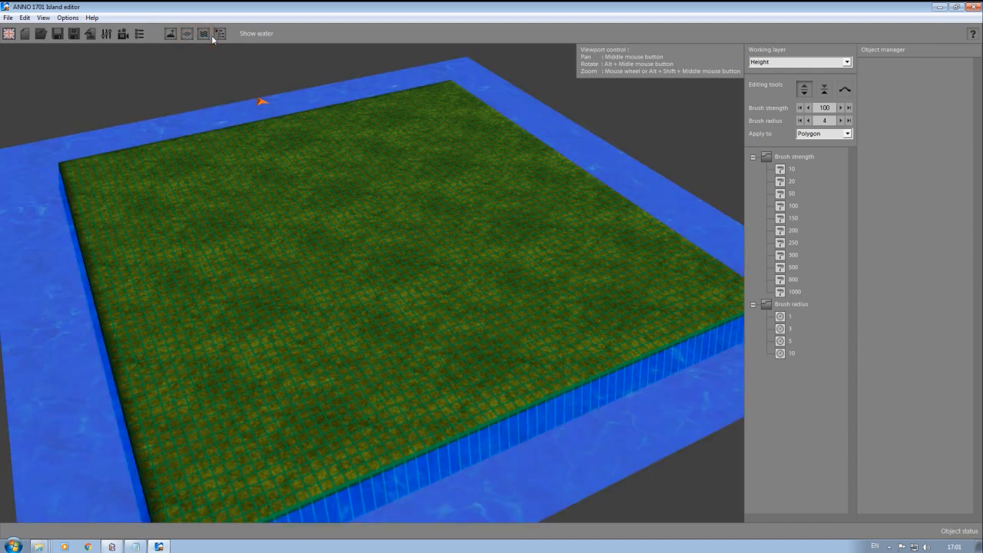
- Toggle the editing panels off and on, then show the Working layer list (Height, Textures, Coast marker)
left_click(218, 34)
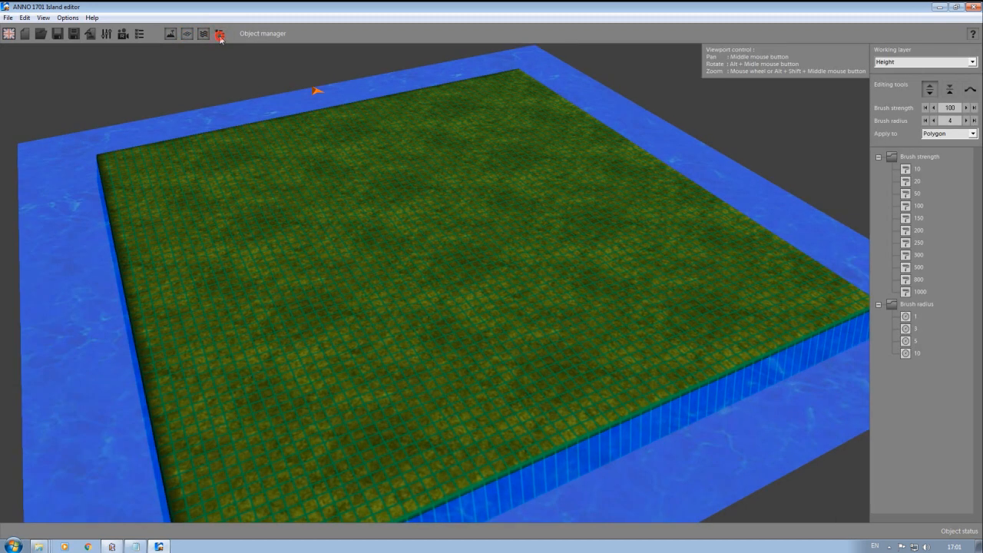
left_click(220, 33)
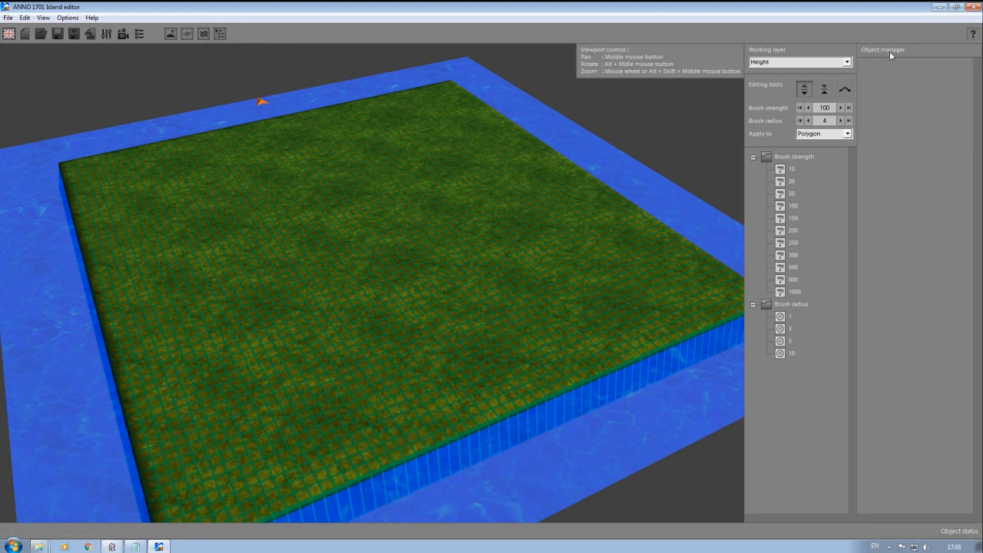
mouse_move(679, 135)
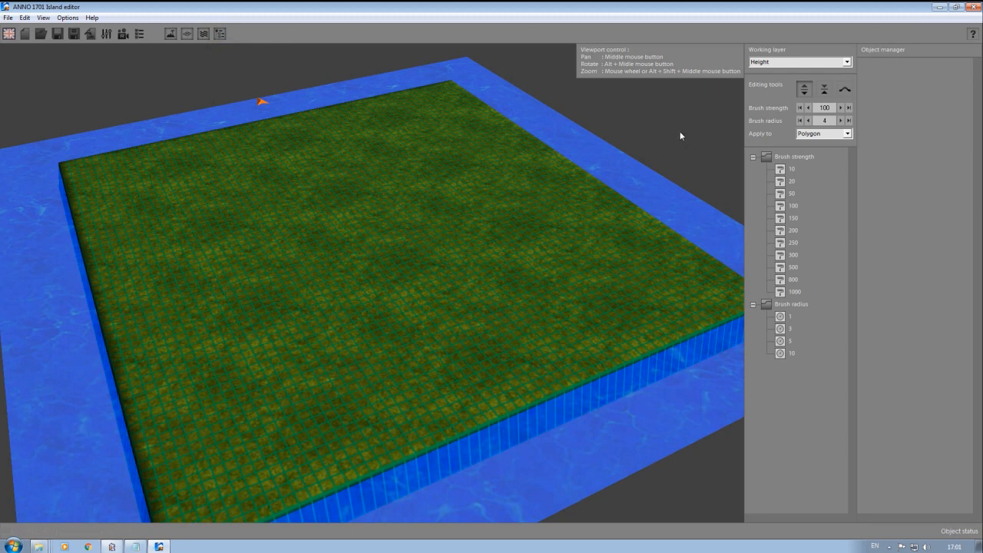
mouse_move(743, 97)
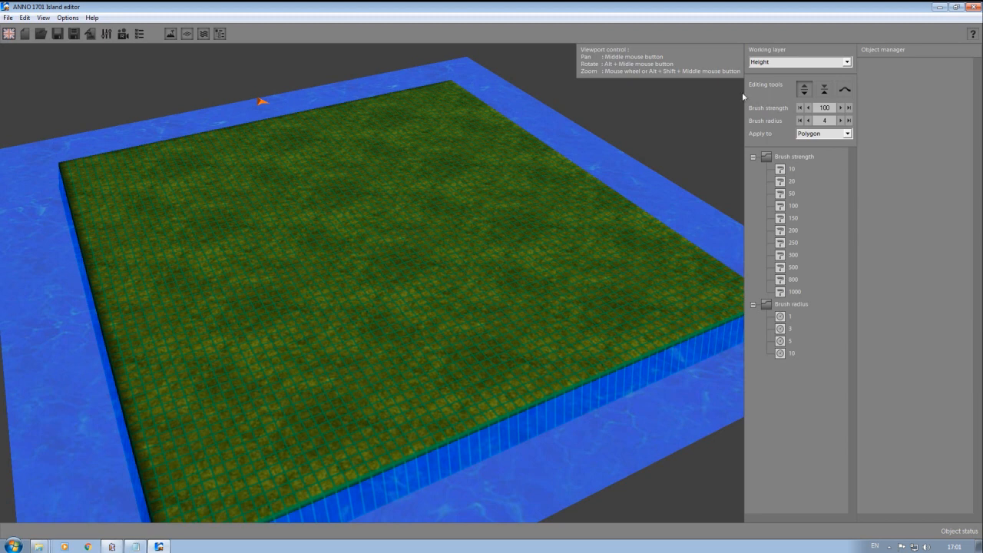
mouse_move(611, 95)
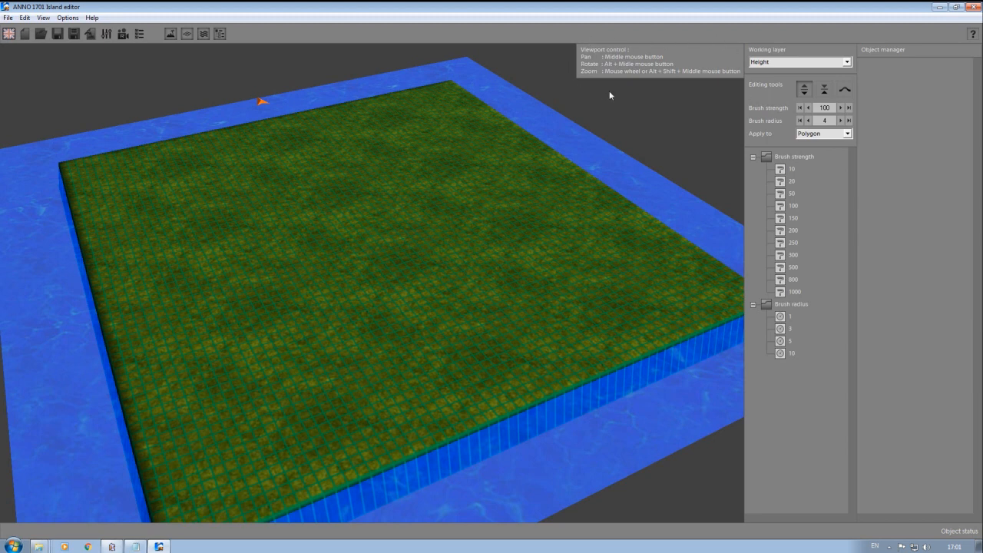
mouse_move(854, 67)
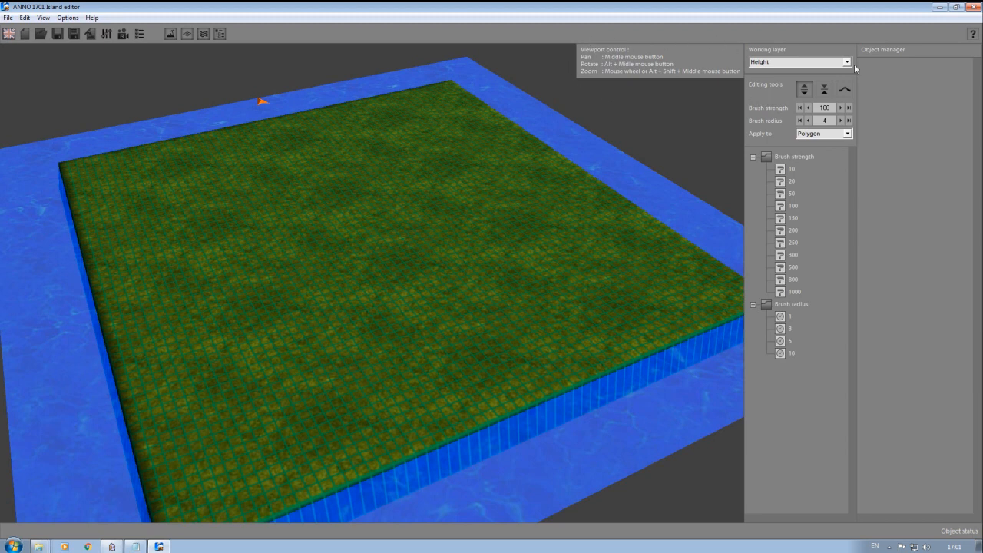
mouse_move(972, 35)
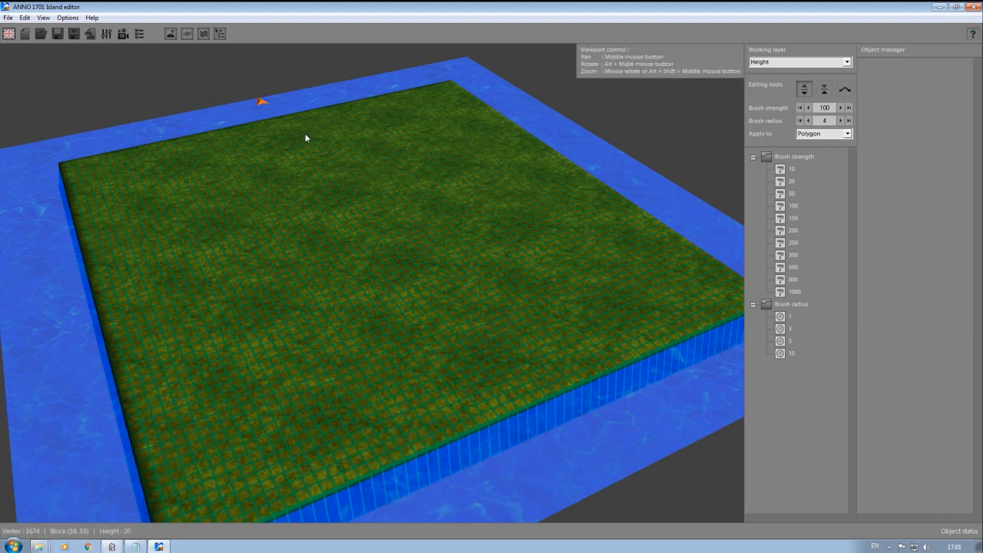
mouse_move(537, 197)
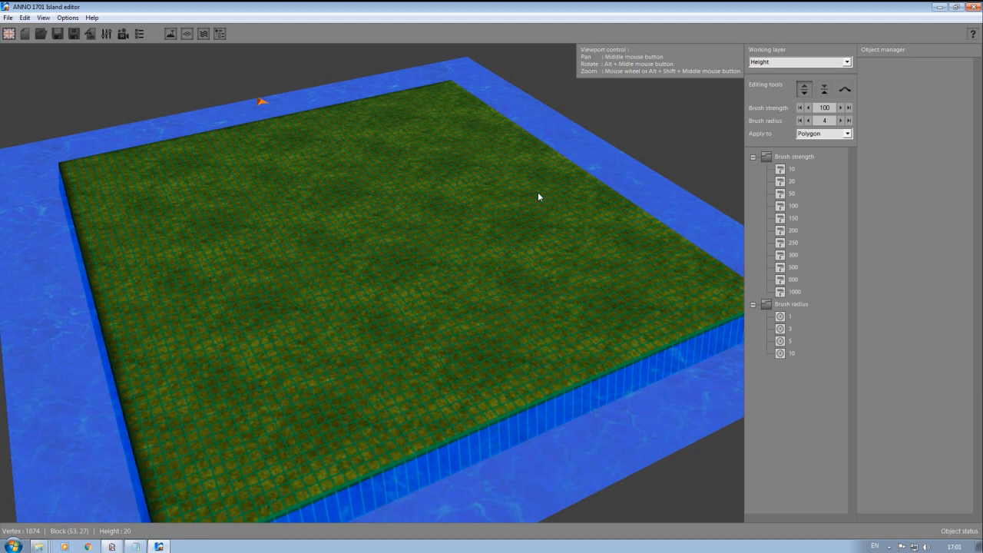
left_click(848, 62)
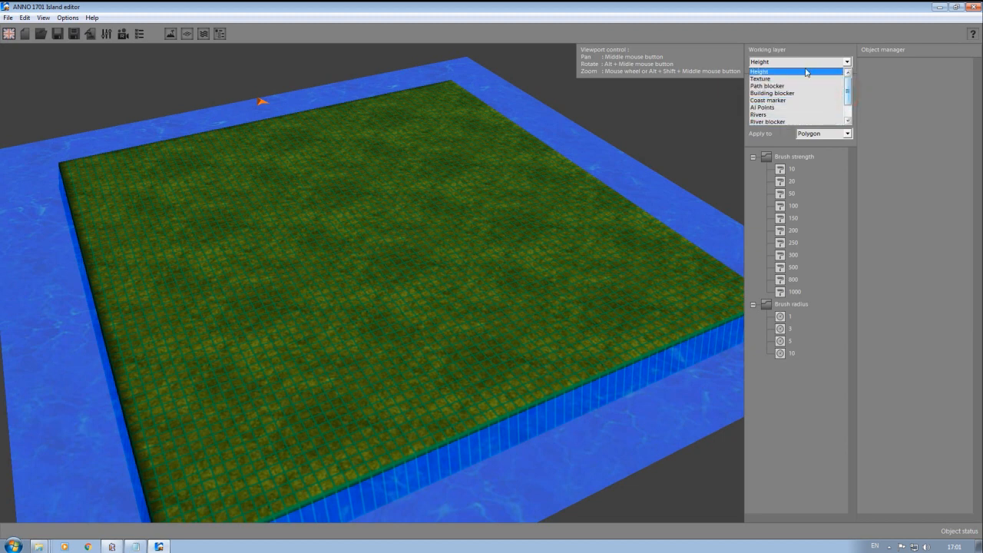
- Choose the Height layer with brush strength 200 and brush radius 5
left_click(760, 72)
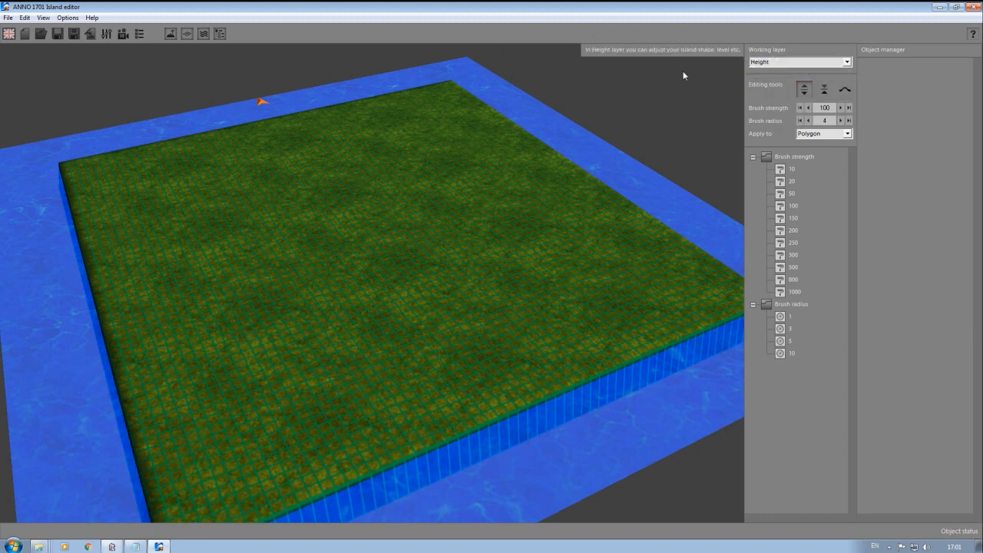
mouse_move(591, 73)
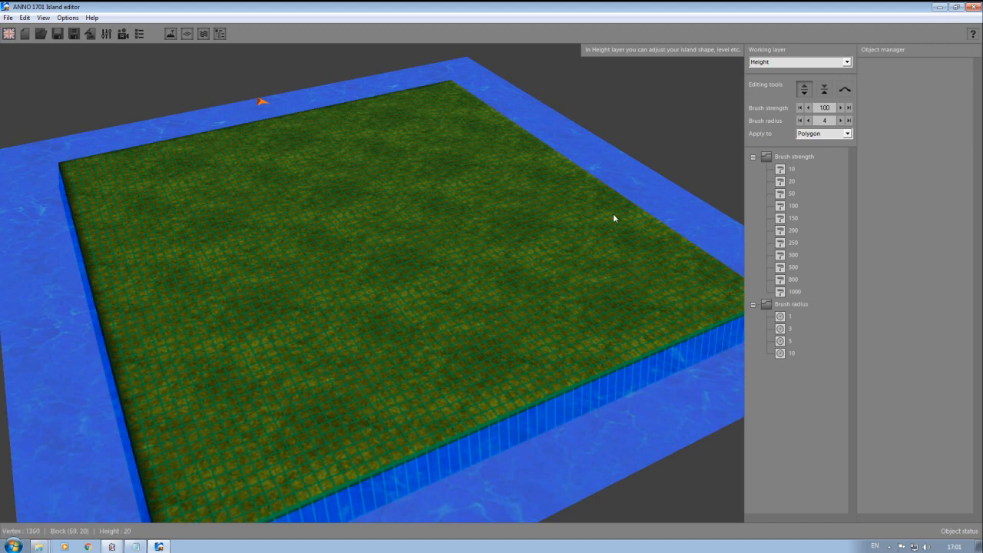
mouse_move(784, 89)
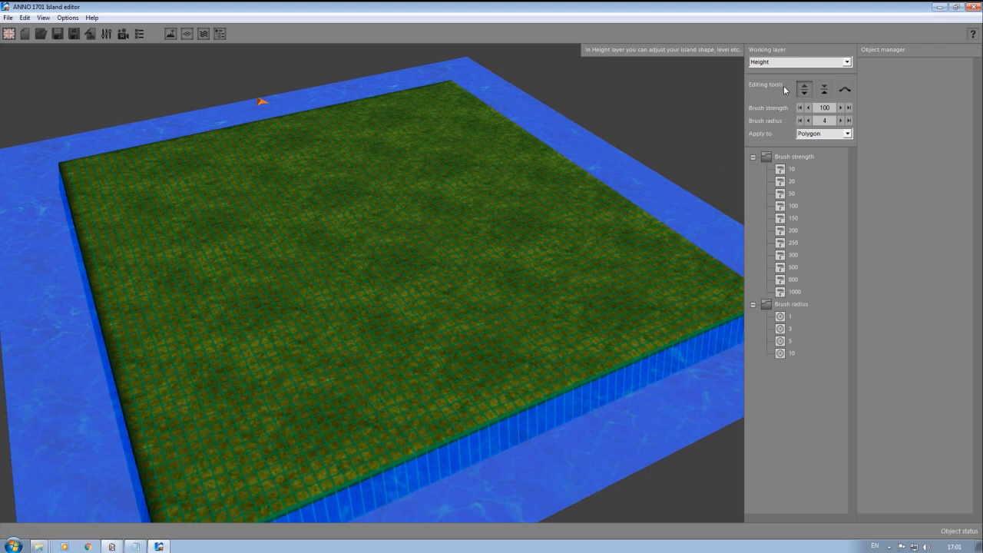
mouse_move(857, 108)
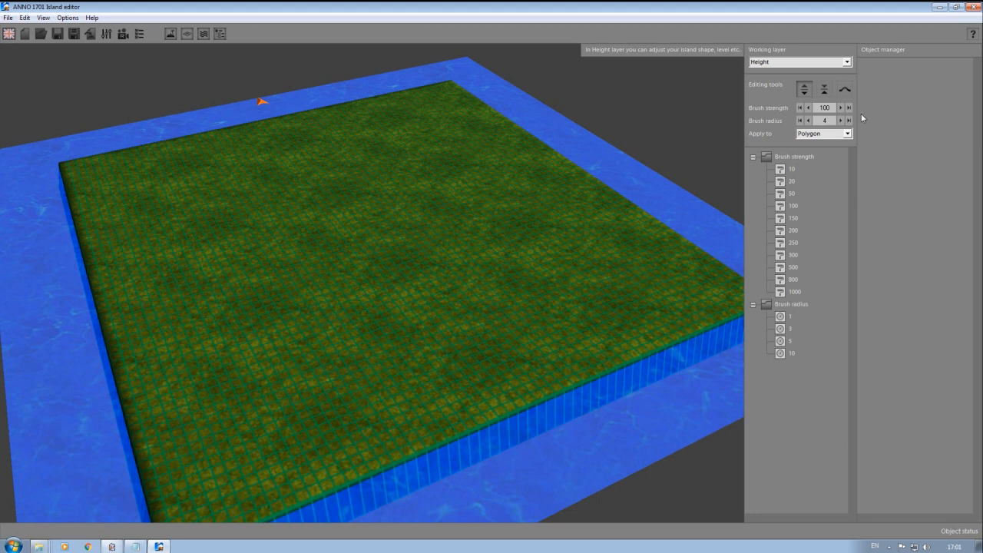
mouse_move(786, 264)
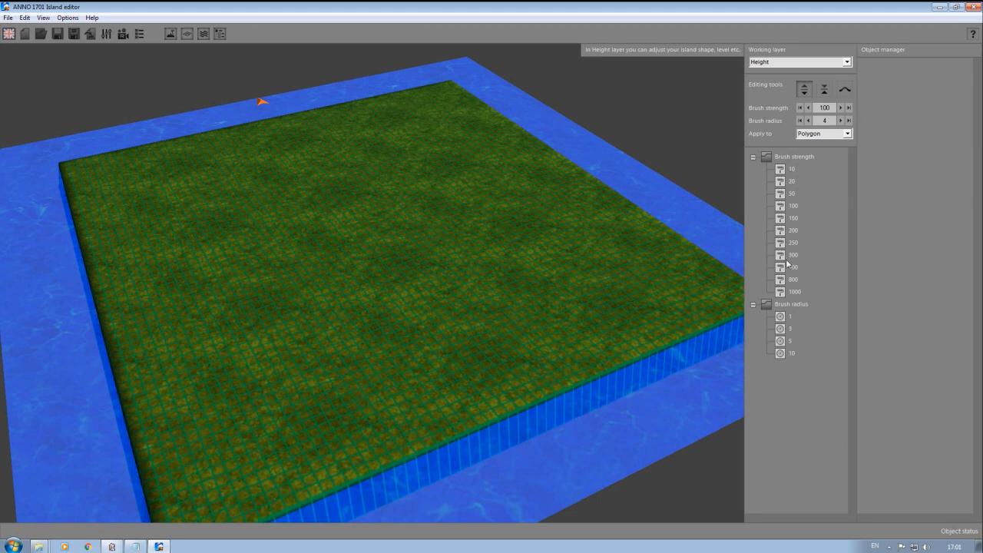
mouse_move(806, 310)
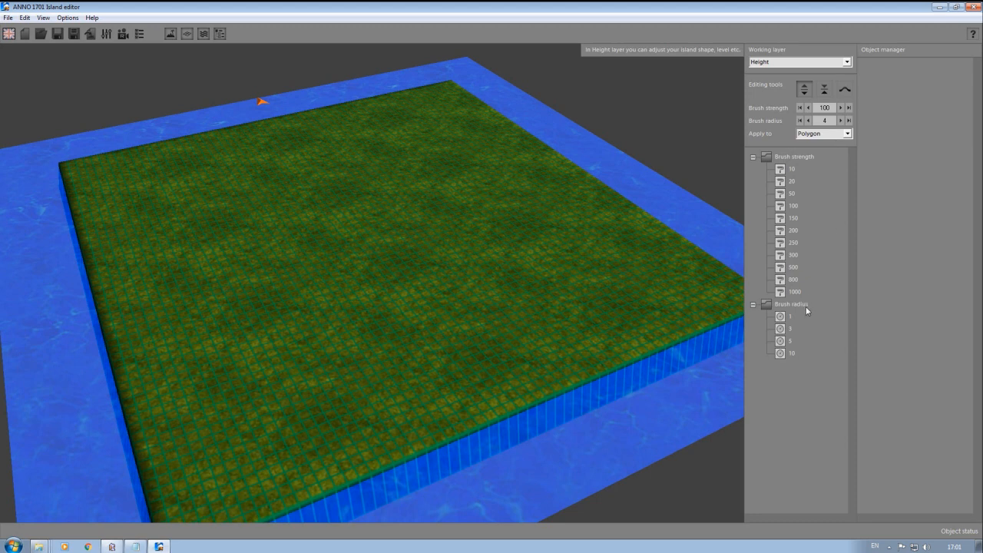
left_click(793, 230)
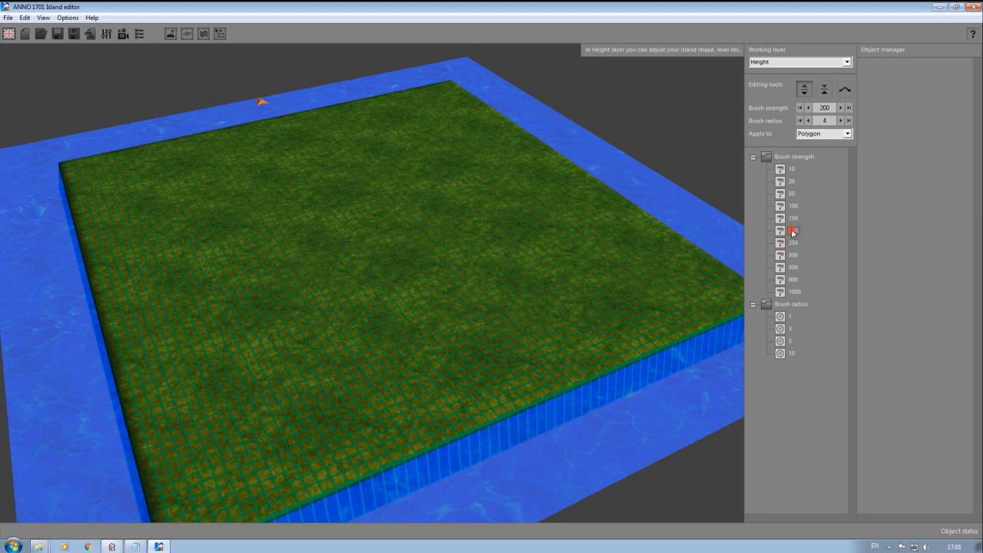
left_click(780, 341)
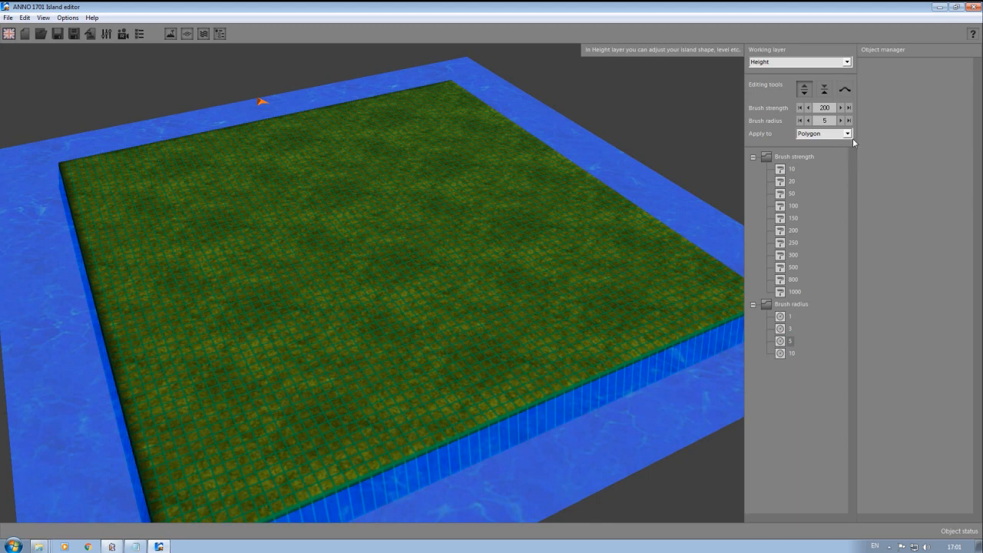
left_click(821, 132)
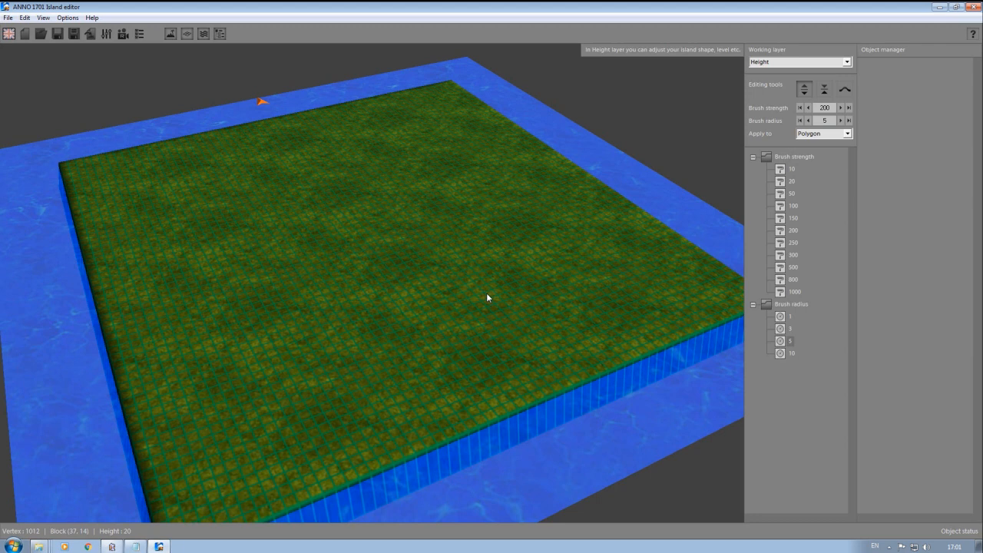
mouse_move(791, 176)
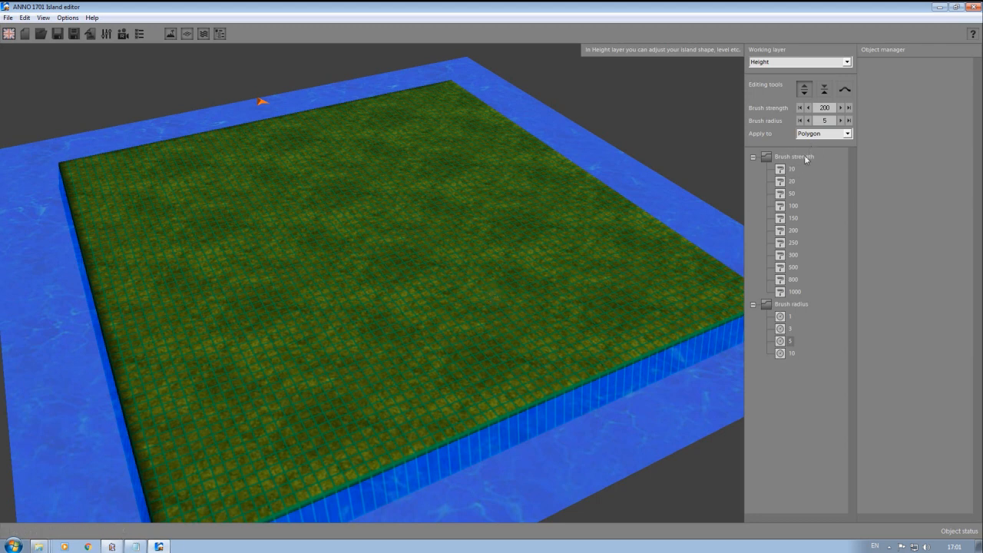
mouse_move(803, 163)
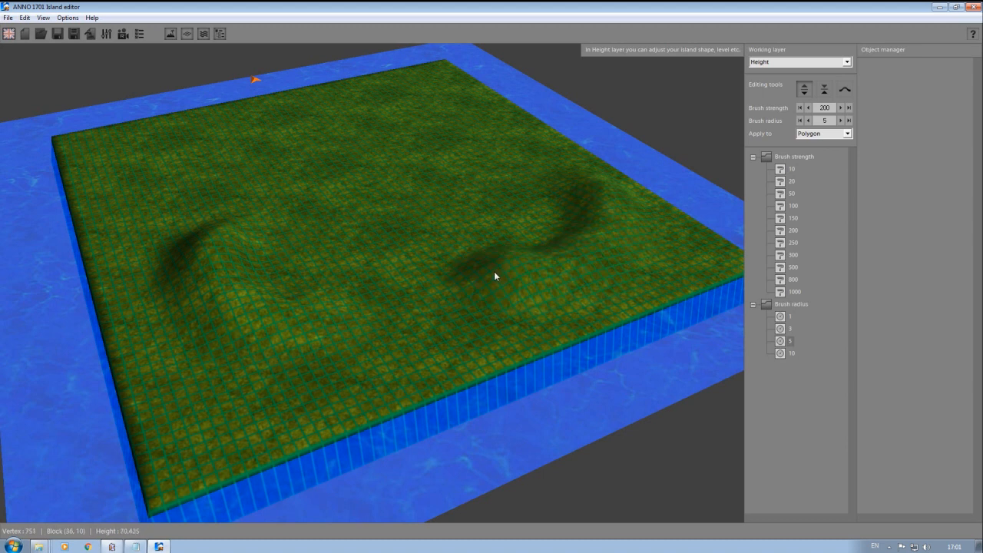
- Raise a central hill and drag out curved ridges across the flat island
left_click(442, 200)
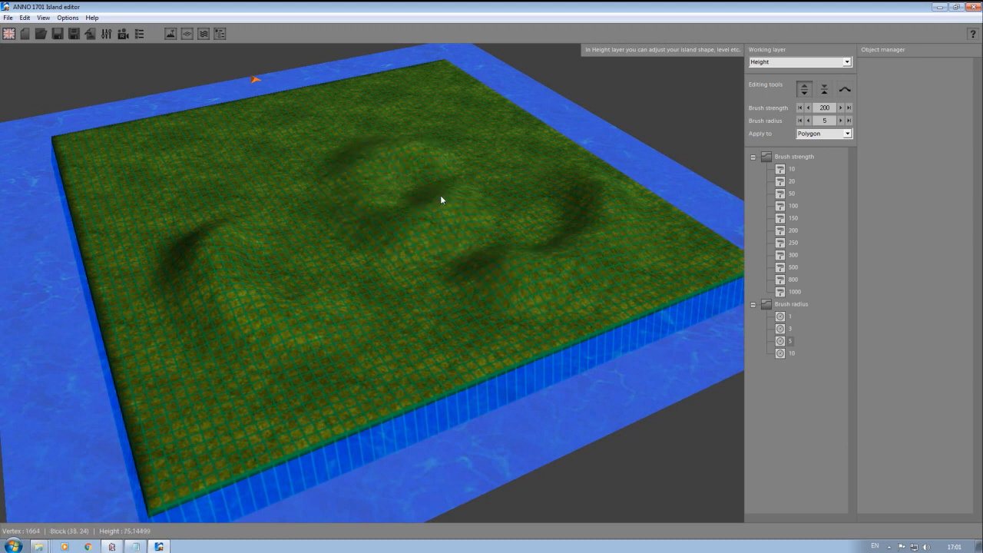
left_click_drag(442, 200, 387, 196)
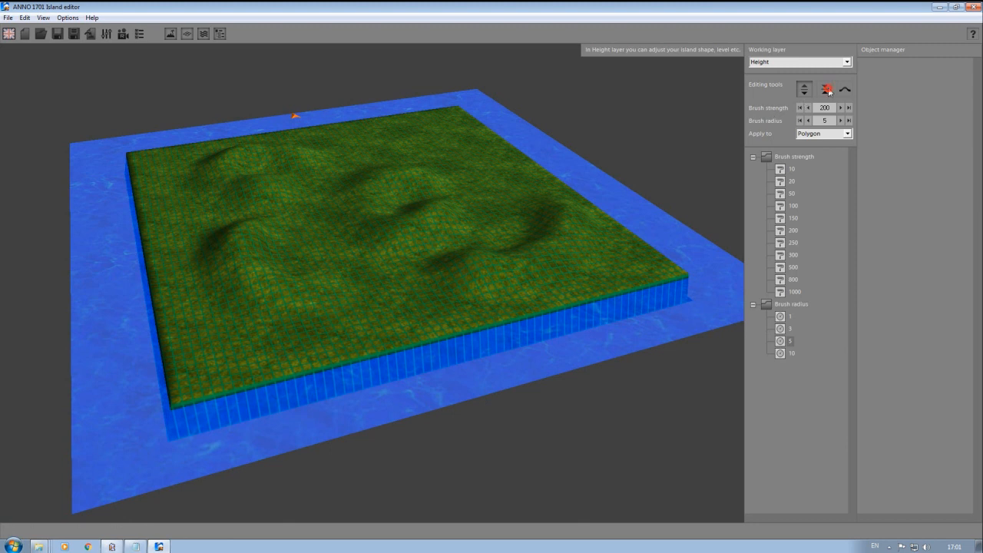
- Switch the Height layer to the level-height tool (height 20, radius 2)
left_click(823, 89)
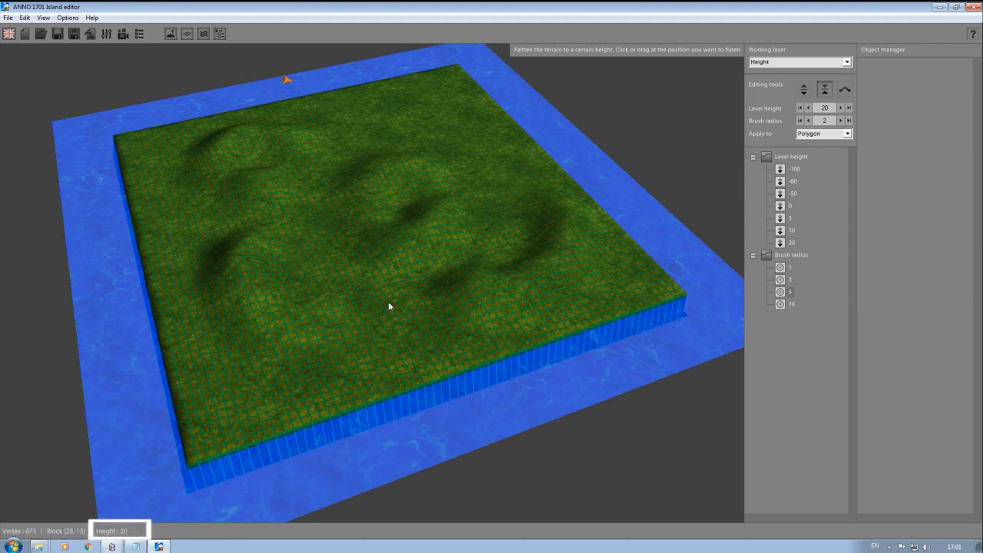
mouse_move(366, 237)
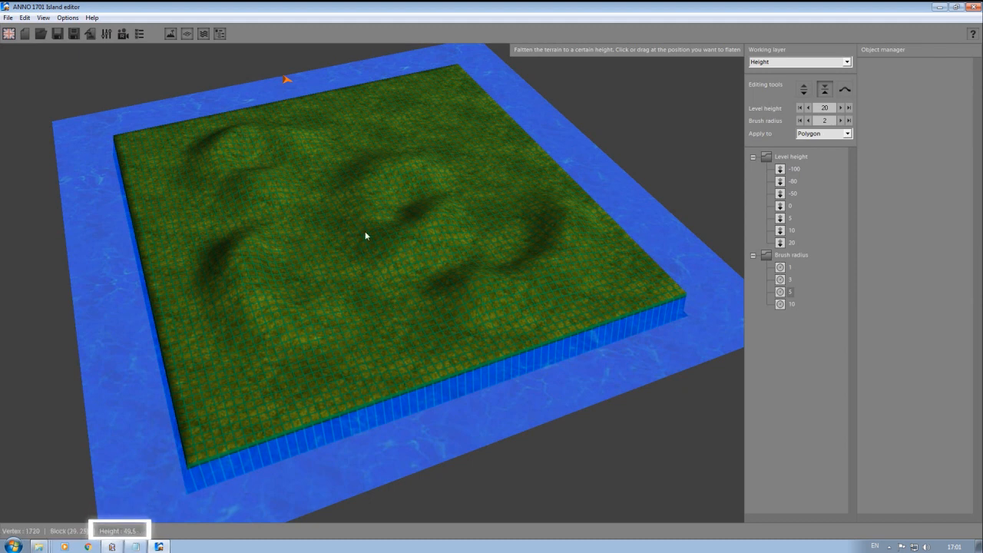
mouse_move(332, 267)
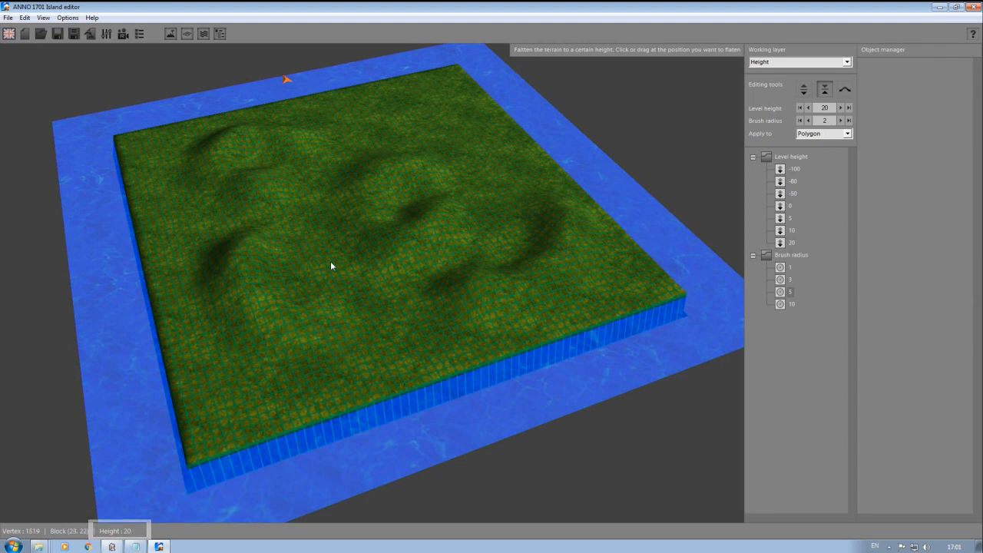
mouse_move(660, 123)
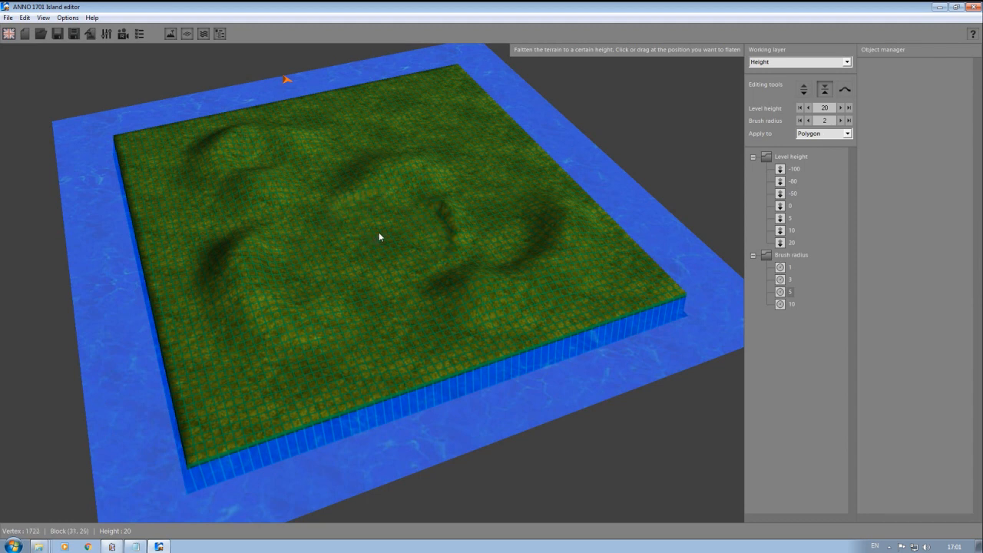
mouse_move(372, 299)
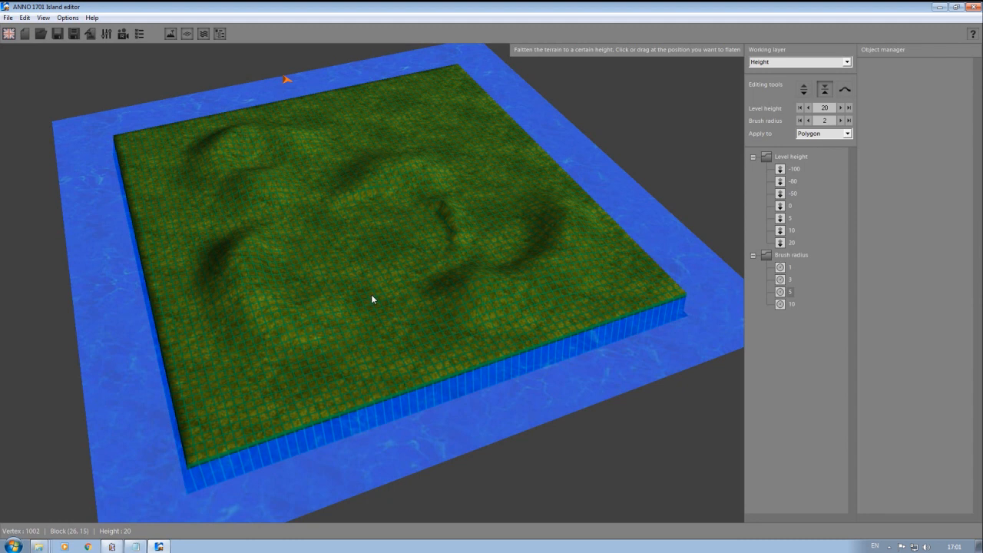
mouse_move(436, 264)
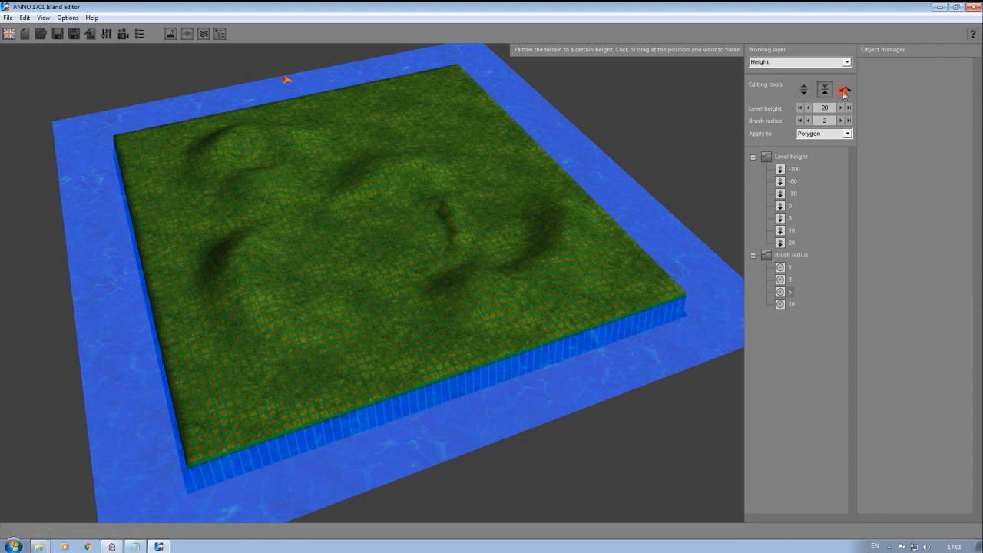
- Level a small central plateau, then smooth the hills and hollows with the smoothing brush
left_click(844, 90)
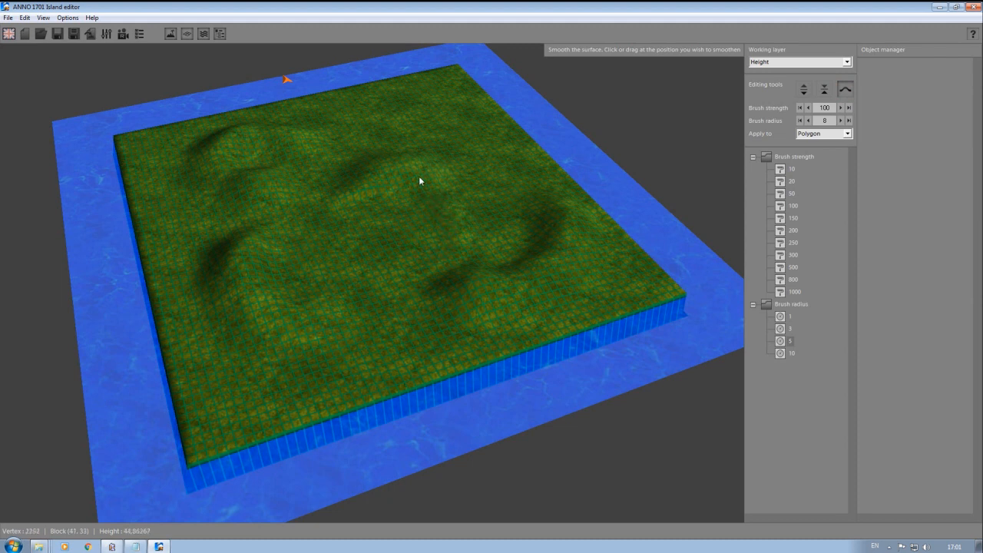
left_click(823, 90)
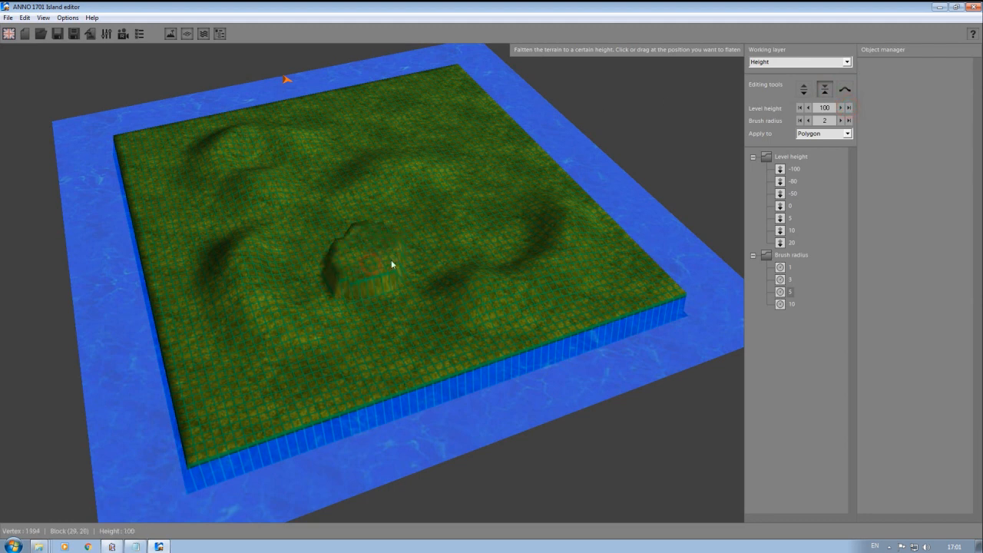
left_click(845, 89)
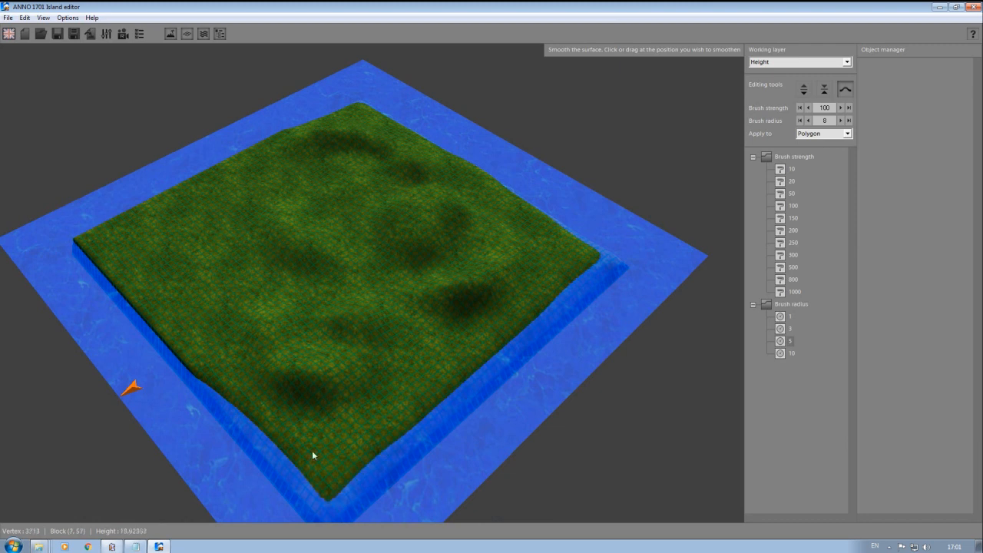
- Lower the island edges into the sea to carve an irregular coastline, then start a height map import
left_click(803, 88)
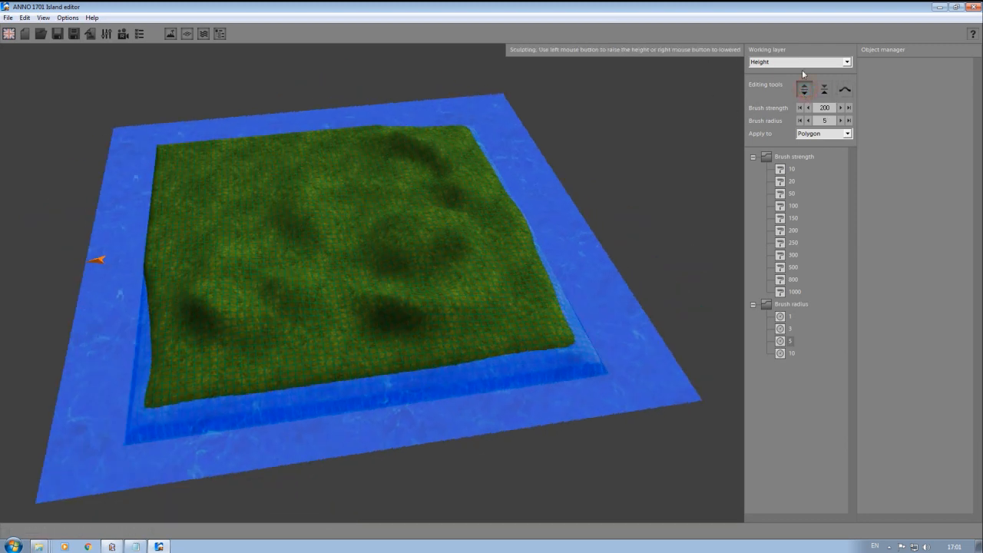
right_click(332, 397)
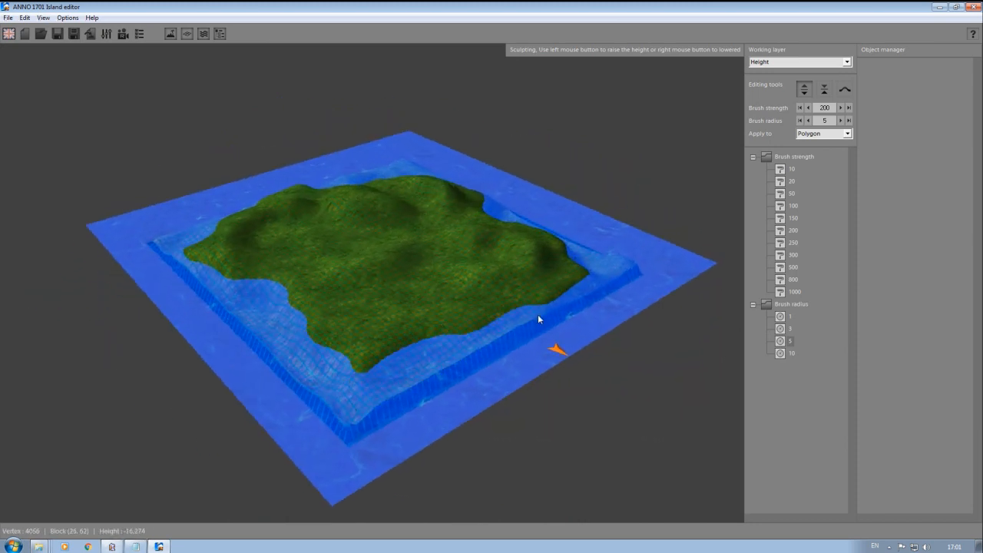
left_click_drag(538, 318, 491, 338)
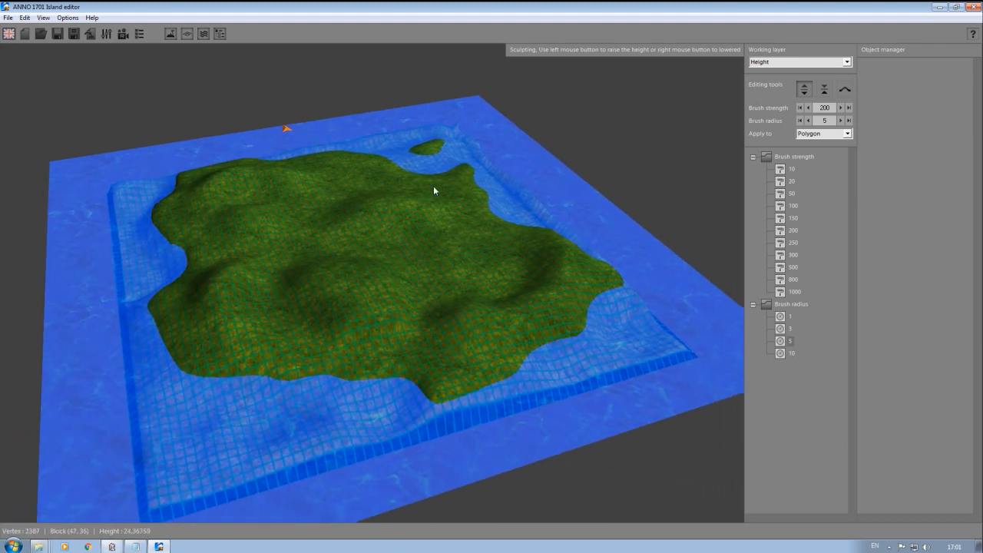
left_click(9, 19)
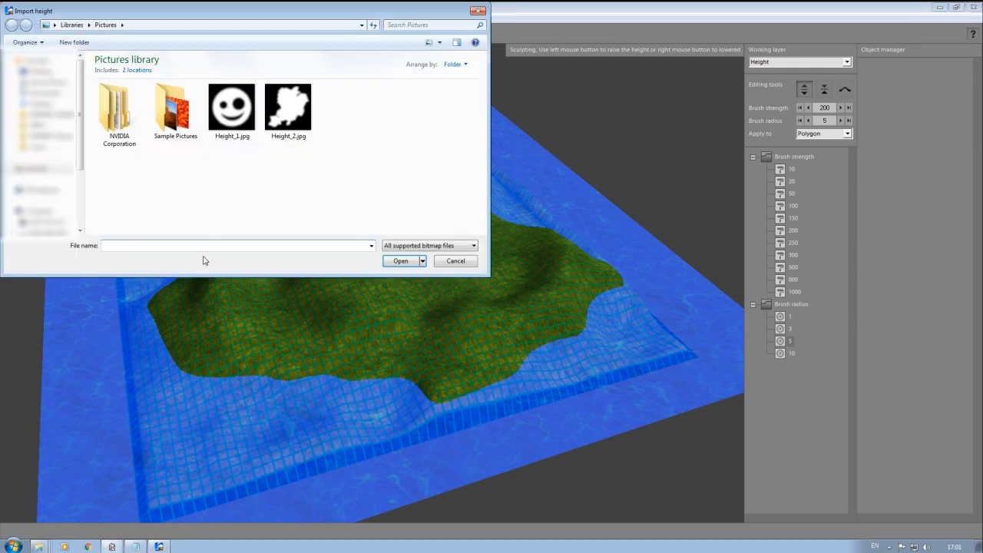
- Load Height_1.jpg from Pictures as the terrain height map
left_click(231, 107)
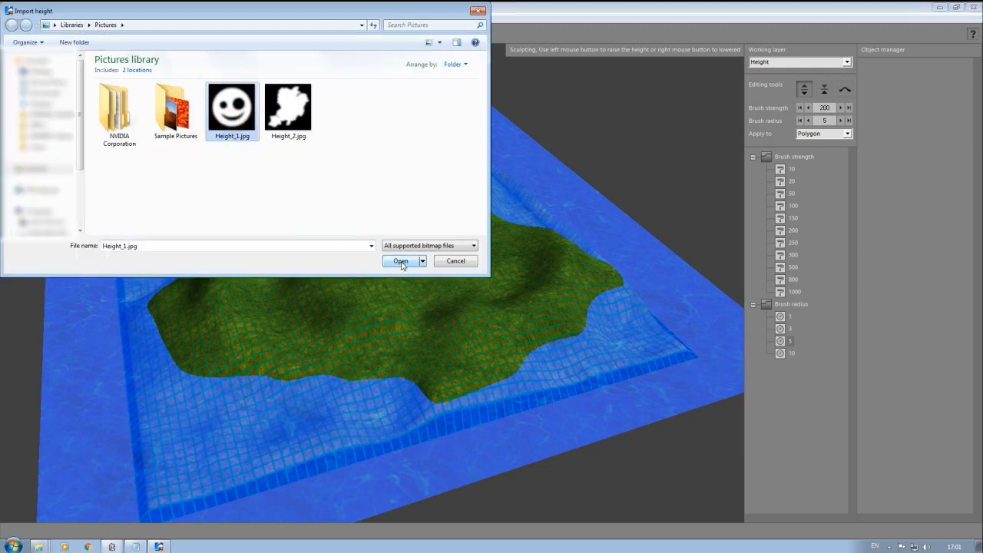
left_click(399, 261)
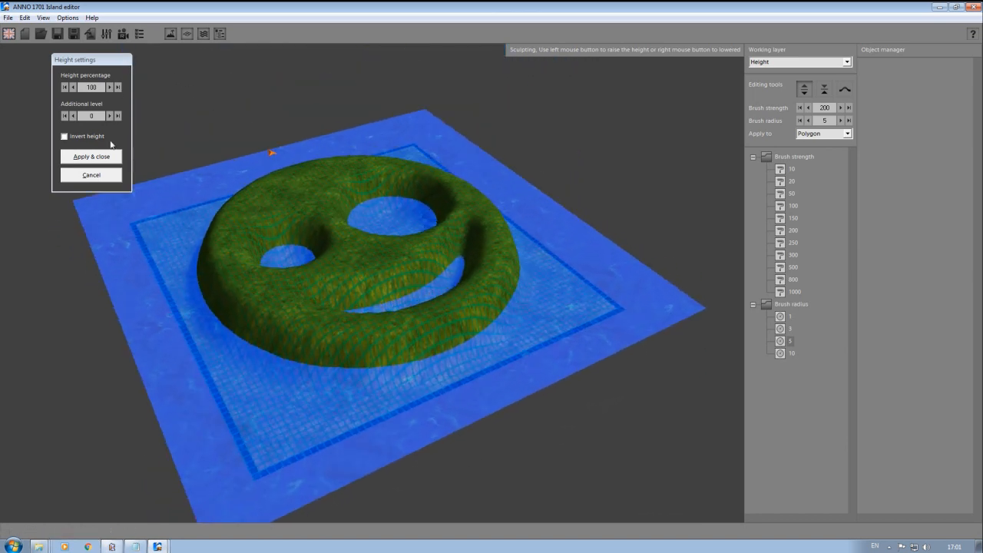
- Import Height_2.jpg and adjust its height percentage down to about 42 for a flatter island
left_click(91, 156)
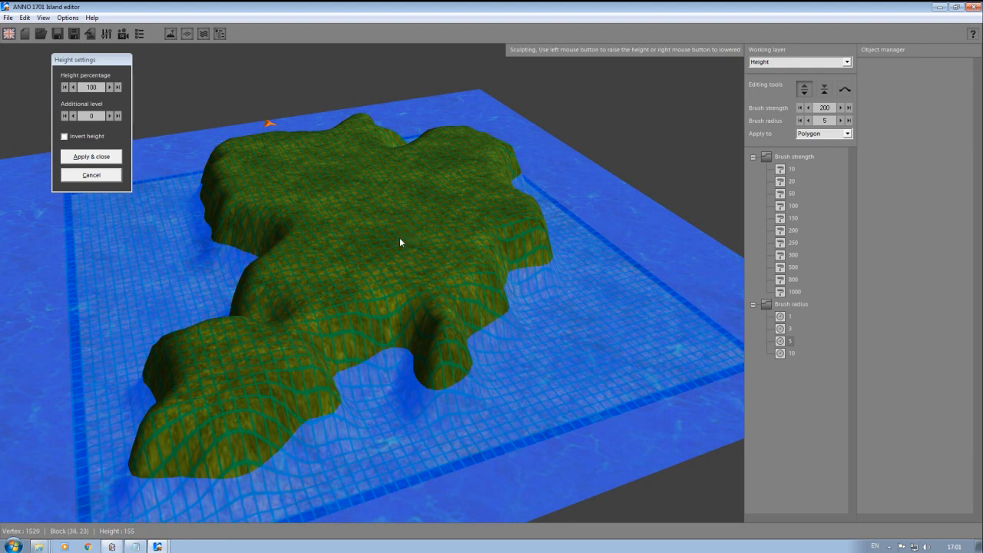
left_click(74, 86)
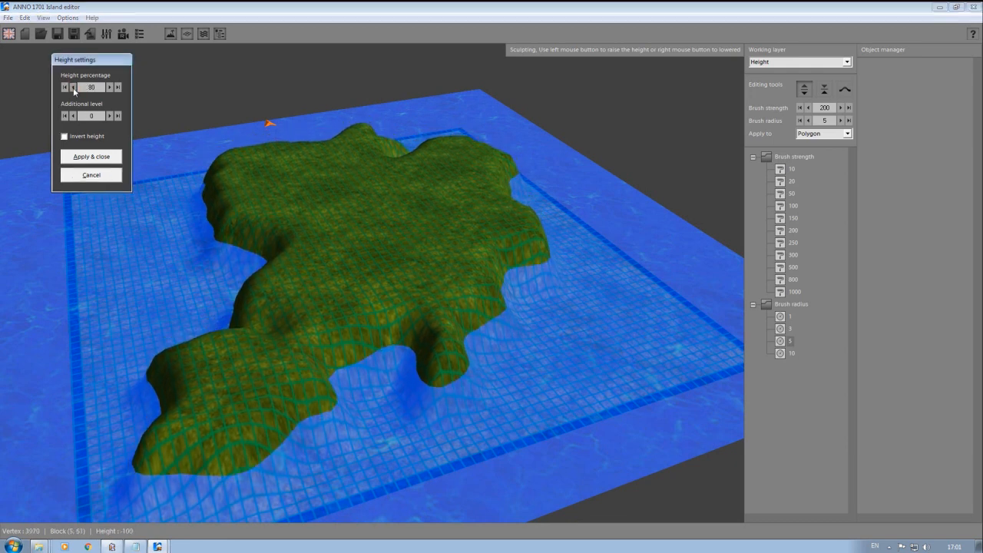
left_click(74, 86)
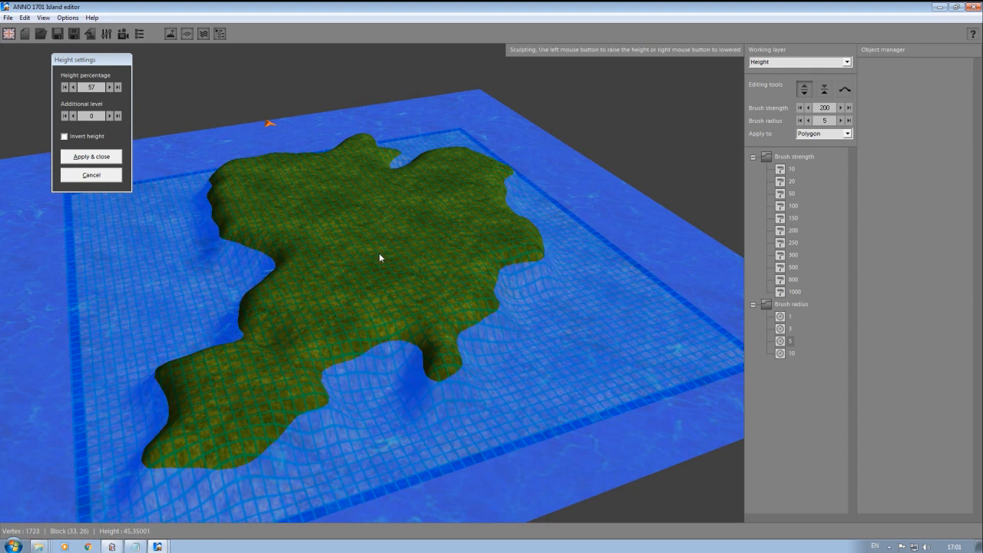
left_click(74, 86)
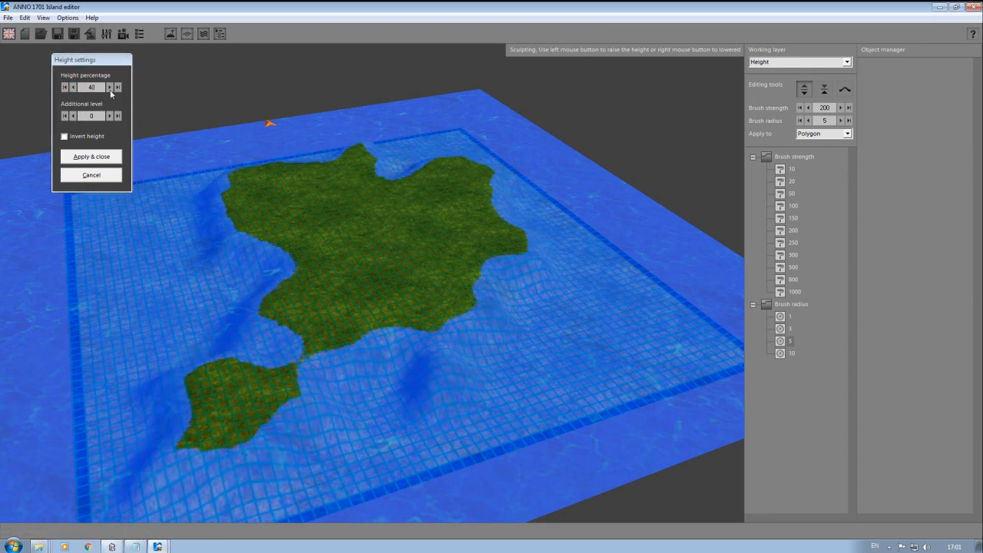
left_click(110, 86)
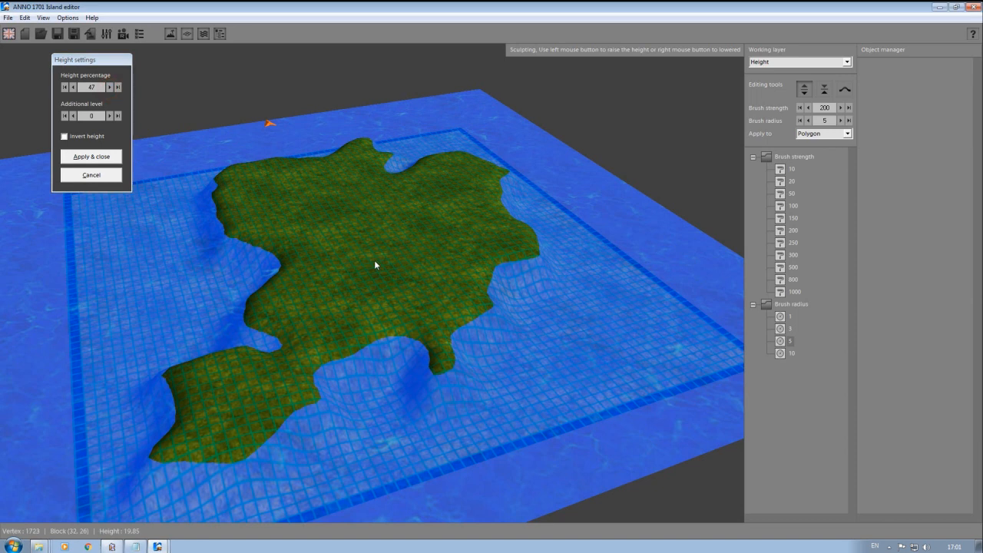
left_click(109, 86)
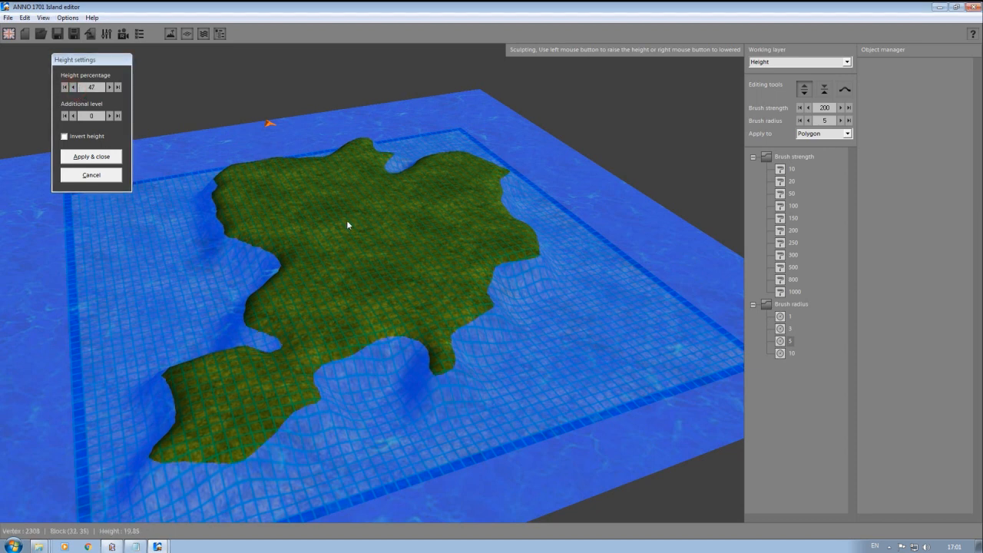
mouse_move(376, 230)
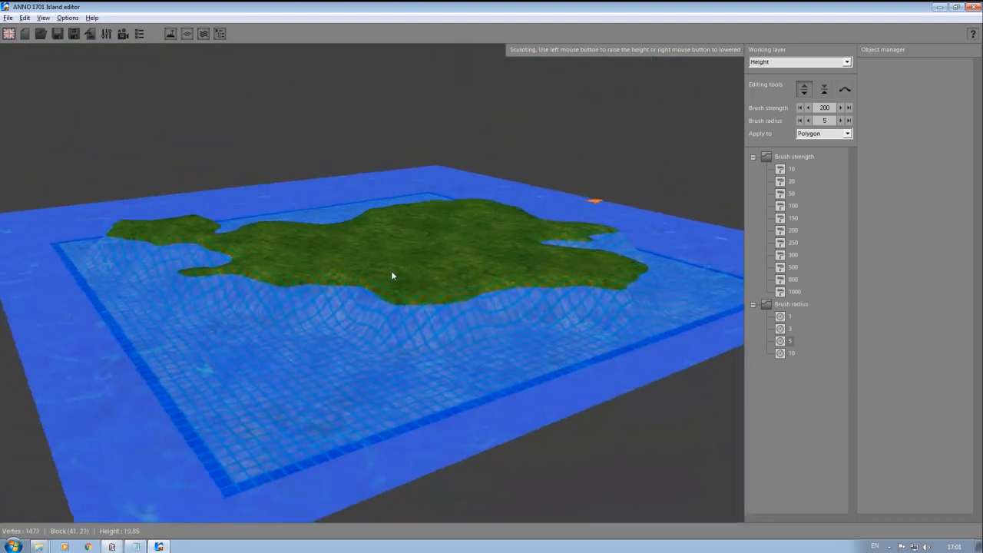
- Switch to the Texture layer, browse the texture palette and widen the brush radius to 5
left_click(823, 89)
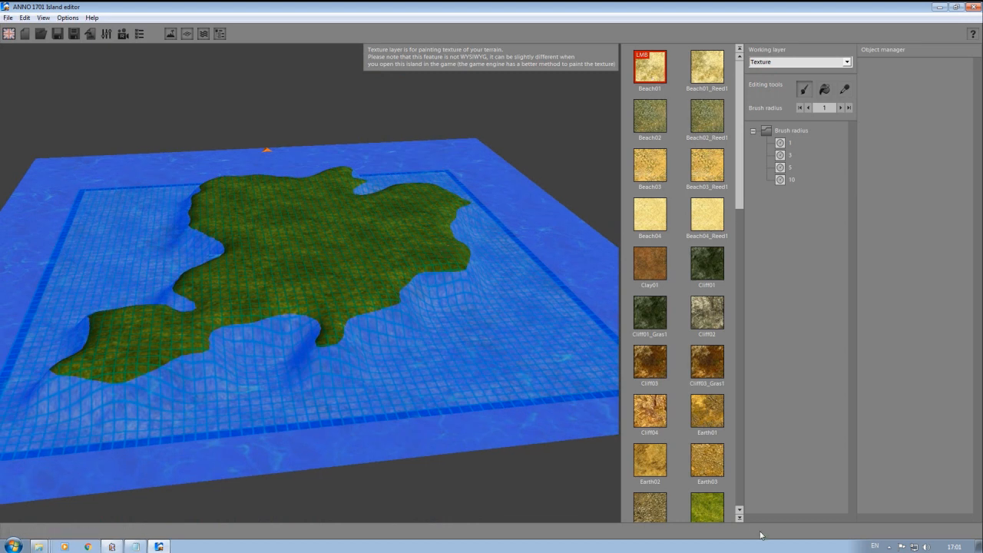
scroll("down", 3)
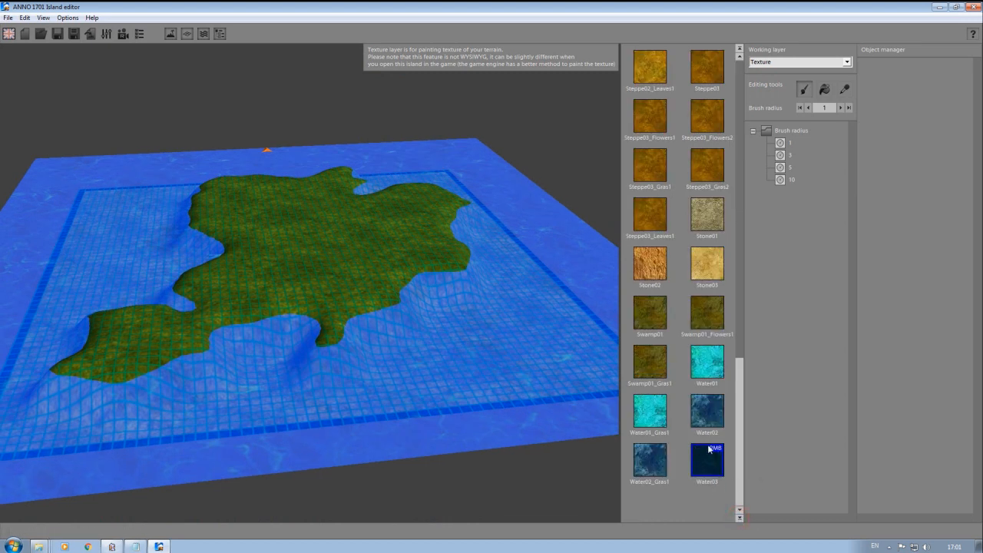
scroll("up", 3)
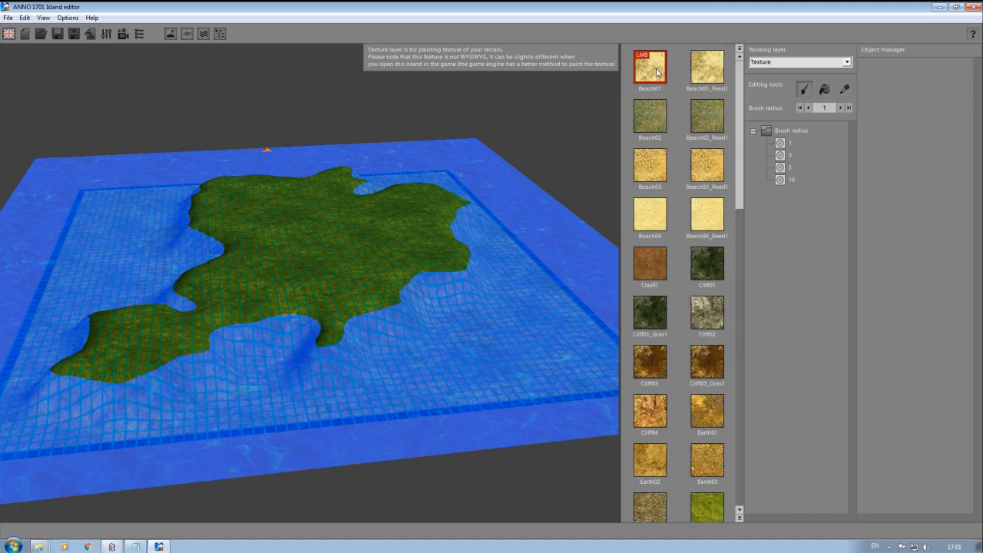
mouse_move(360, 298)
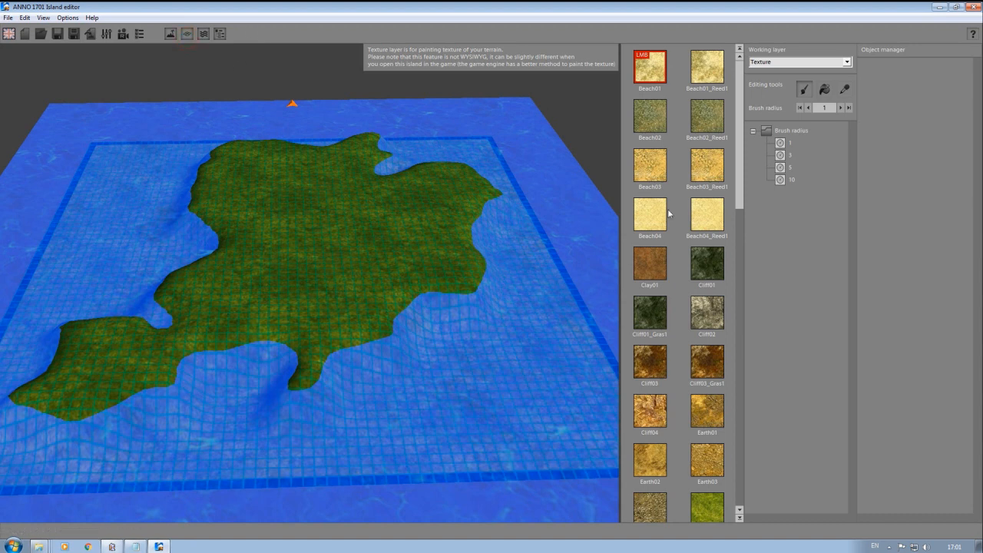
mouse_move(510, 258)
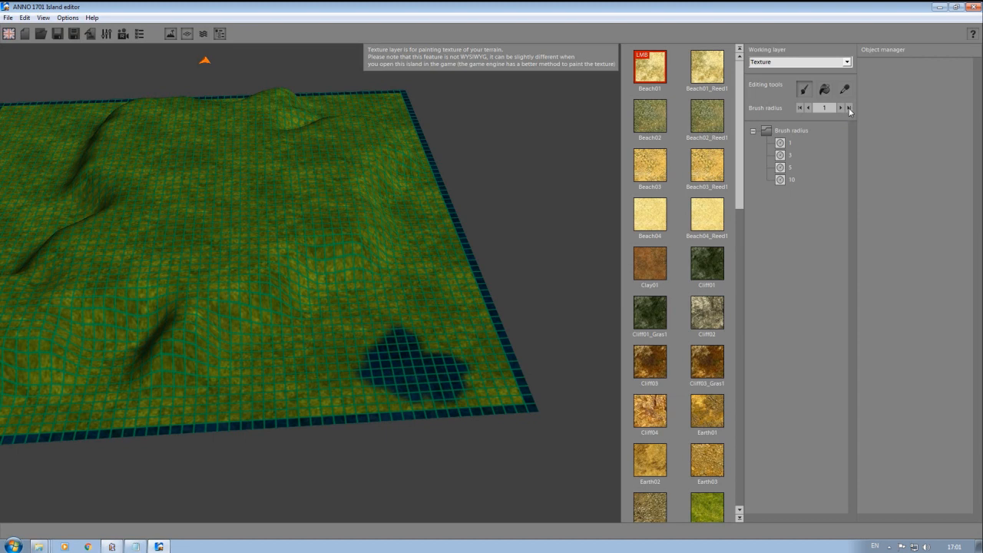
left_click(839, 108)
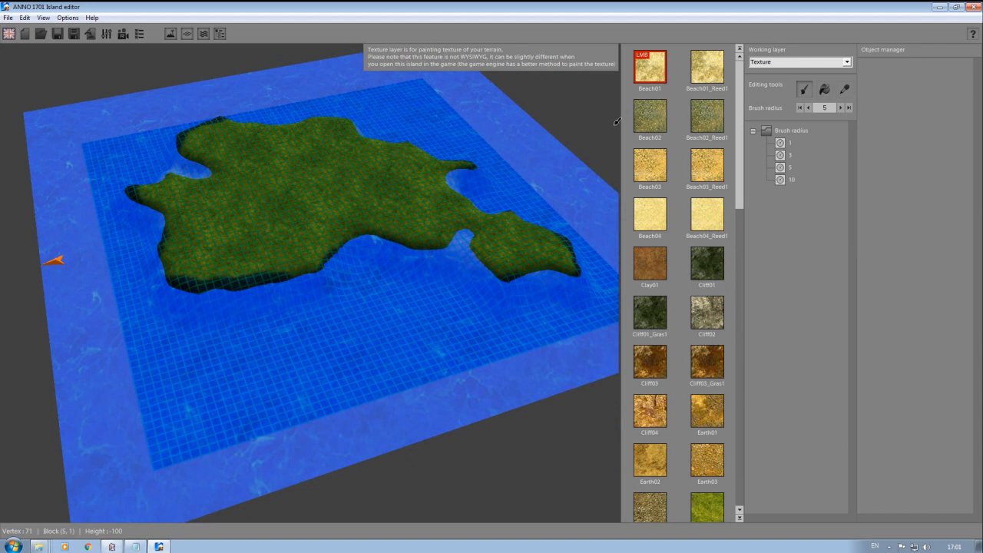
left_click(807, 107)
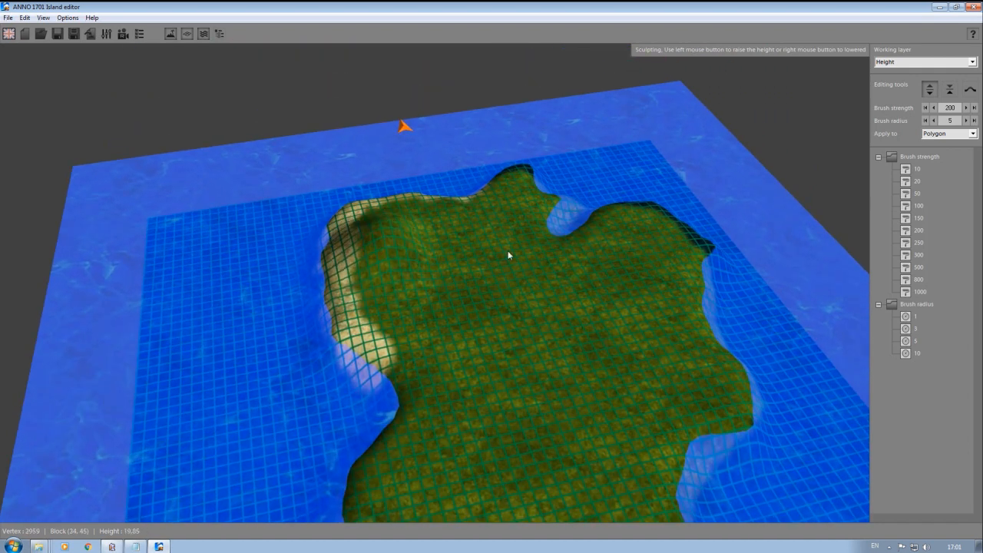
- Raise and shape the island terrain with the height brush, then return to the working-layer list
left_click(924, 120)
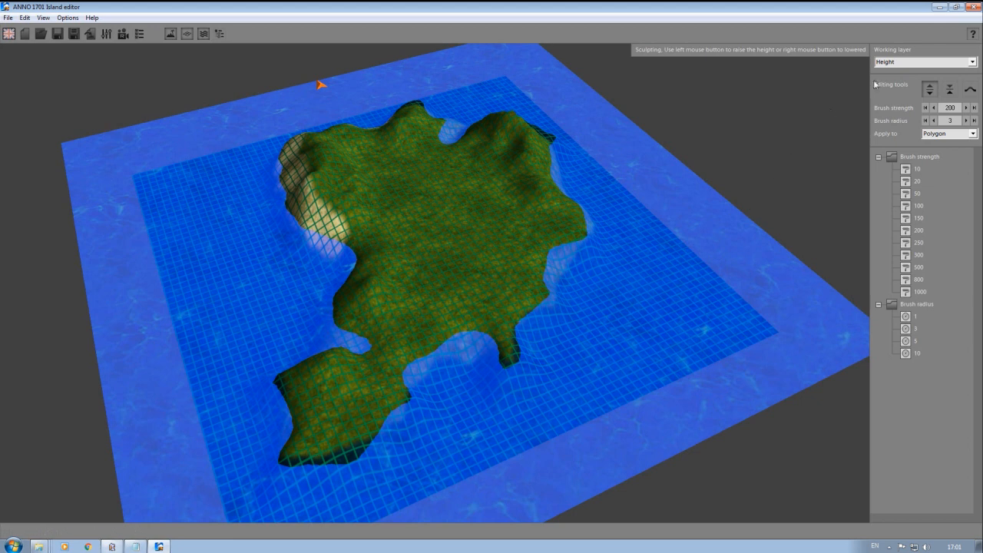
left_click(924, 61)
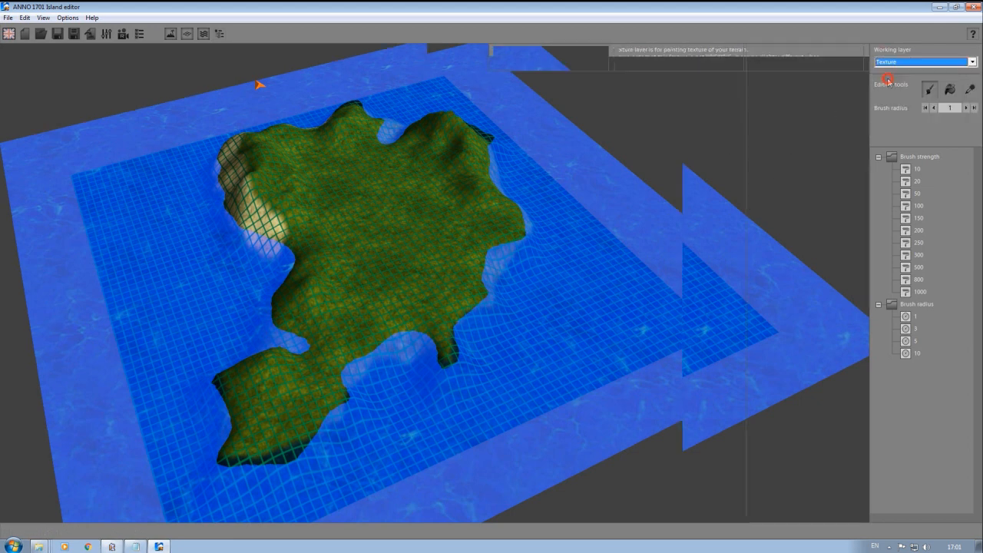
- Paint beach sand along the shore and a second ground texture with the texture brush
left_click(931, 89)
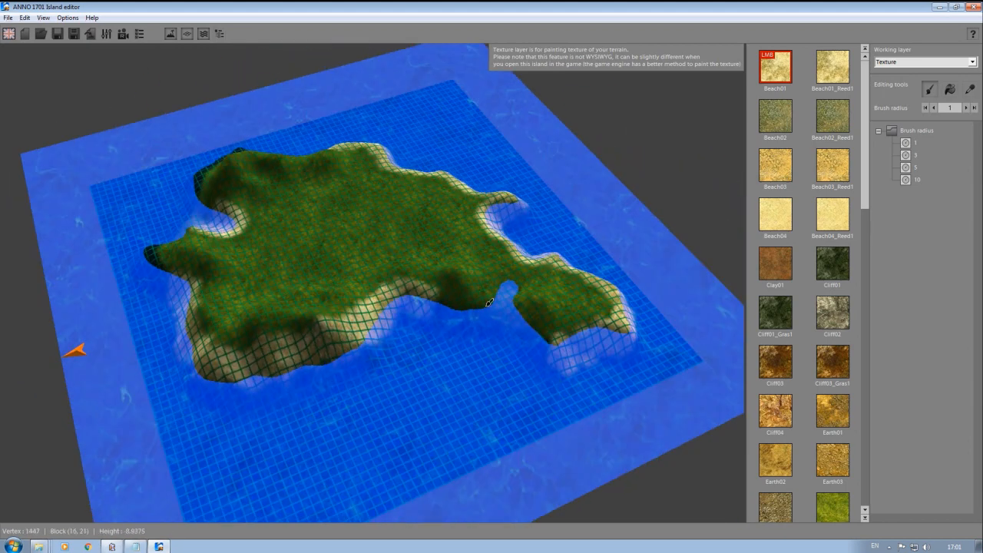
left_click(833, 313)
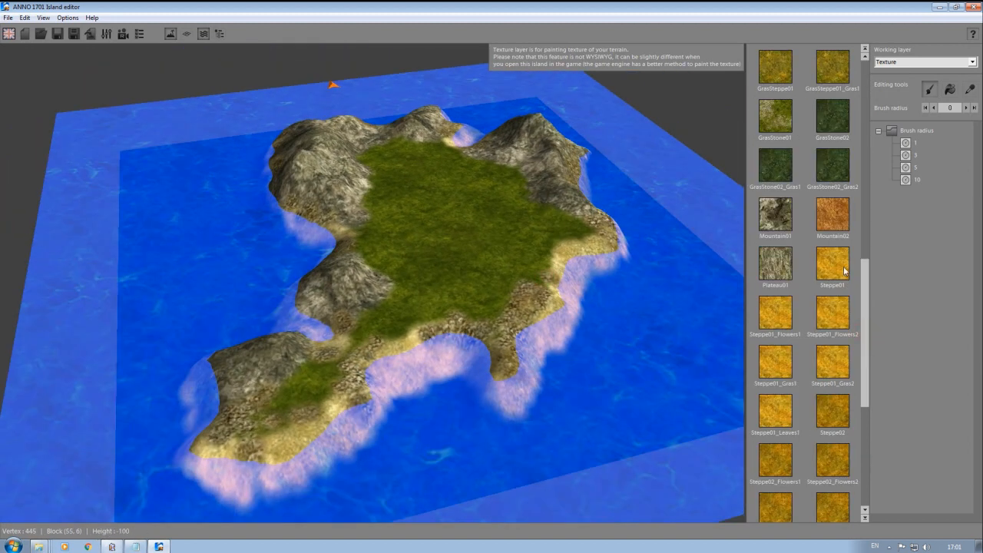
left_click(774, 114)
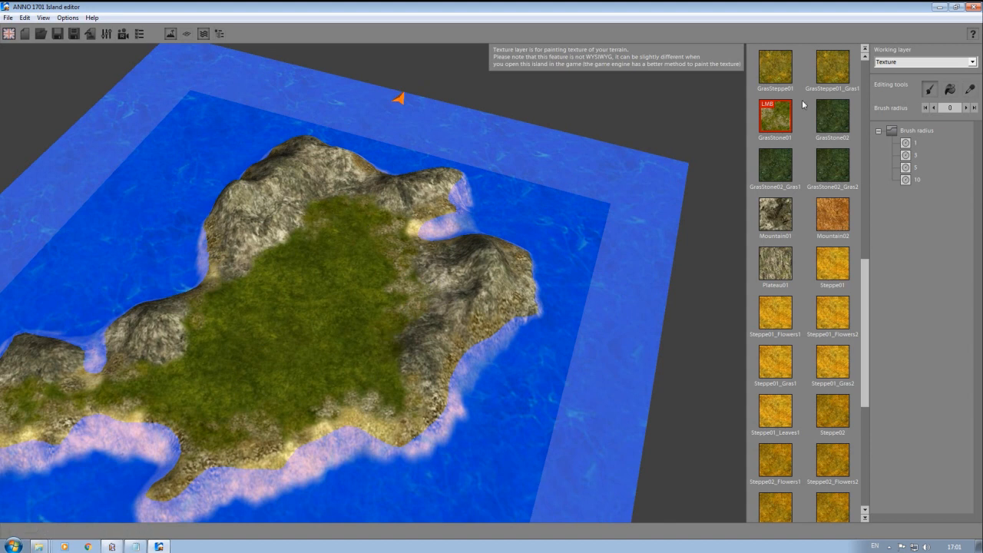
- Paint green grass over the island's centre and inspect the cliffs from a new angle
scroll("up", 3)
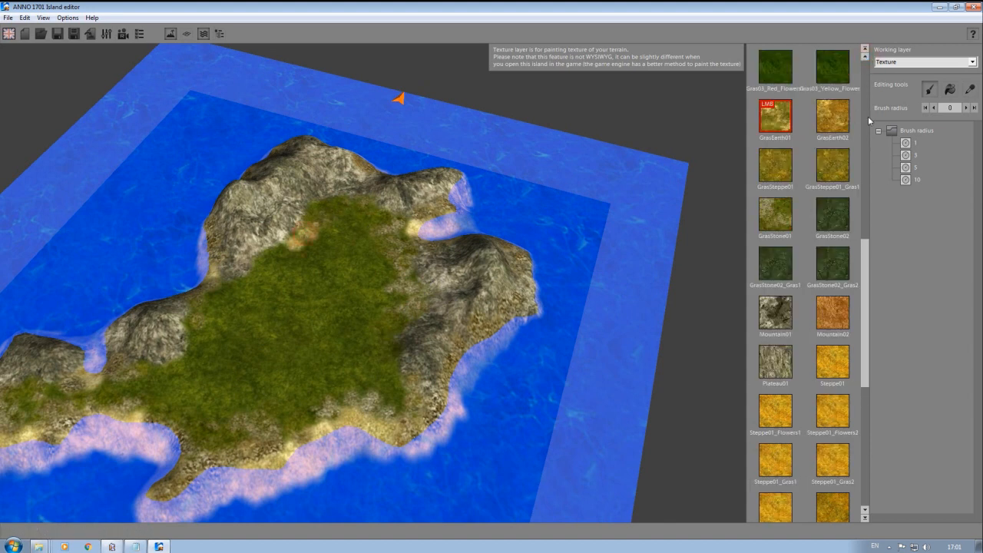
left_click(774, 216)
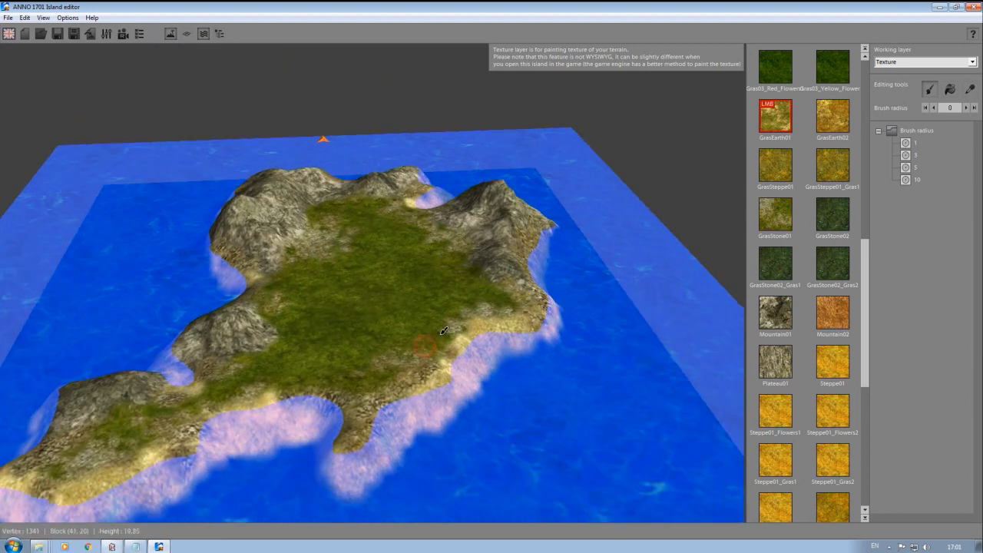
mouse_move(370, 342)
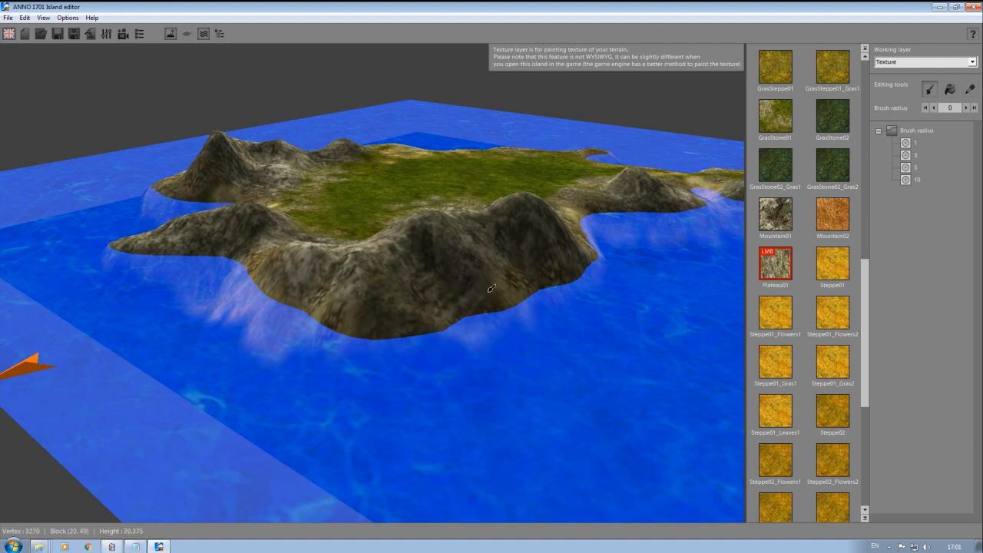
left_click_drag(491, 289, 214, 310)
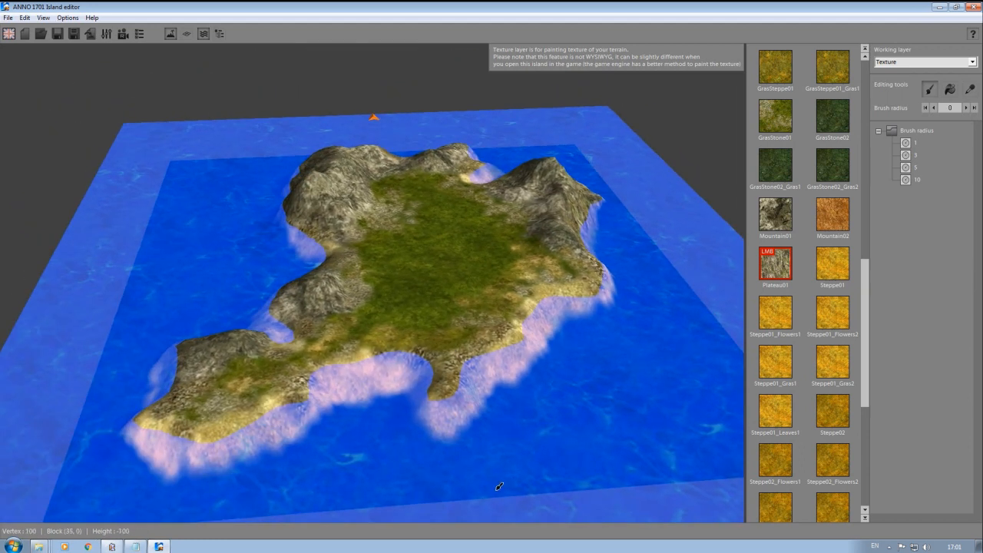
mouse_move(832, 72)
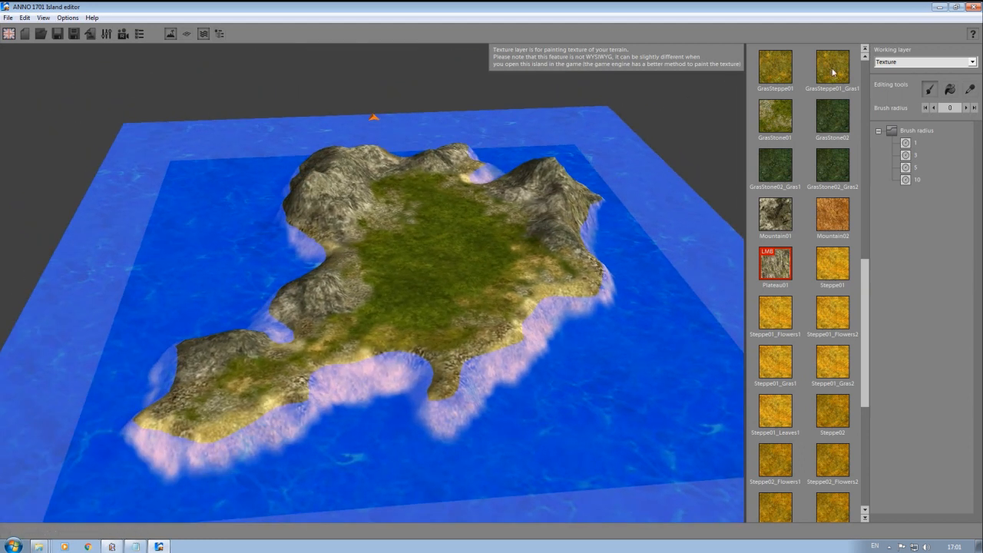
- Draw path-blocker and building-blocker strips across the mountain slopes, leaving the lowland free
left_click(925, 62)
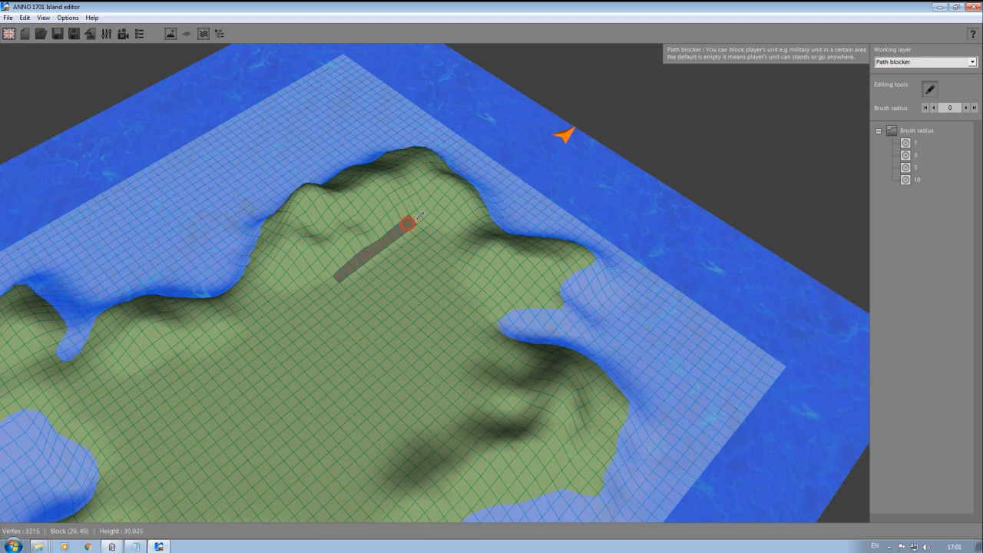
left_click_drag(407, 223, 492, 254)
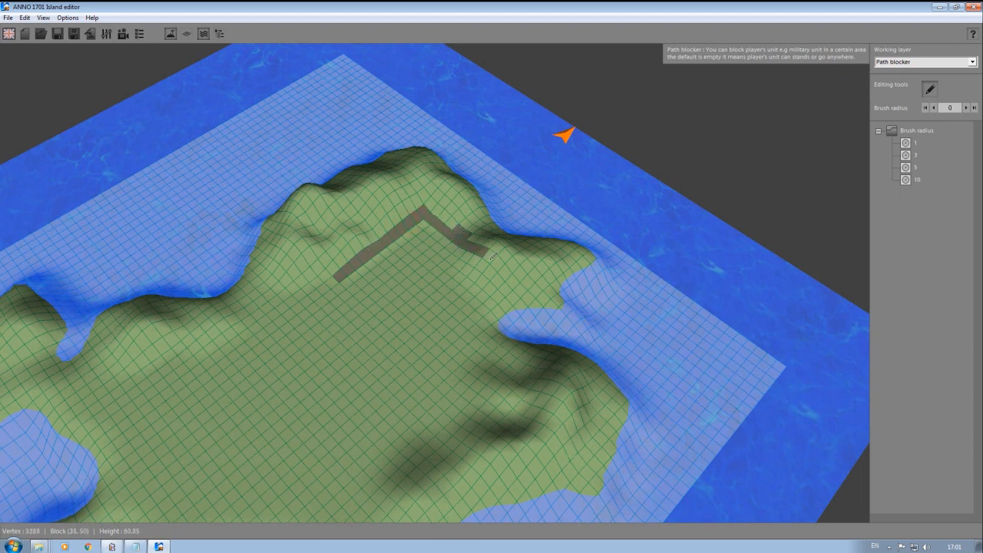
left_click(968, 107)
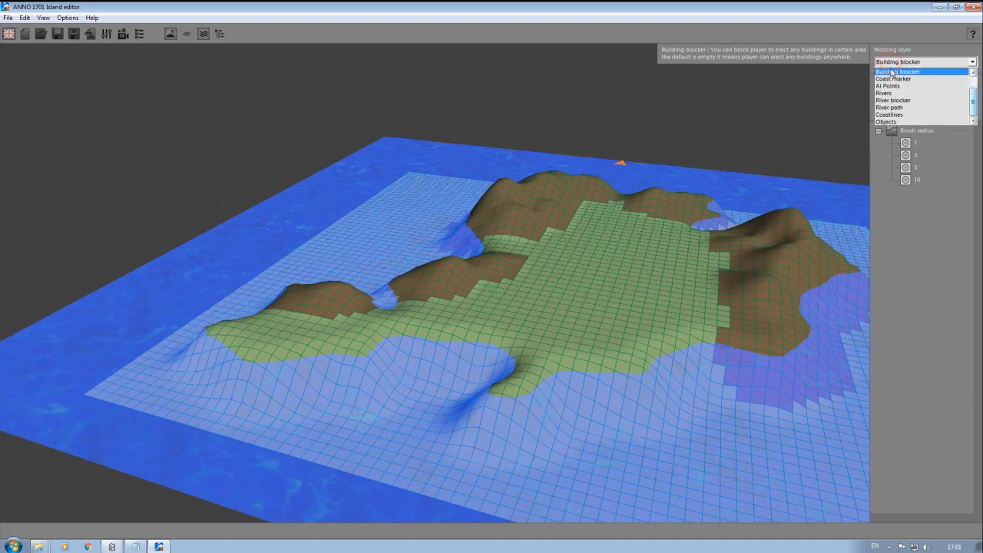
- Mark yellow coast cells along the southern shoreline with the Coast marker layer
left_click(894, 78)
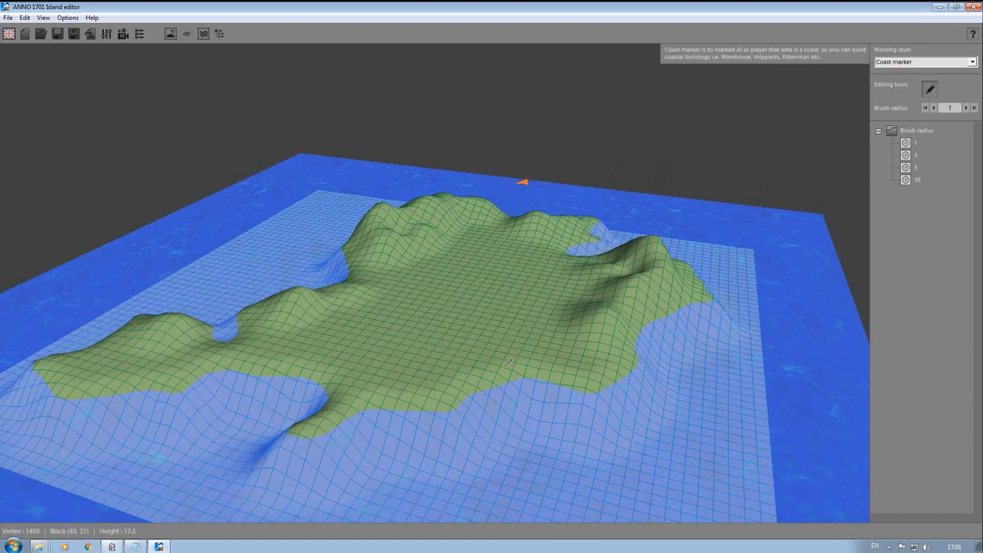
left_click(933, 108)
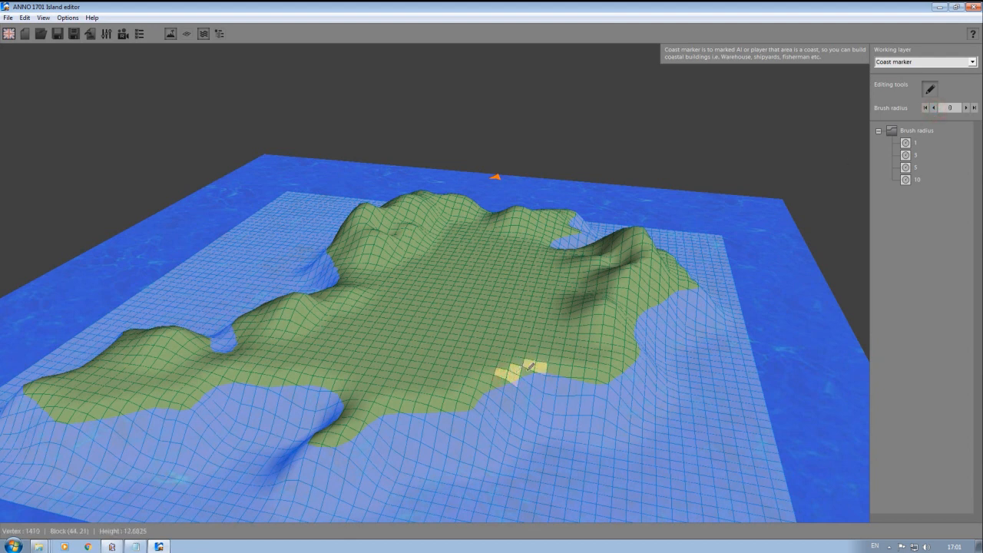
left_click_drag(525, 367, 637, 353)
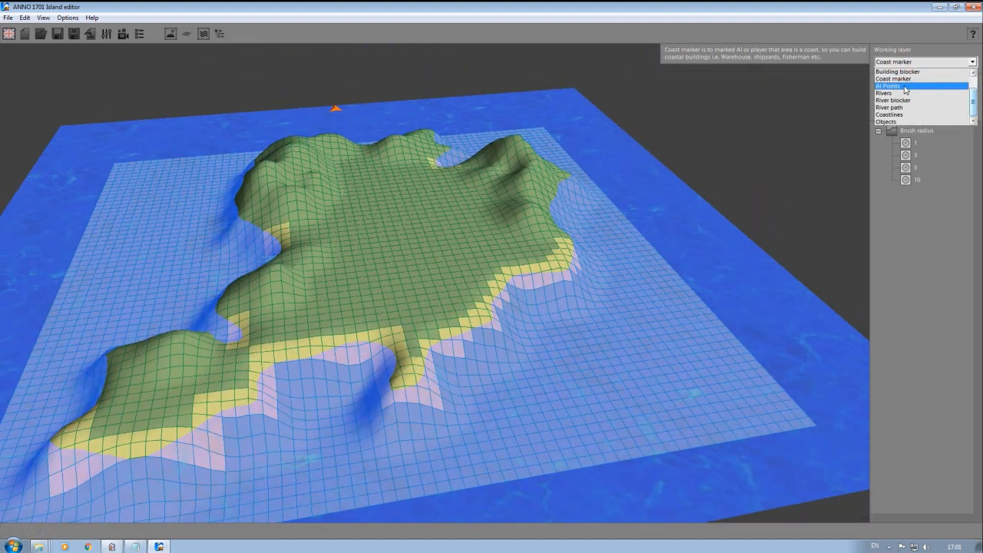
- Place AI points on the beach and grassland for the first AI players
left_click(888, 86)
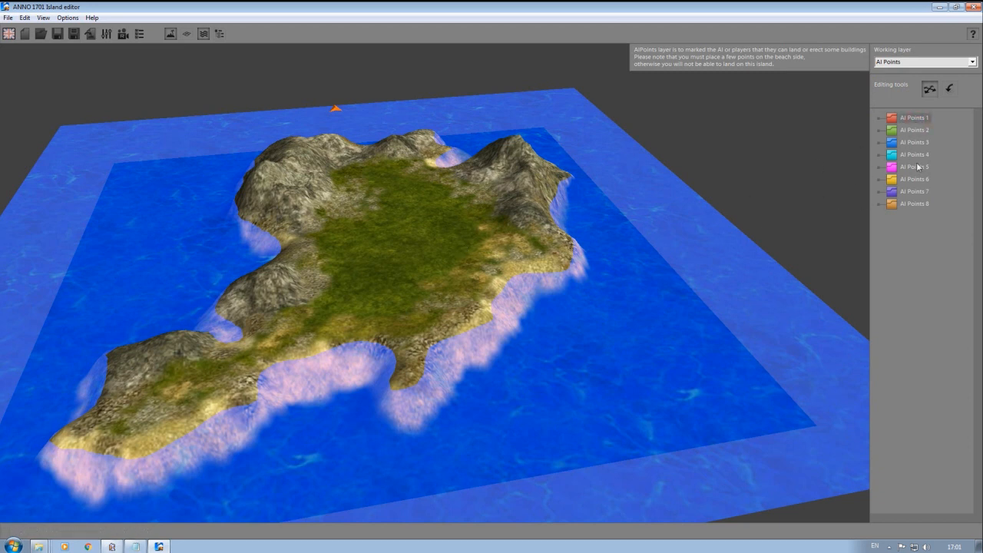
left_click(949, 88)
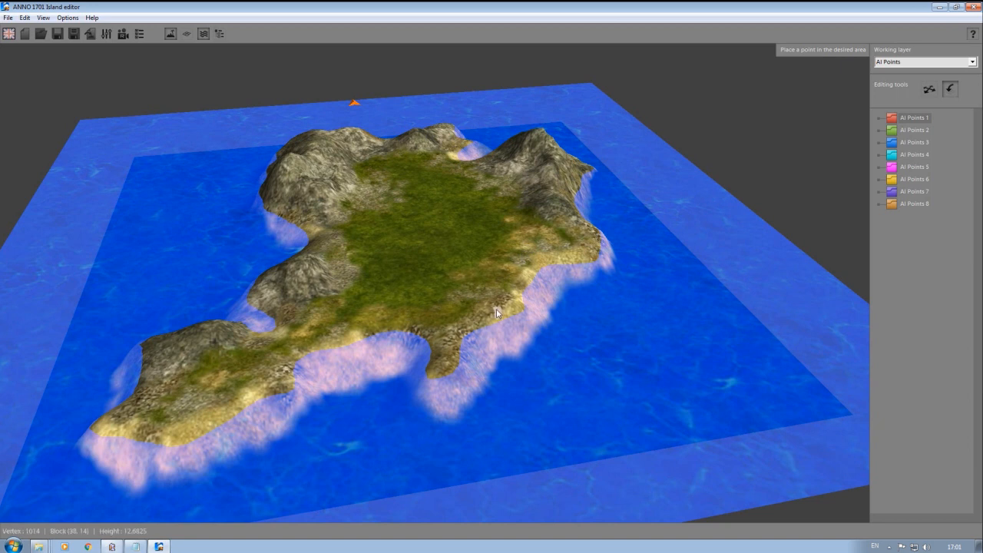
mouse_move(474, 315)
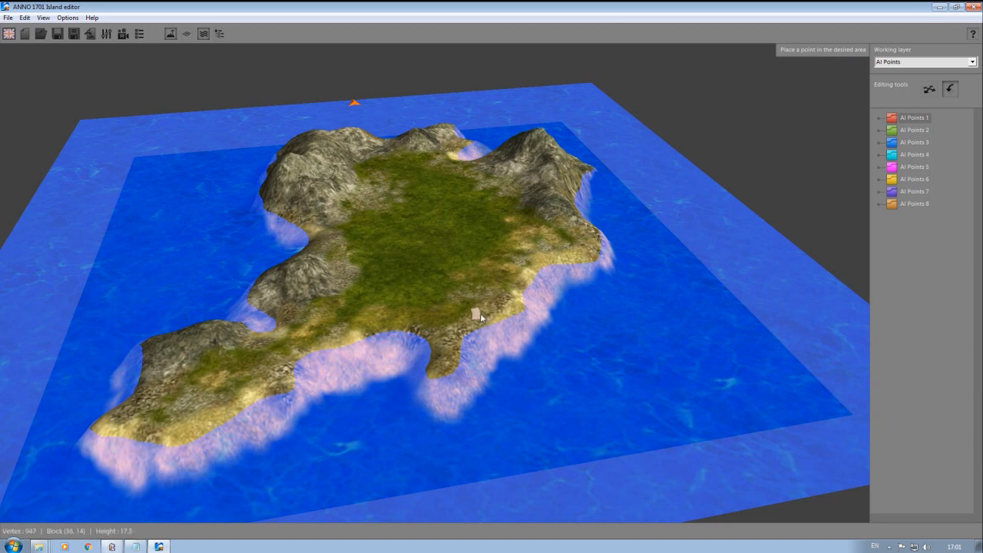
left_click(519, 290)
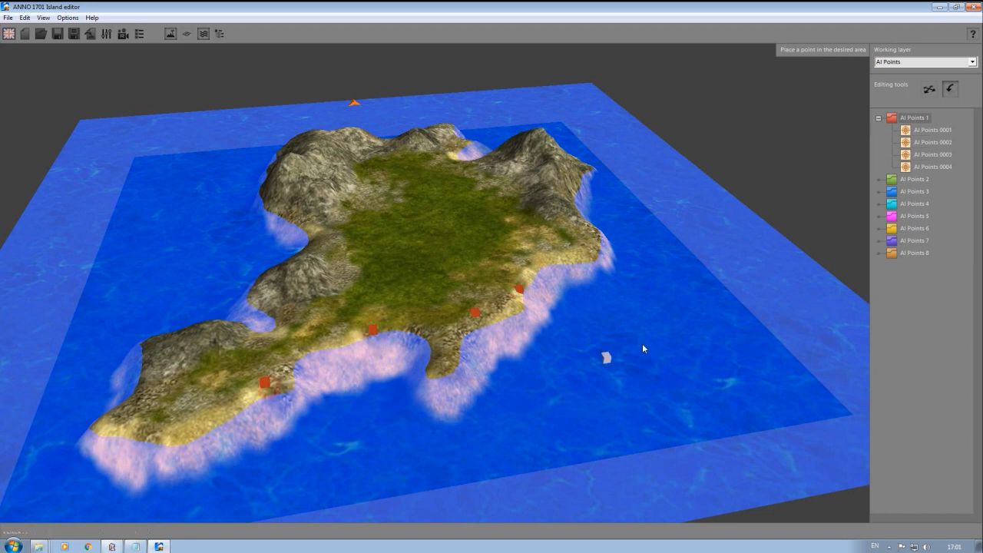
left_click(879, 178)
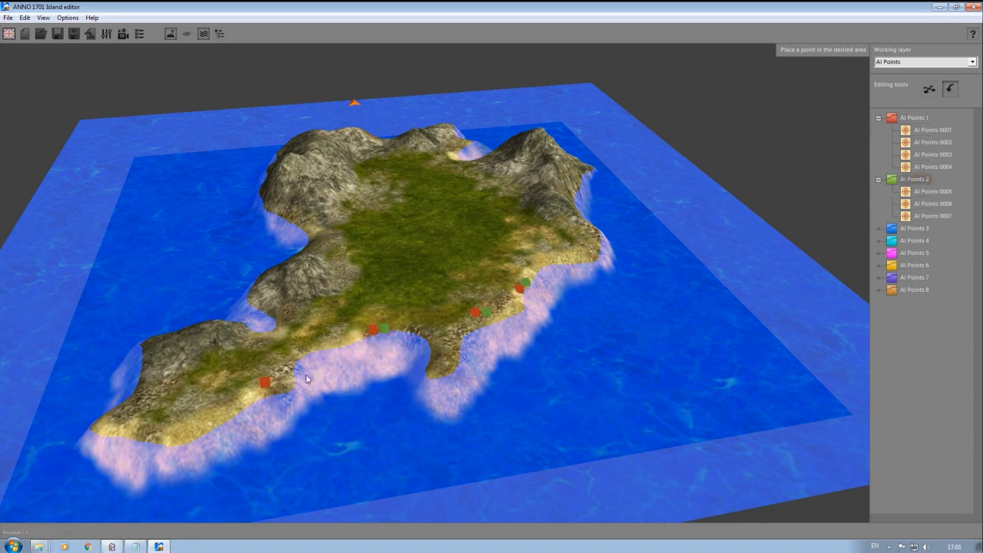
left_click(498, 230)
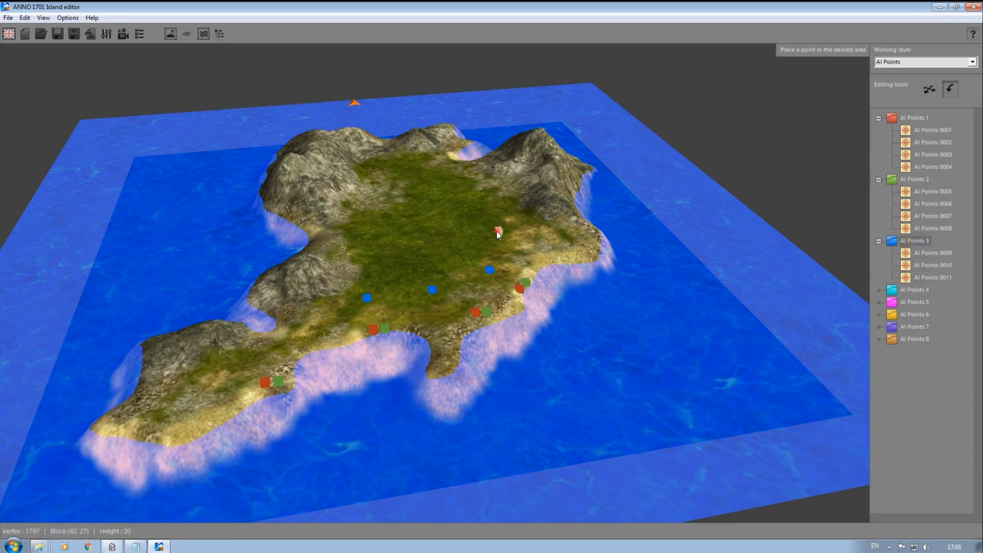
- Add AI point groups for the remaining players up to AI Points 8
left_click(334, 341)
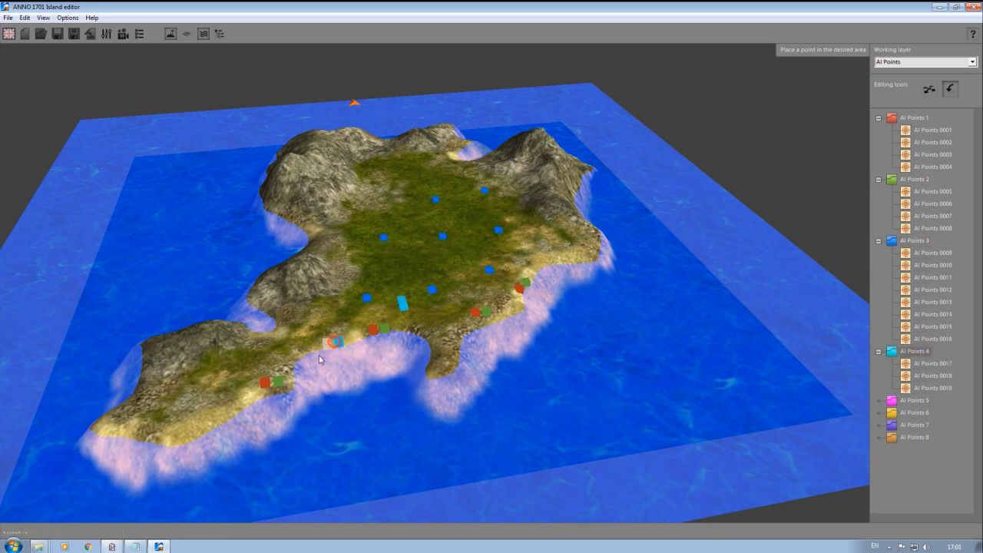
left_click(479, 245)
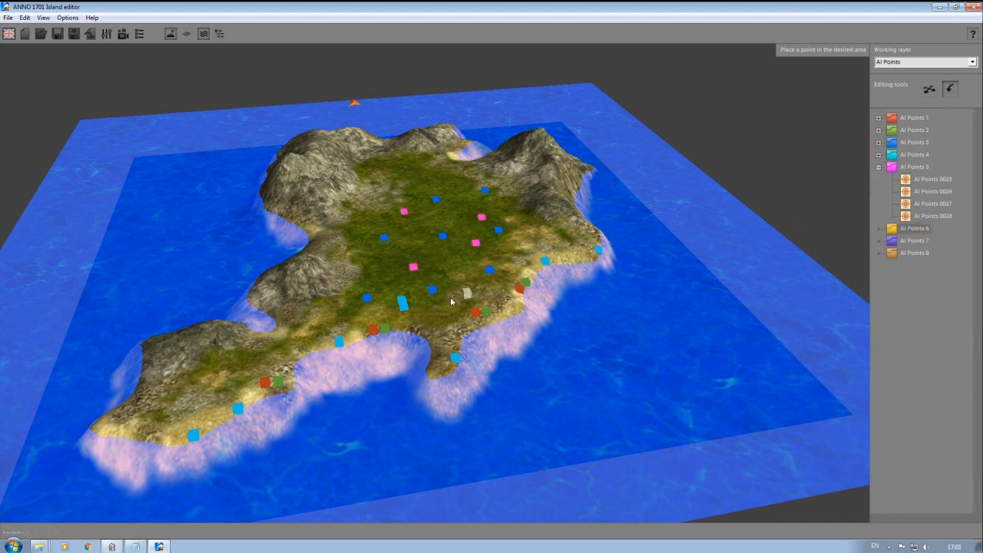
left_click(879, 166)
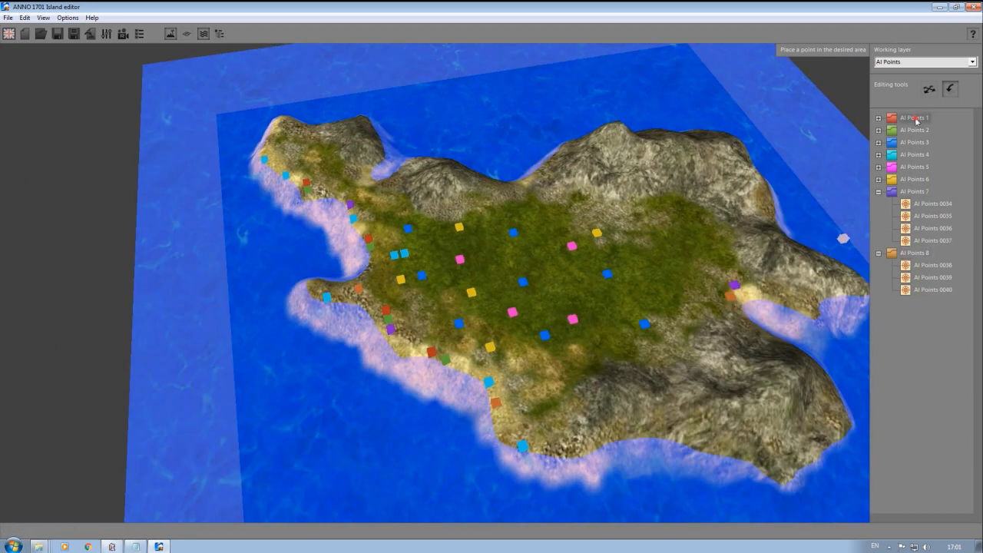
left_click(654, 301)
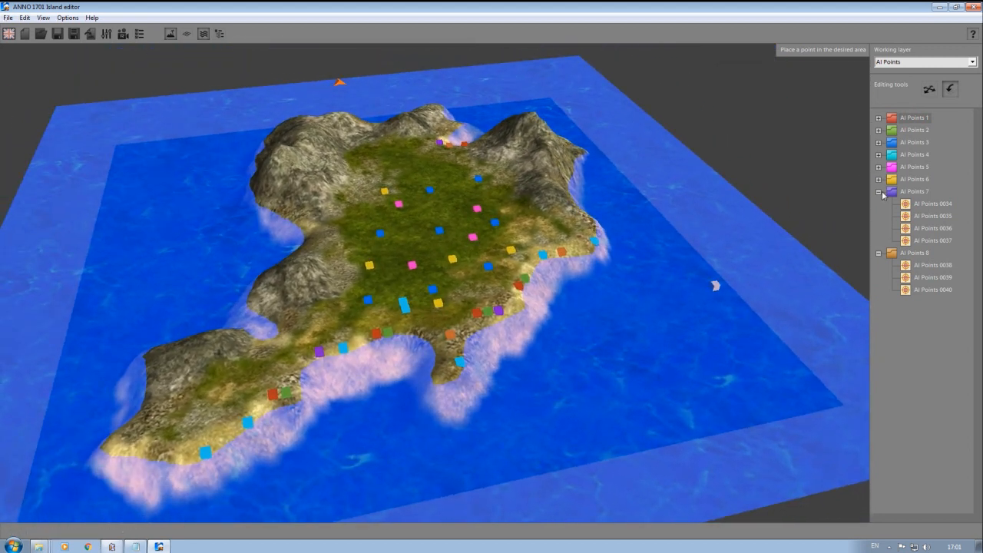
left_click(970, 62)
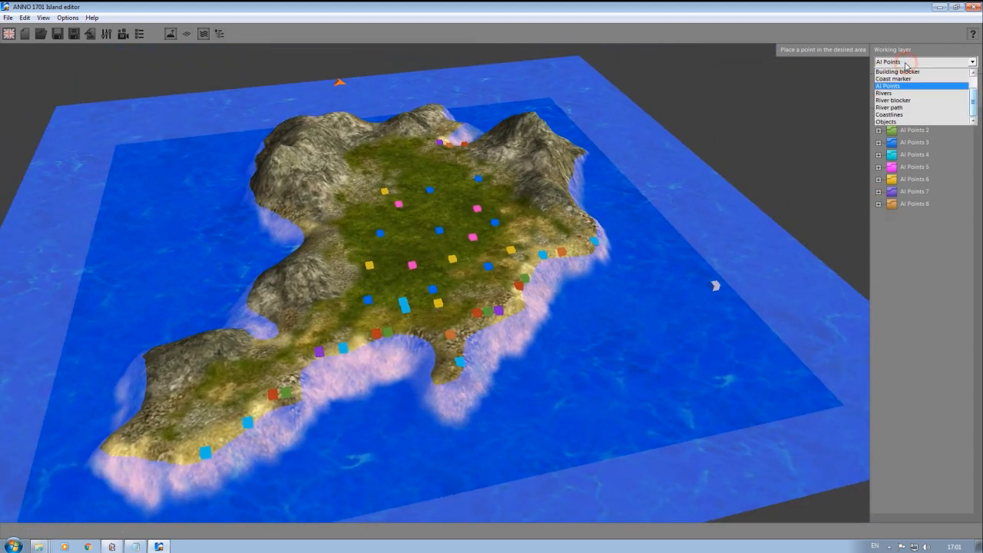
- Switch through the Rivers and River blocker layers and settle on the River path layer
left_click(883, 94)
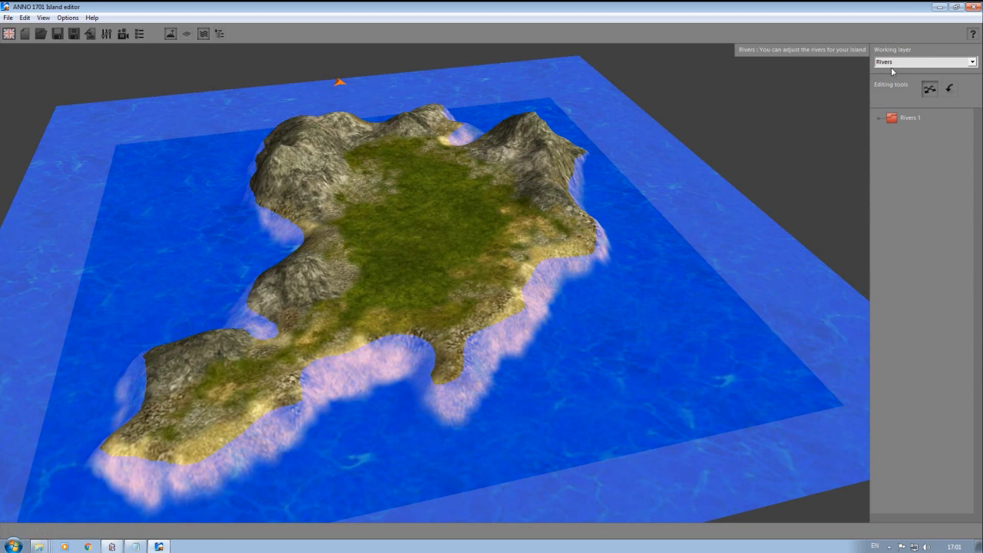
left_click(972, 62)
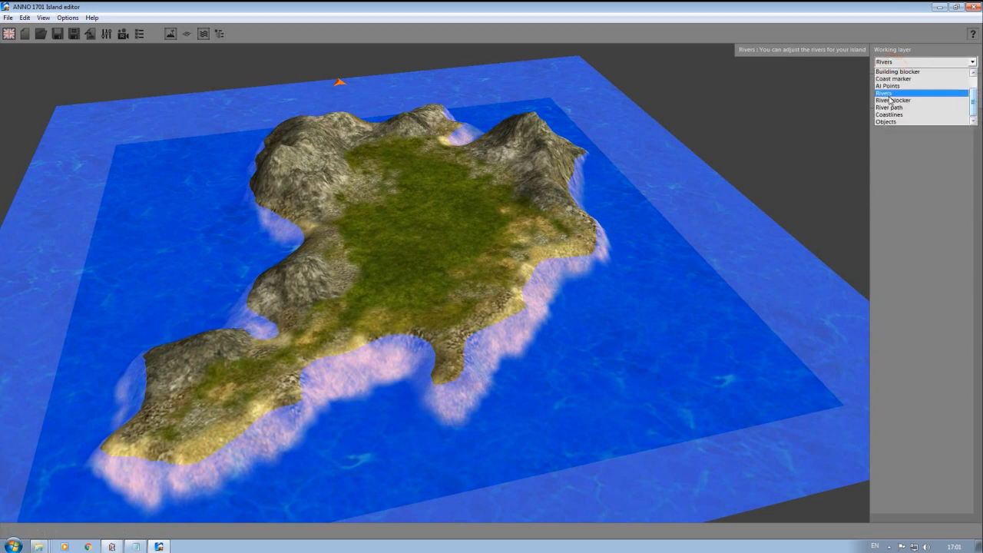
left_click(893, 100)
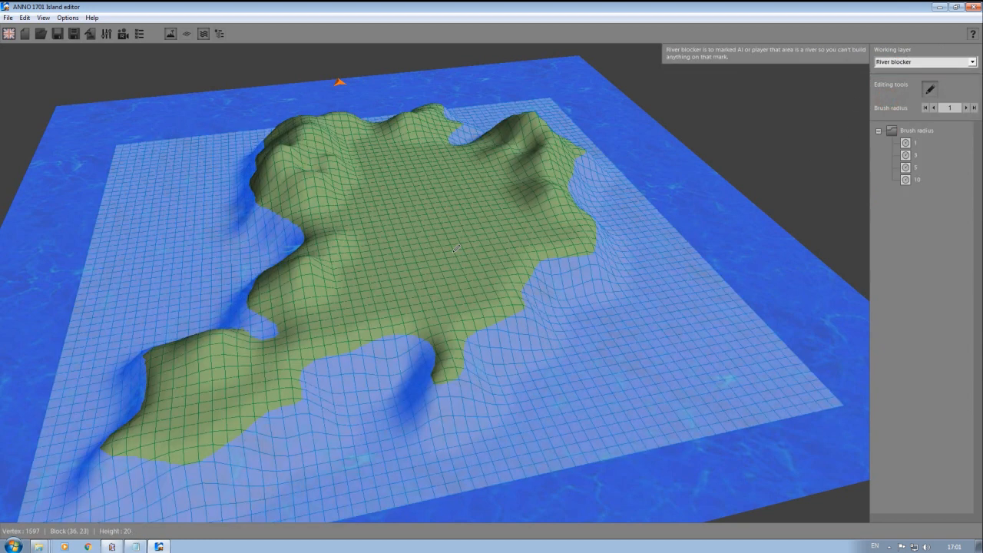
left_click(970, 61)
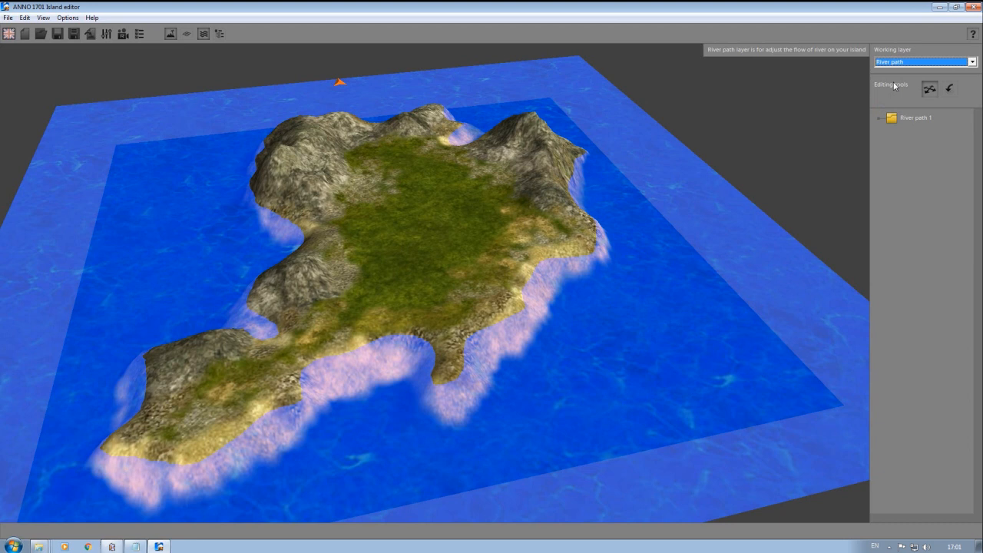
left_click(970, 61)
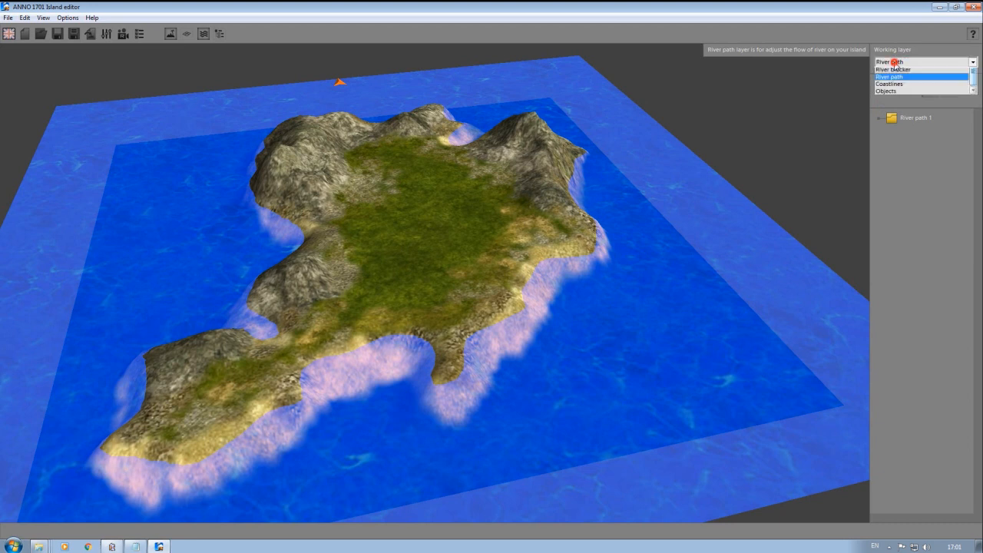
- Place wave points along the southern shore in the Coastlines layer
left_click(888, 83)
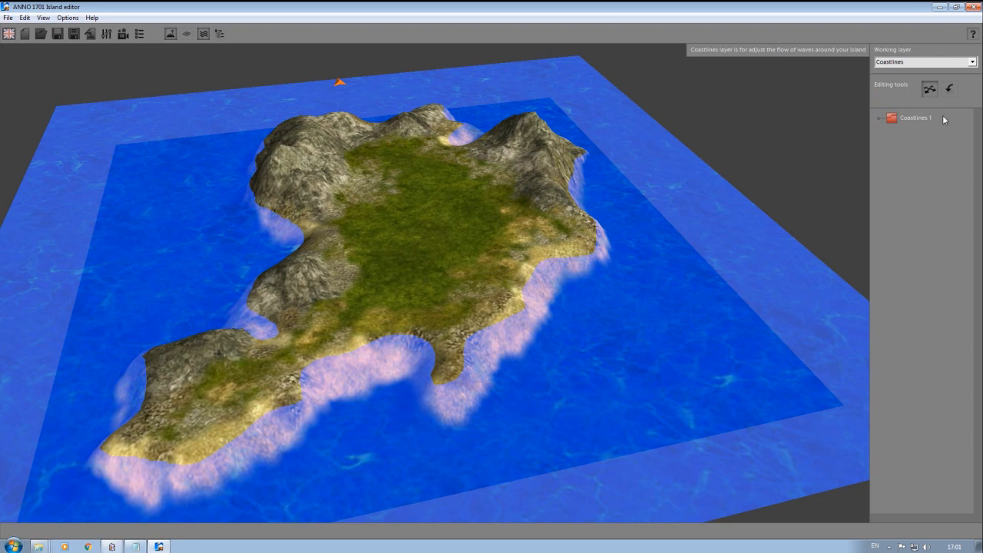
left_click(949, 88)
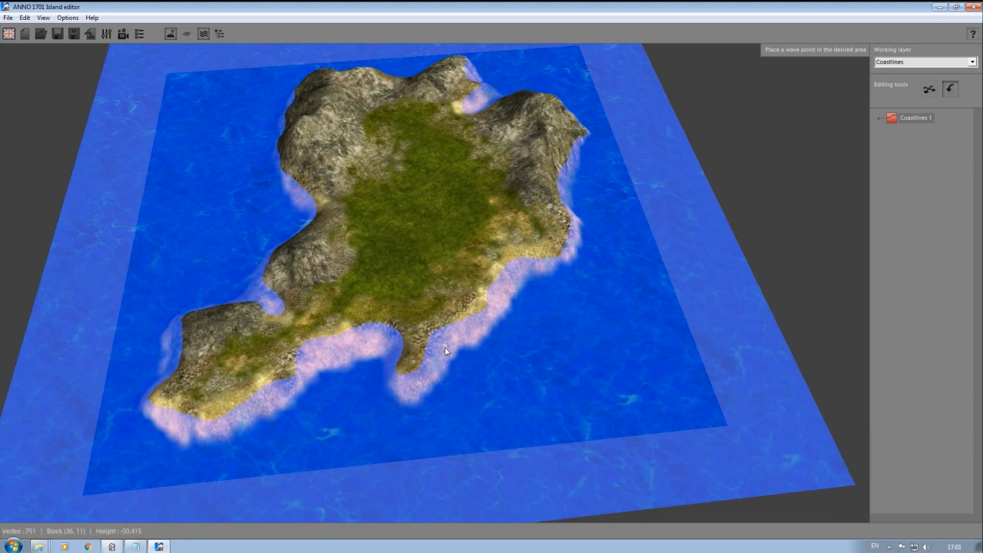
left_click(421, 365)
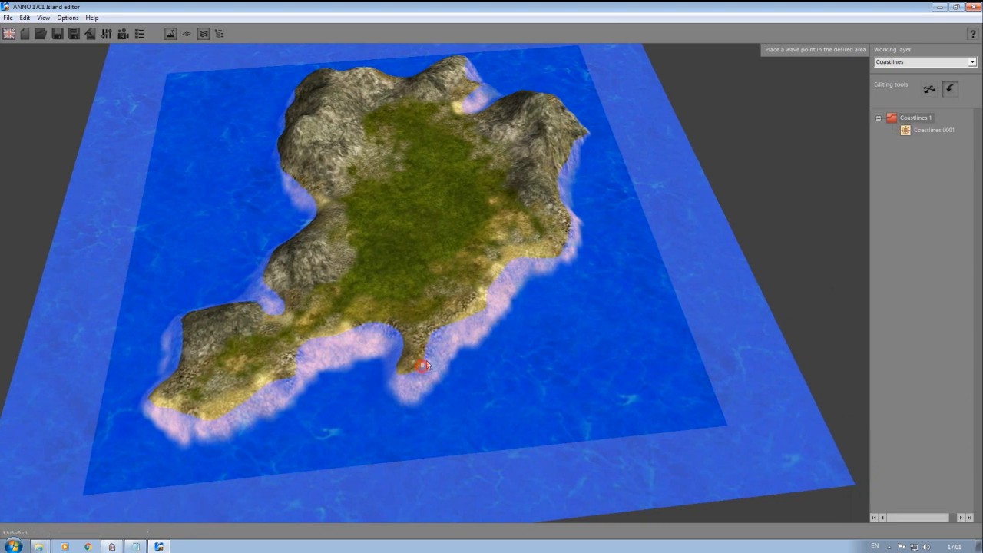
left_click(430, 341)
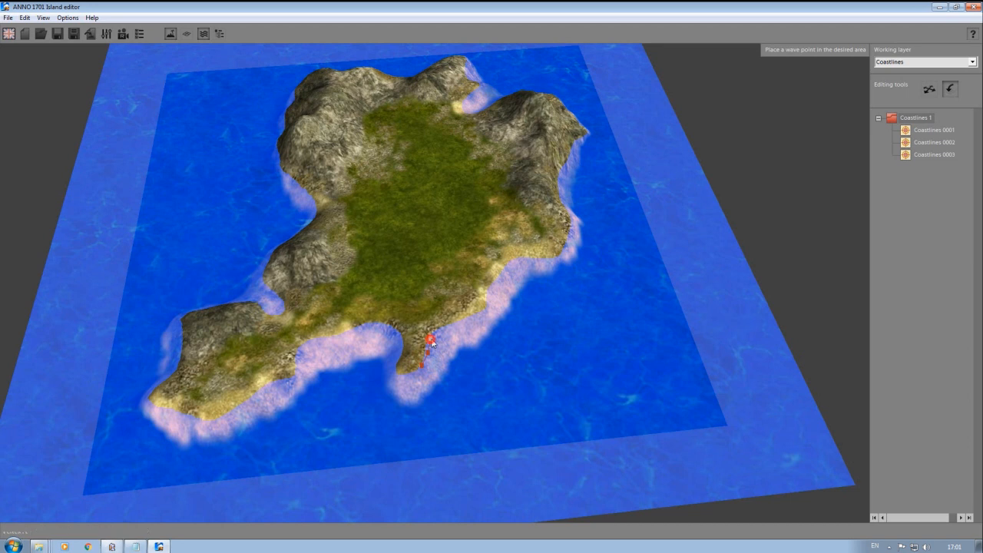
left_click(467, 322)
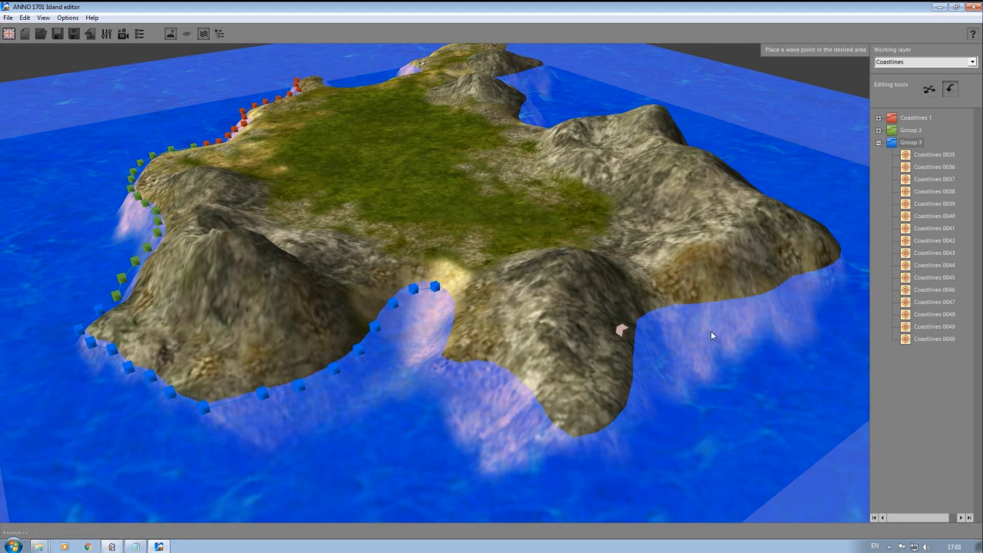
left_click(467, 369)
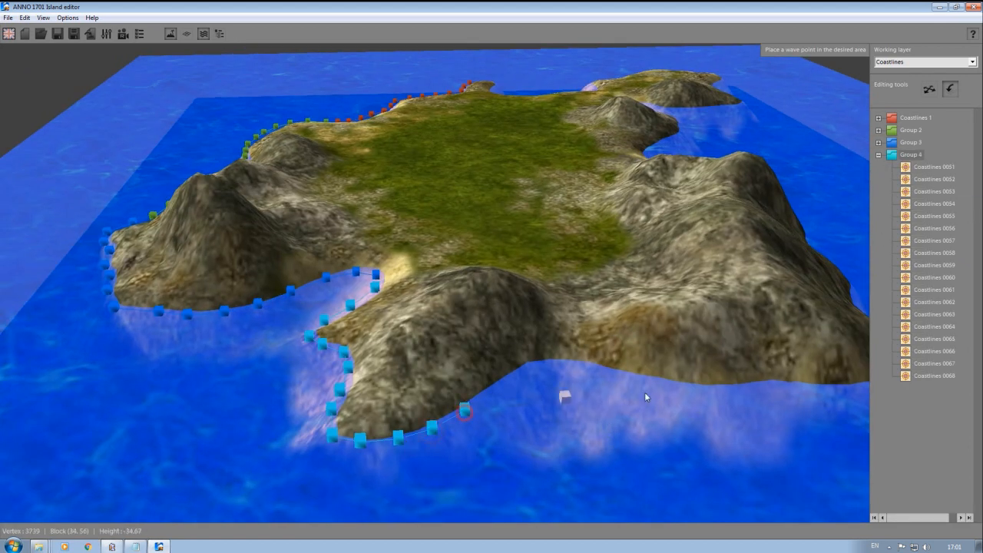
- Continue wave points along the western coast and start new coastline groups via Add new group
left_click(622, 367)
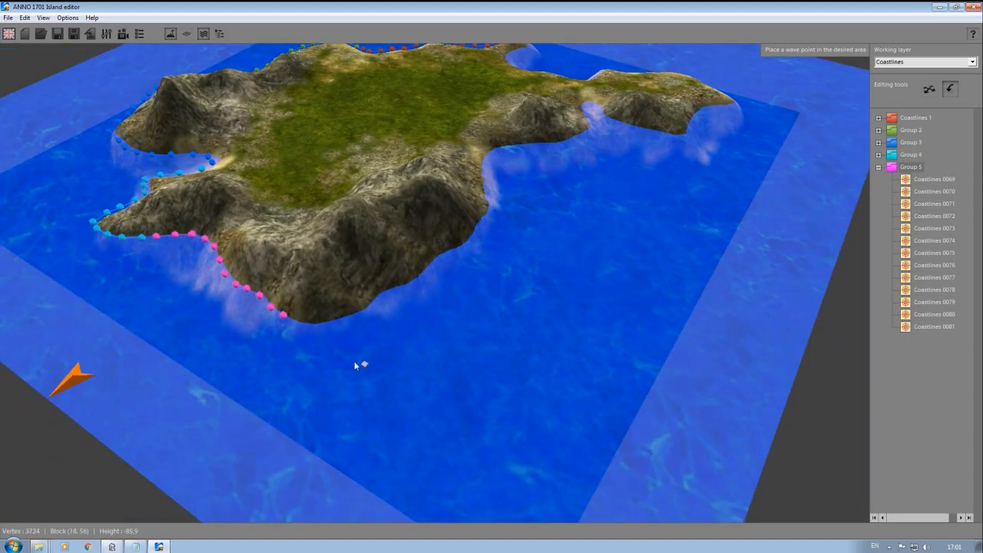
left_click(879, 166)
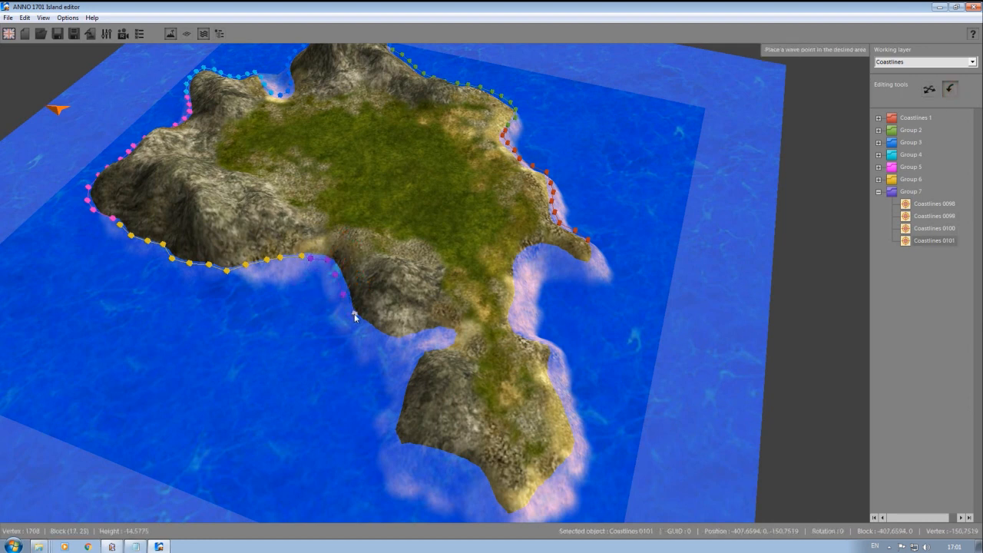
left_click(933, 363)
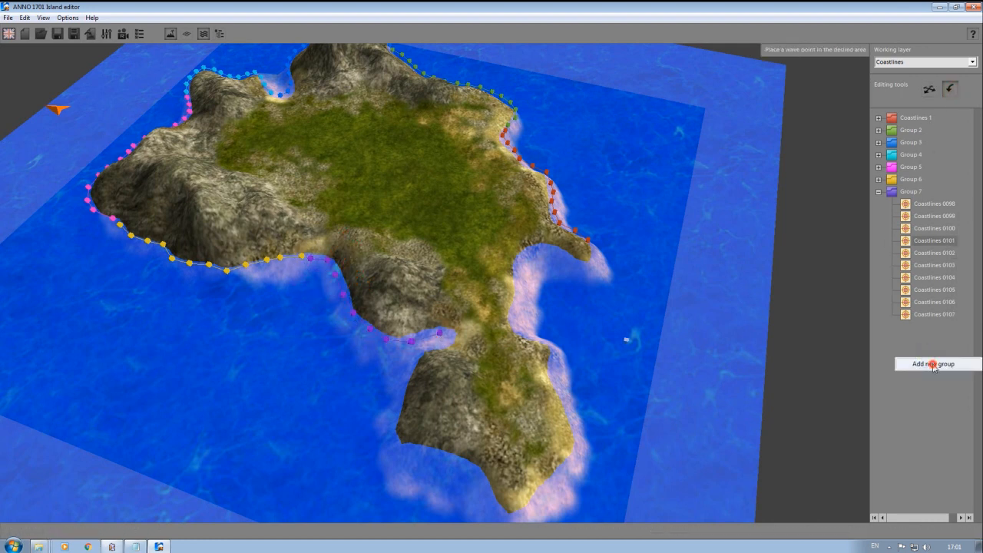
left_click(932, 363)
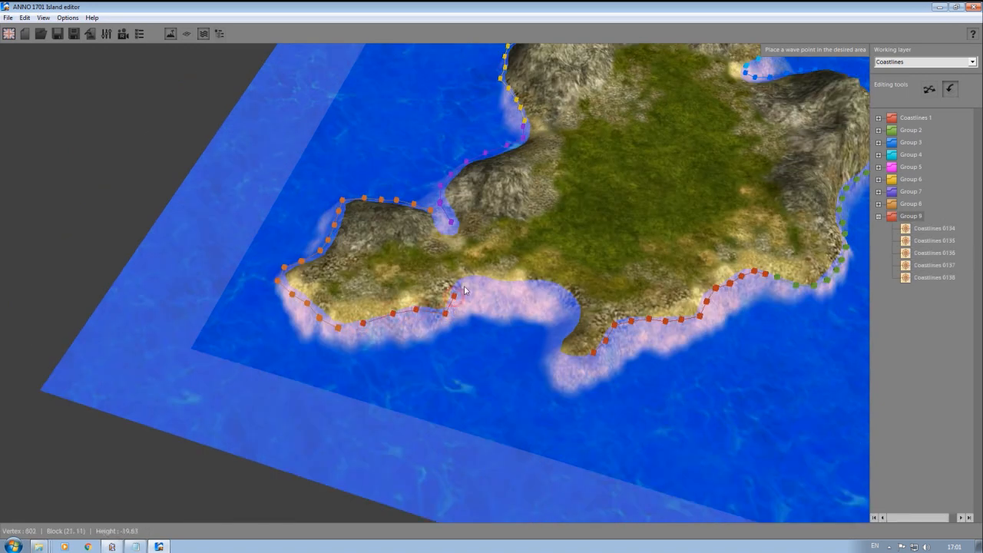
left_click(559, 353)
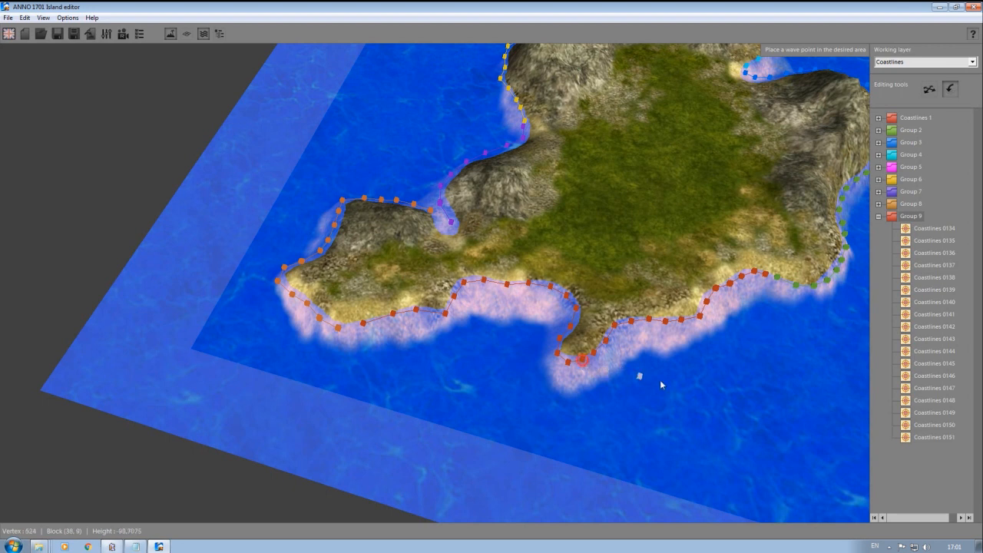
left_click(929, 87)
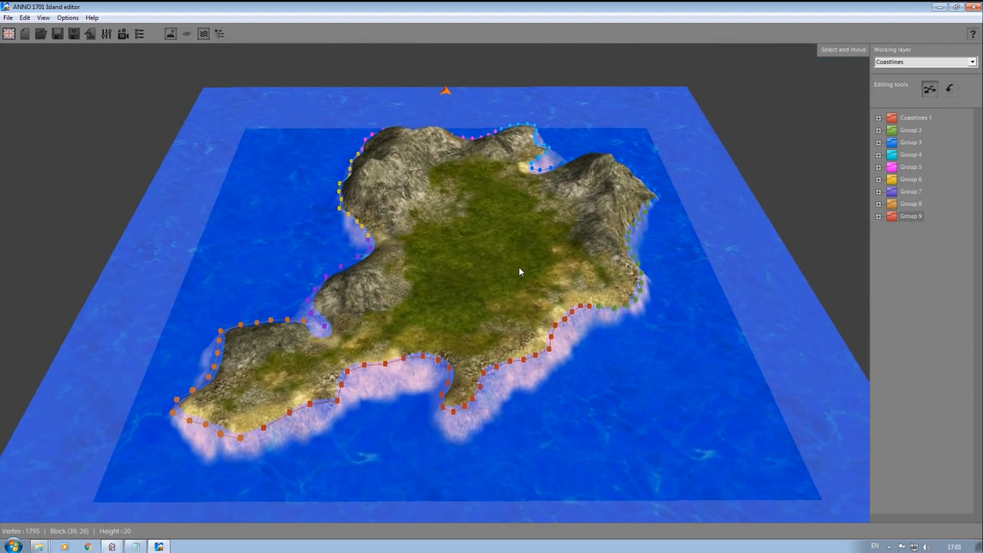
left_click(172, 34)
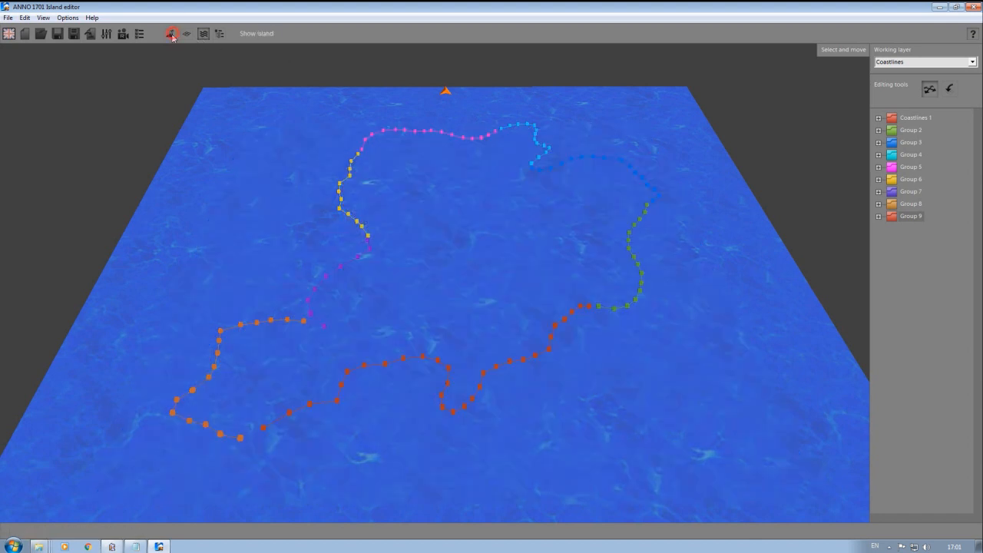
left_click(172, 33)
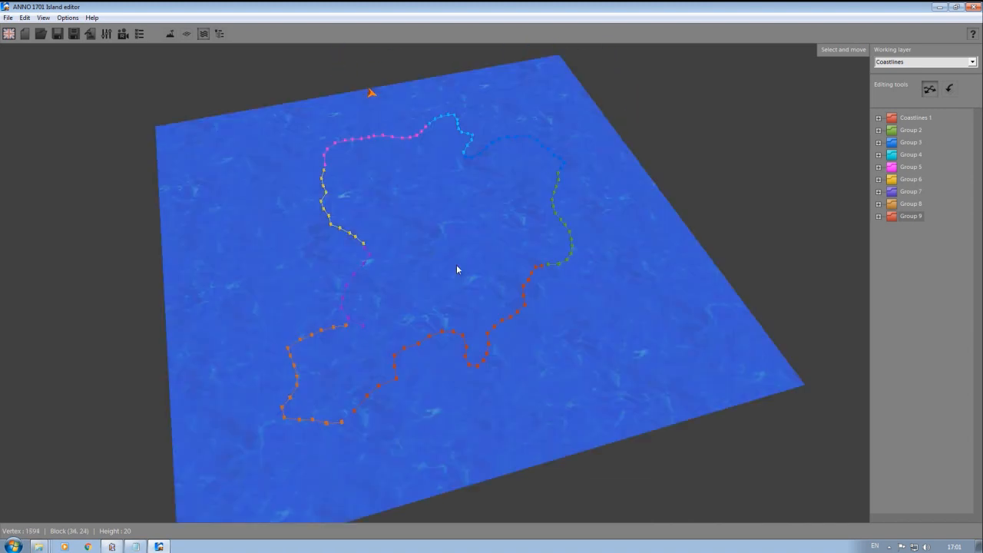
left_click(169, 34)
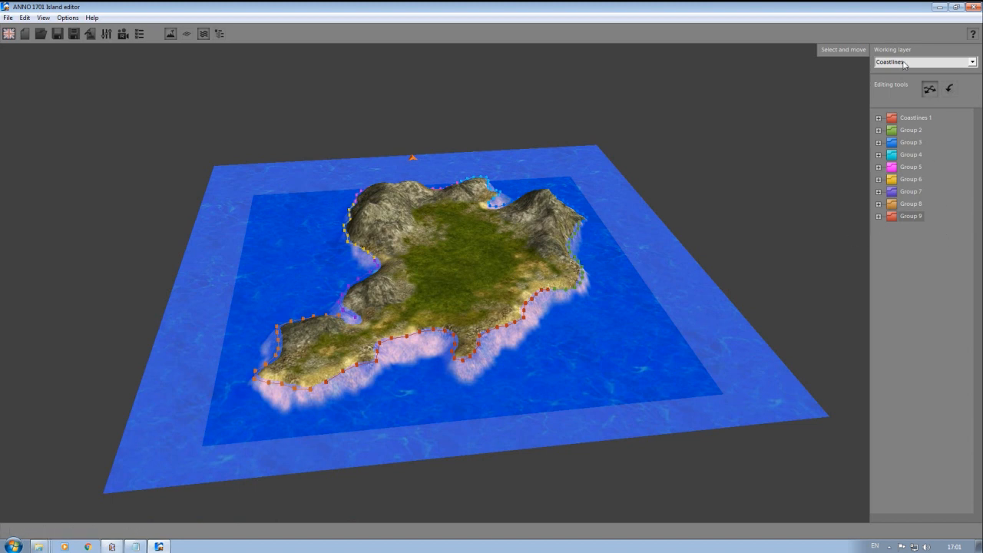
- Switch to the Objects layer and collapse unneeded object categories in the Object manager
left_click(922, 62)
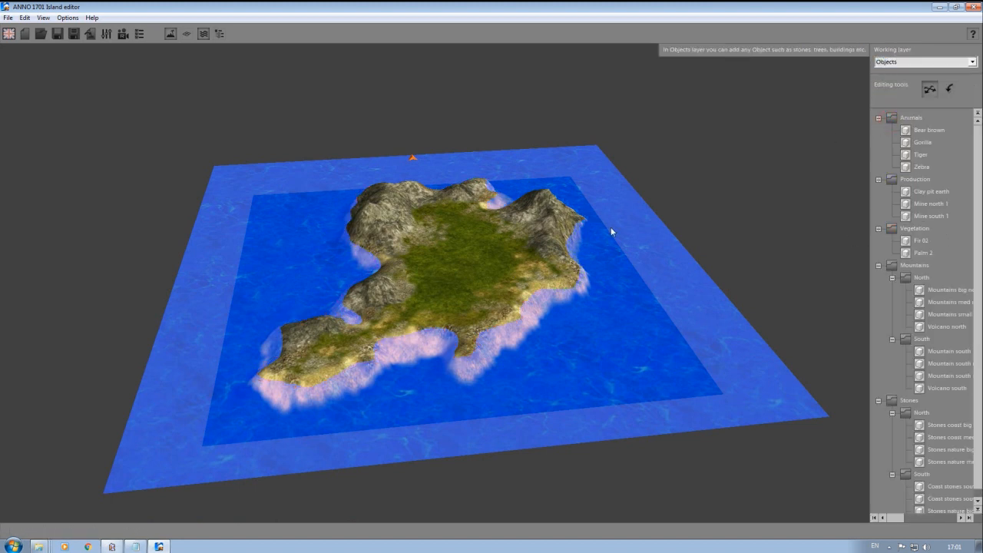
mouse_move(946, 263)
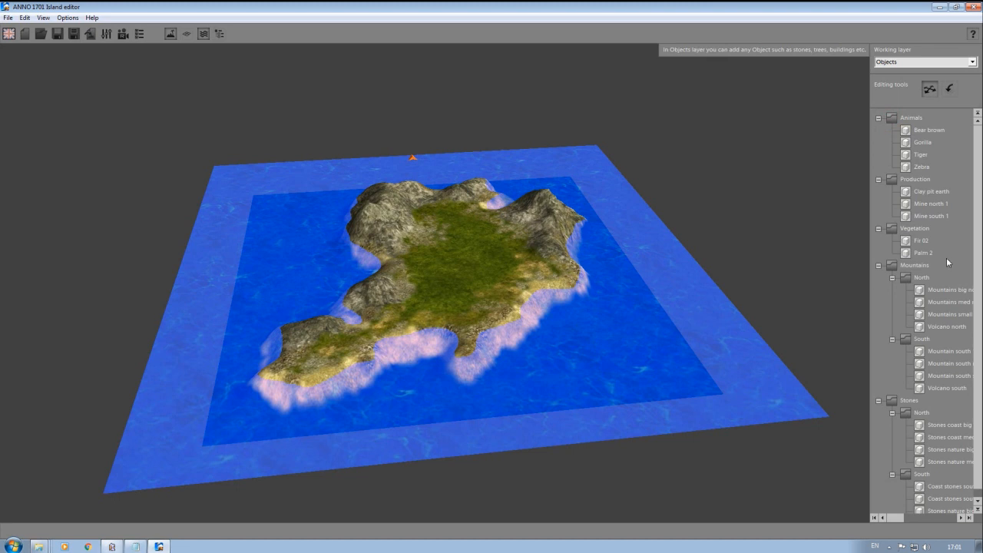
mouse_move(909, 454)
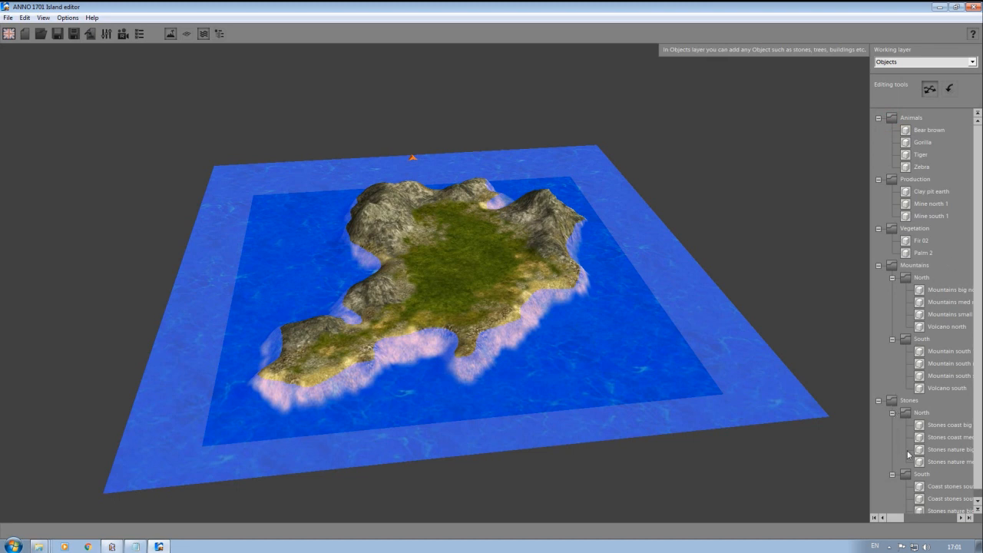
mouse_move(203, 33)
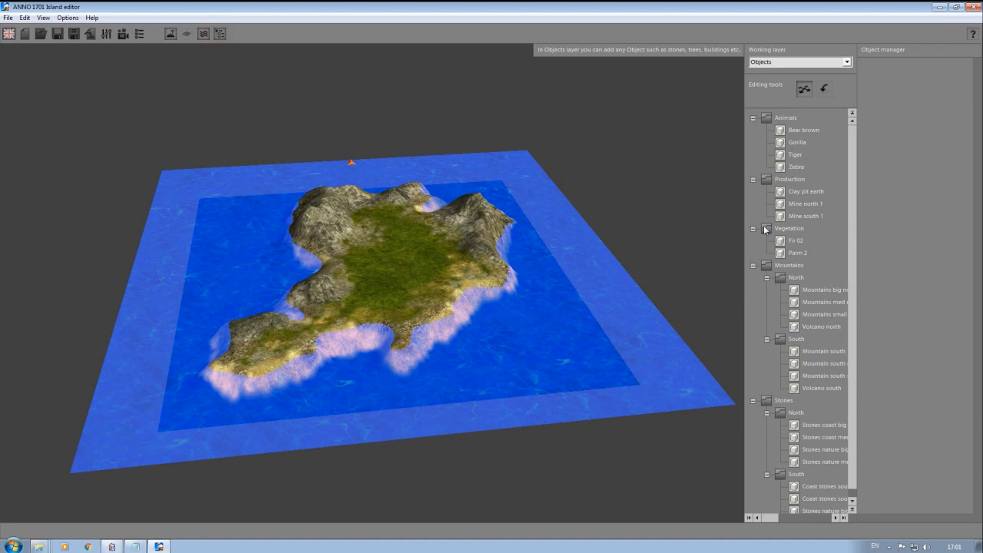
left_click(752, 227)
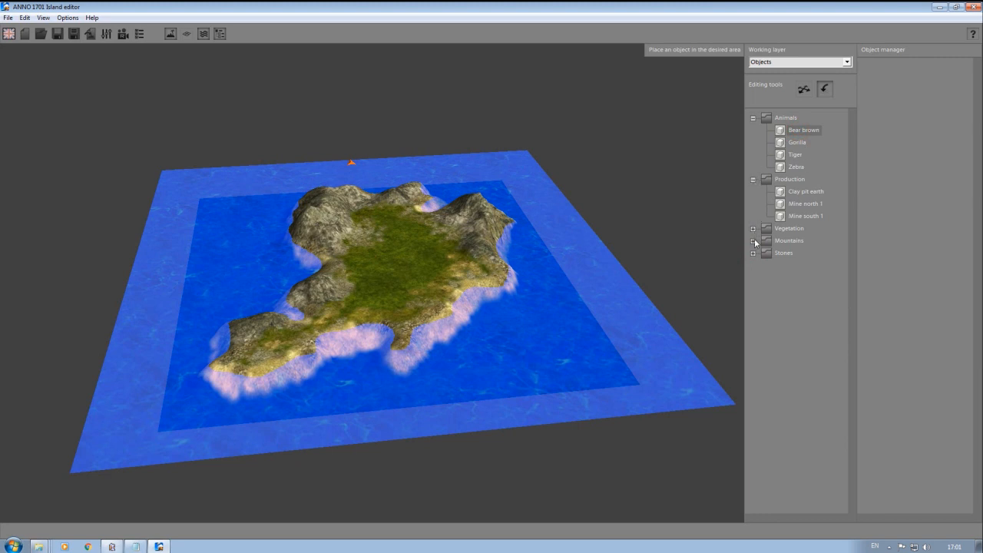
left_click(752, 227)
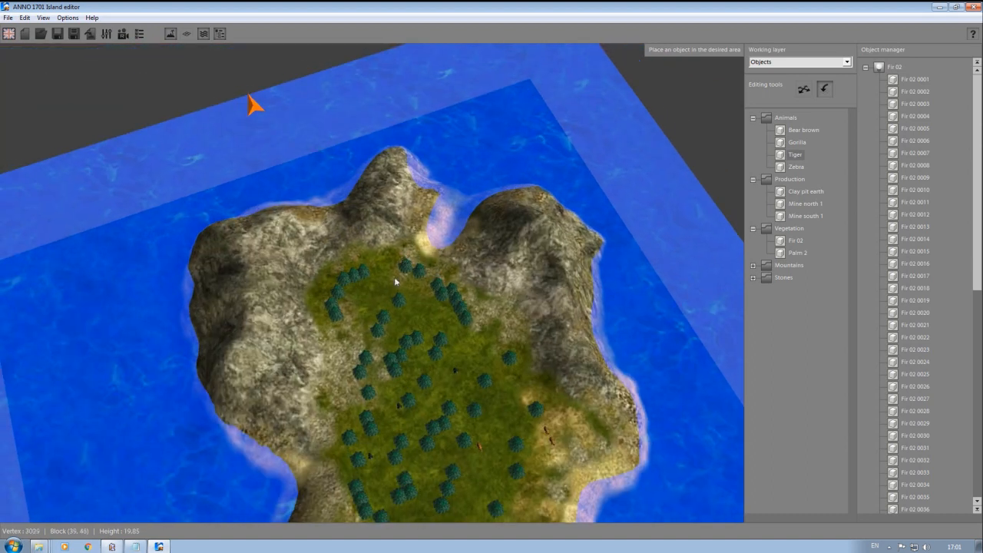
mouse_move(484, 356)
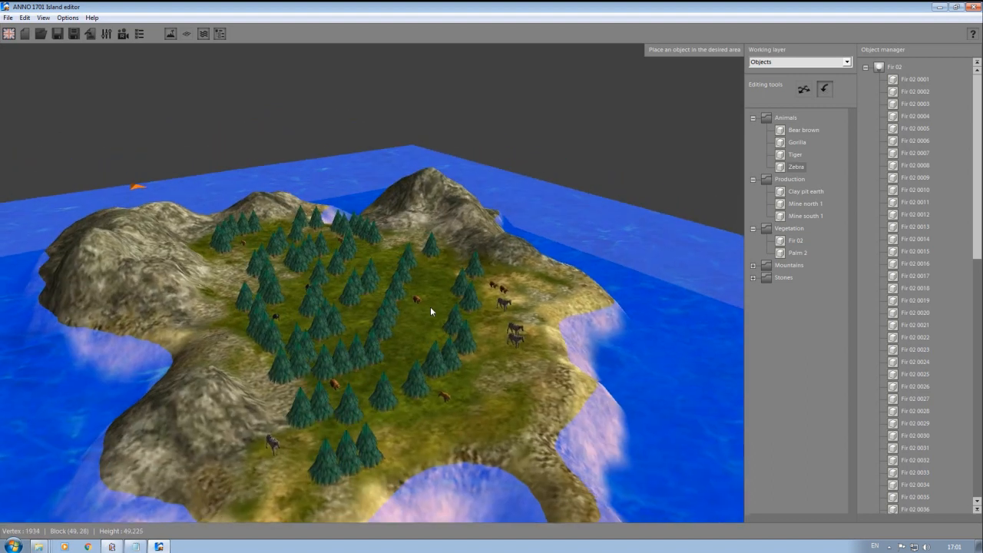
- Place a Clay pit earth from the Production category on the meadow among the trees
left_click(753, 116)
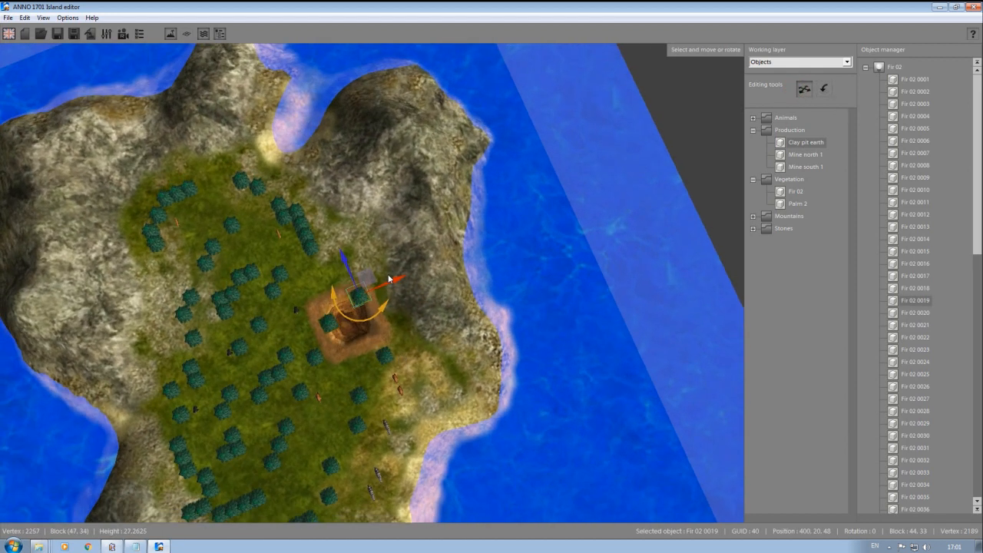
left_click(844, 62)
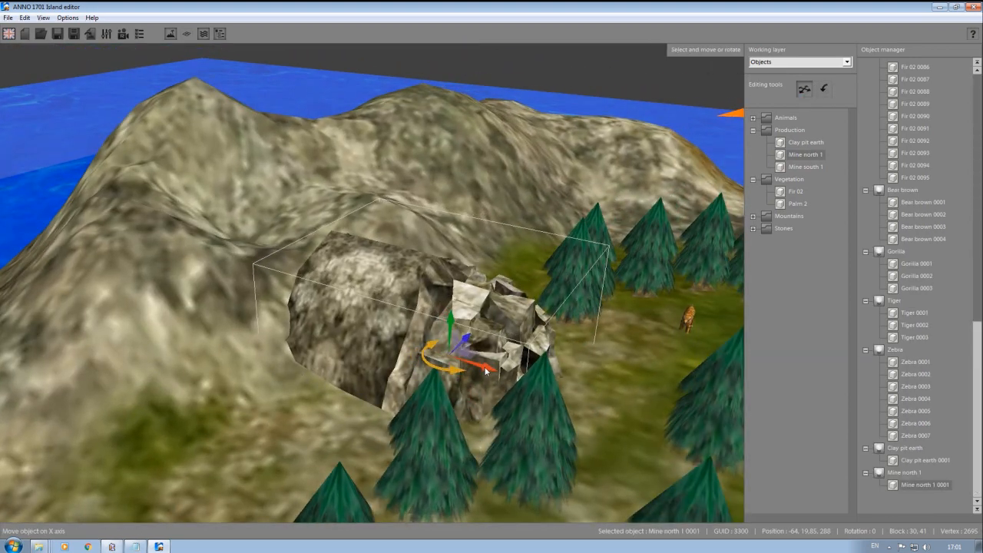
- Set the mine against the mountainside and move a Mountain object onto the island's edge
left_click_drag(484, 370, 346, 307)
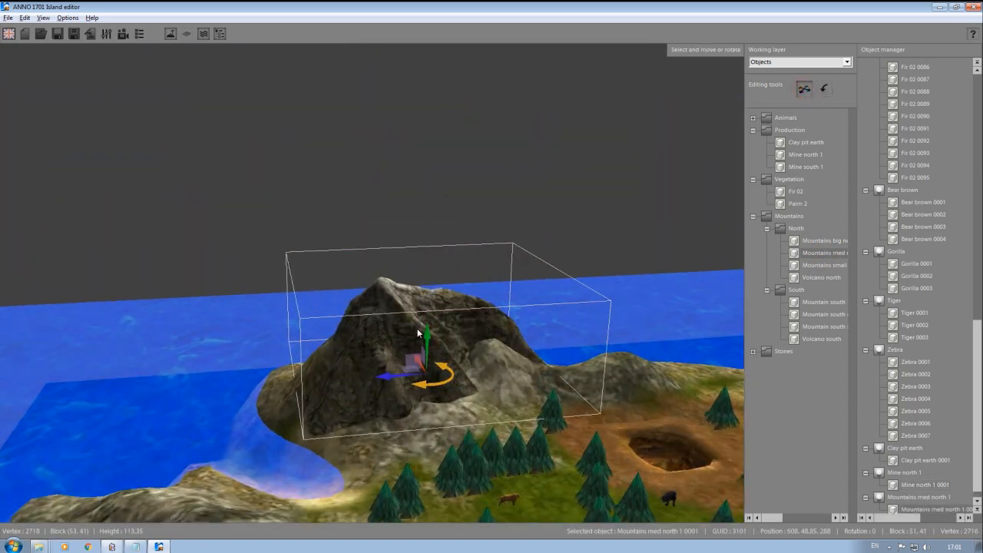
left_click_drag(427, 335, 369, 234)
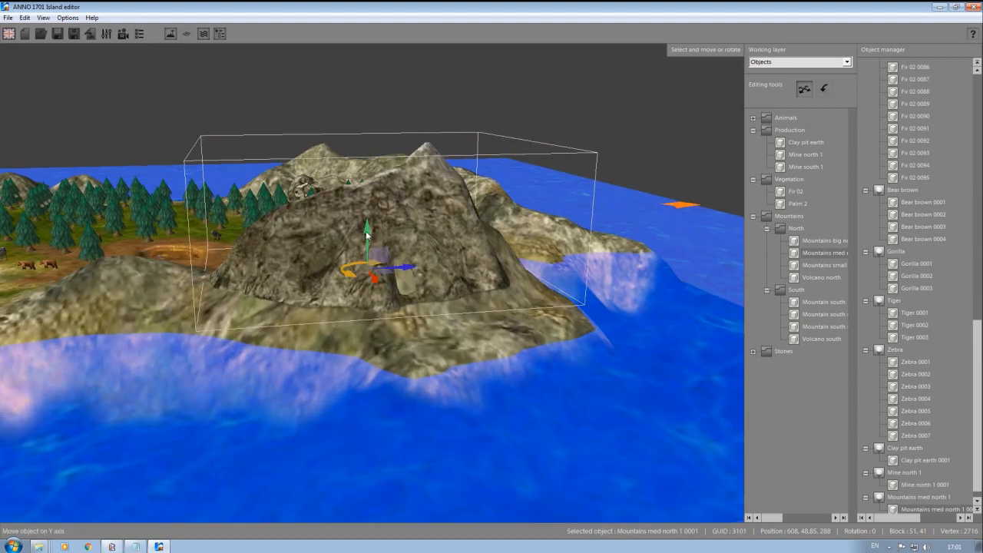
left_click_drag(367, 230, 366, 300)
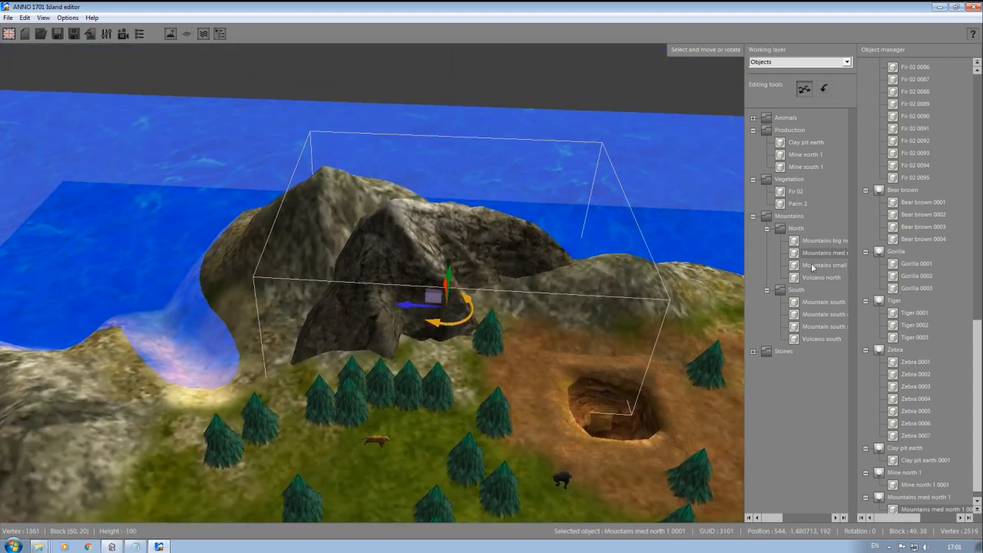
left_click(823, 88)
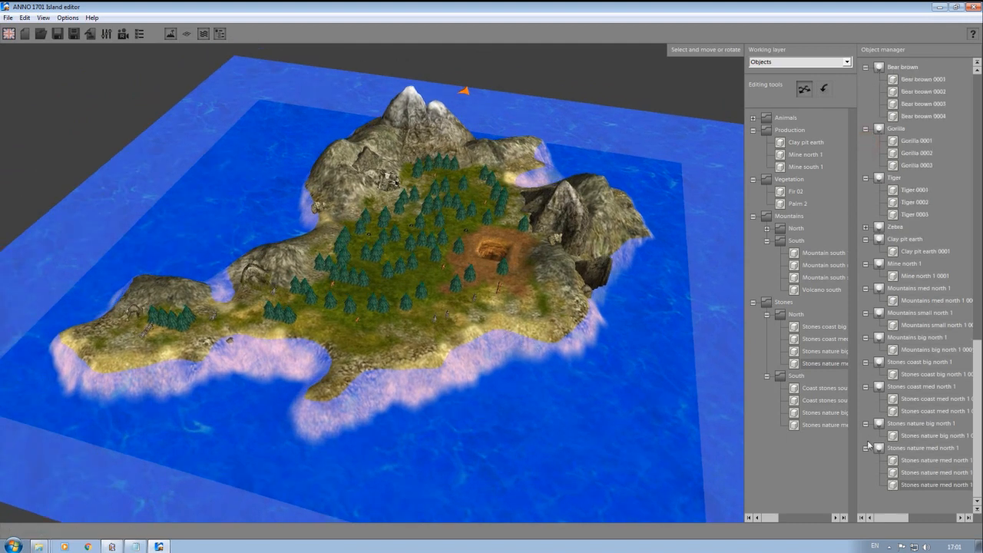
- Collapse the Object manager tree so only the category groups remain visible
scroll("up", 3)
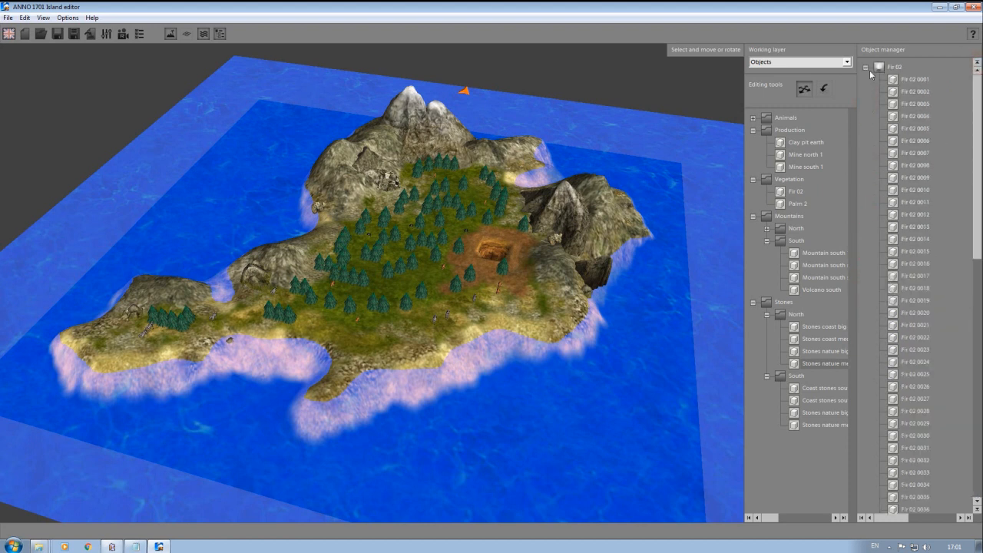
left_click(866, 68)
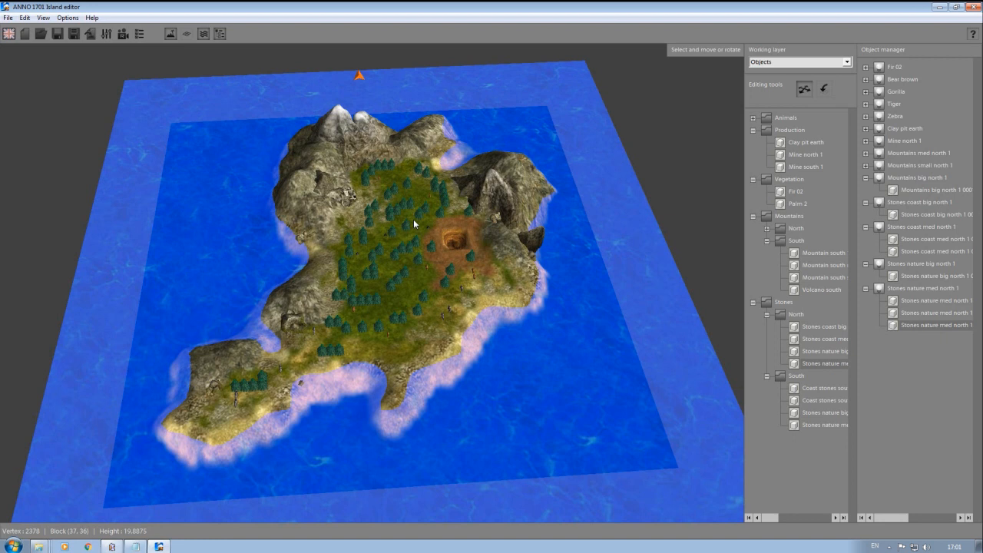
mouse_move(59, 53)
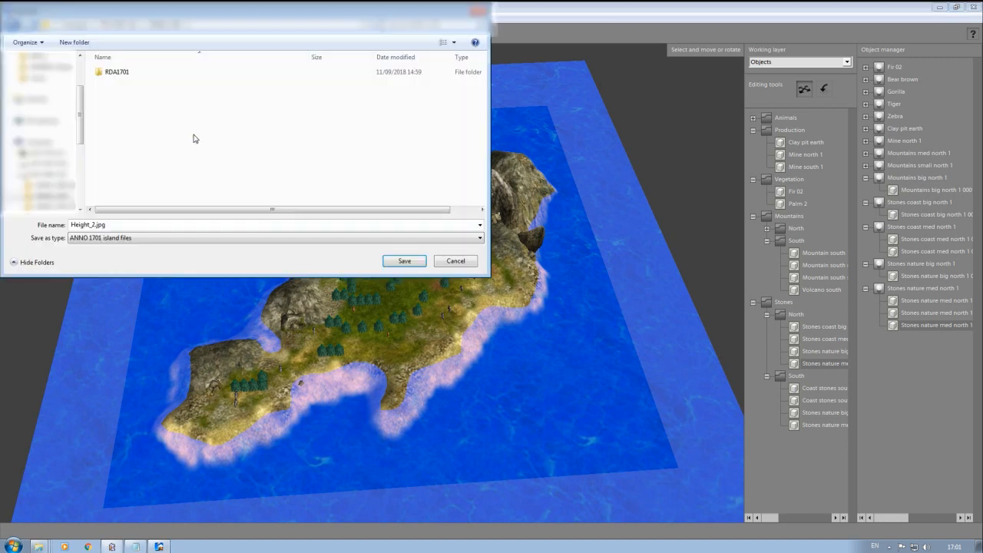
mouse_move(190, 138)
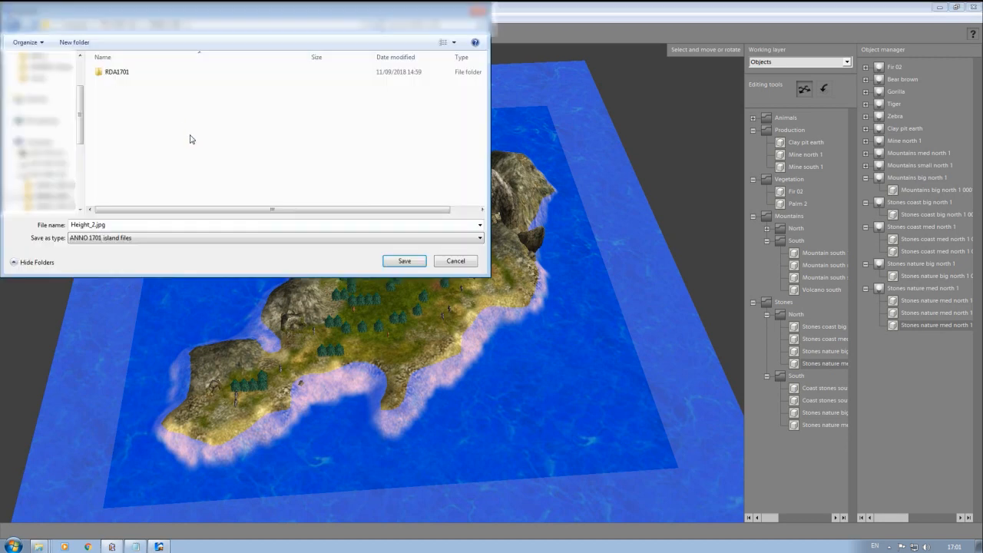
- Save the island as 'Test' inside a newly created folder named 'Test'
left_click(74, 43)
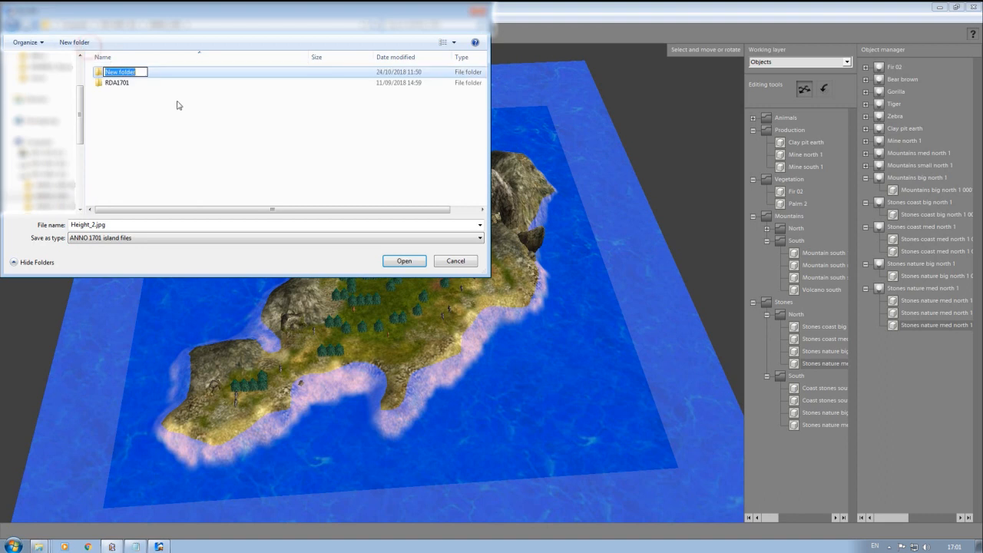
mouse_move(197, 141)
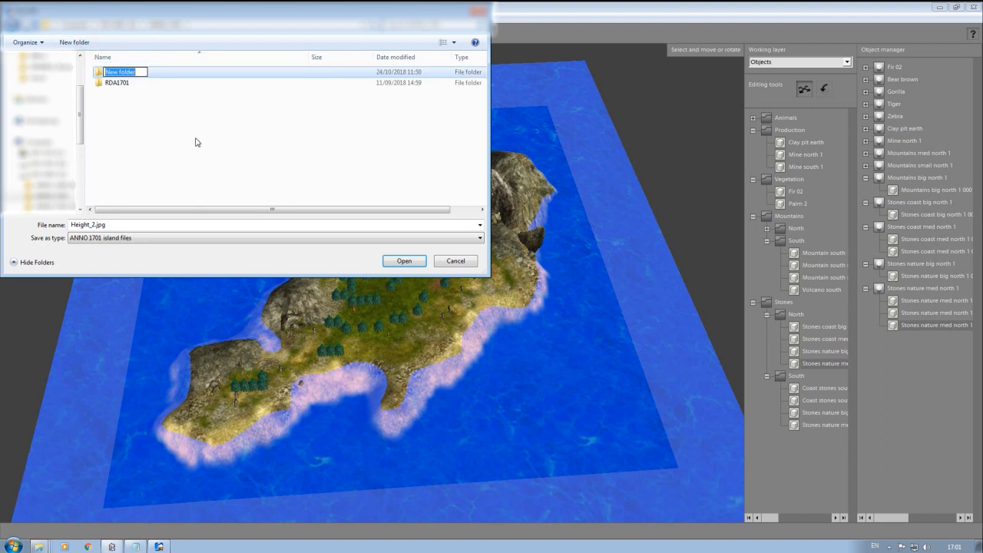
type("Test")
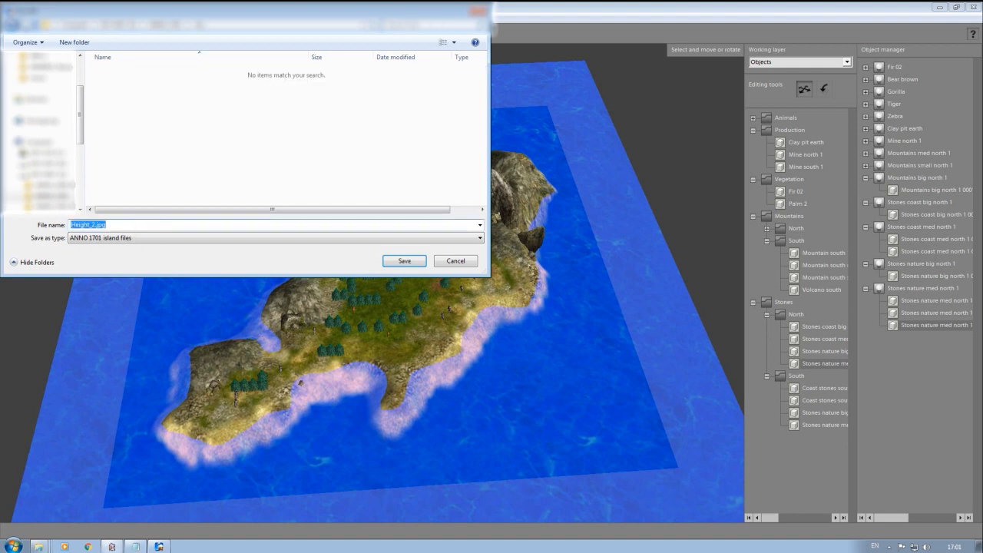
type("Test")
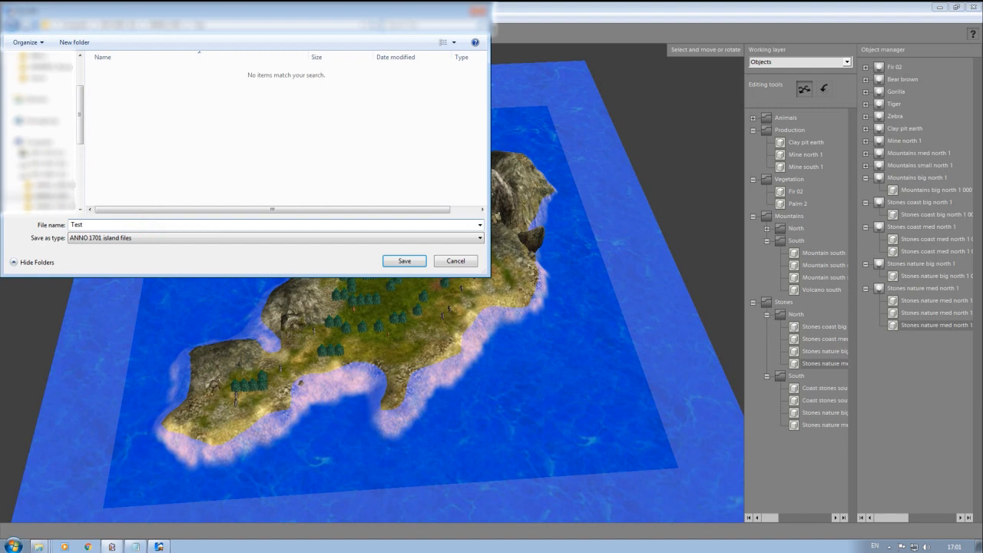
mouse_move(356, 252)
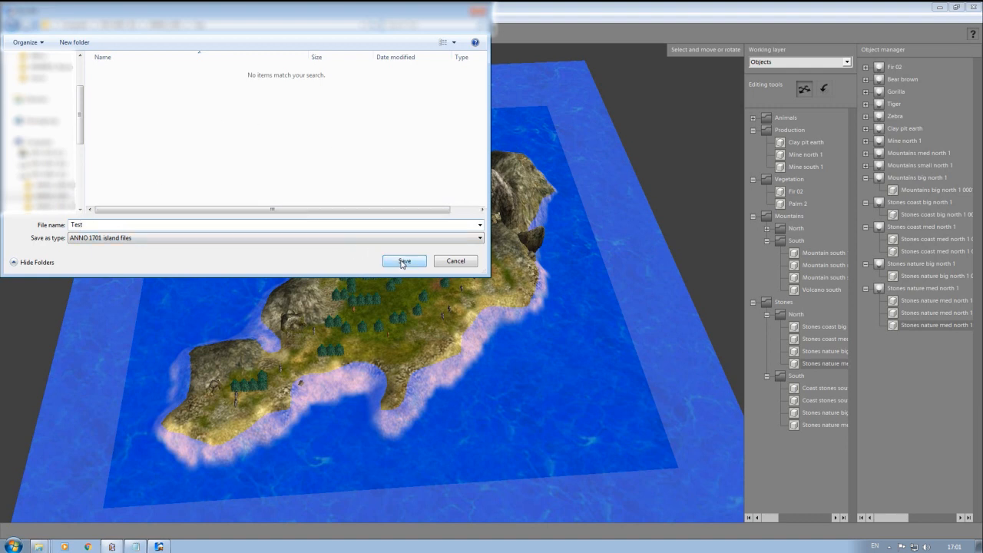
left_click(402, 261)
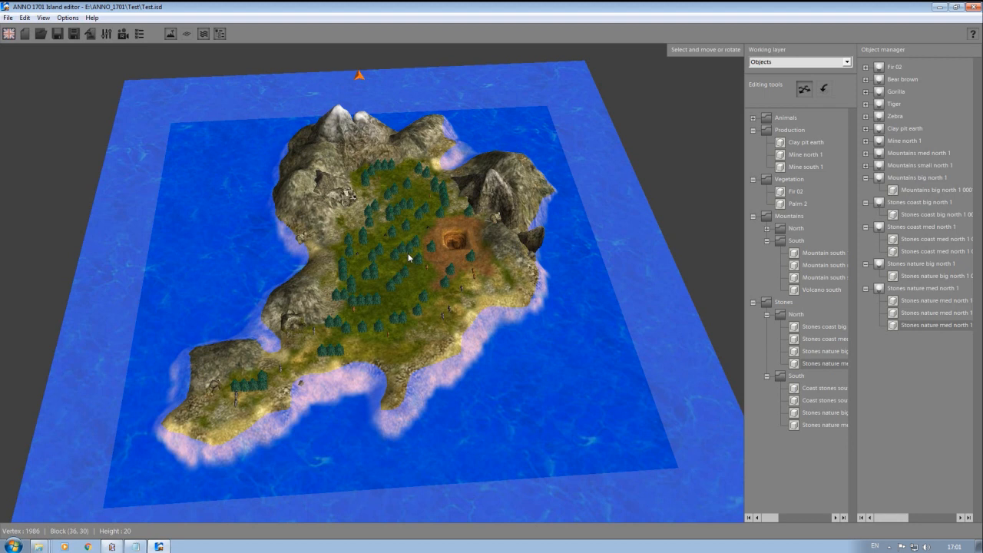
mouse_move(457, 62)
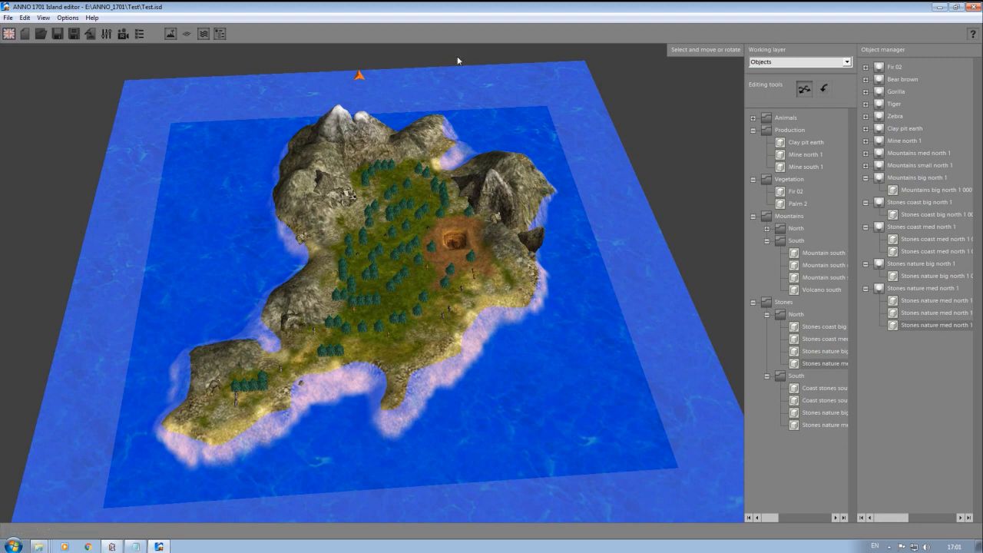
- Open the ANNO_1701 folder from the Explorer jump list to see the saved island files
left_click(40, 547)
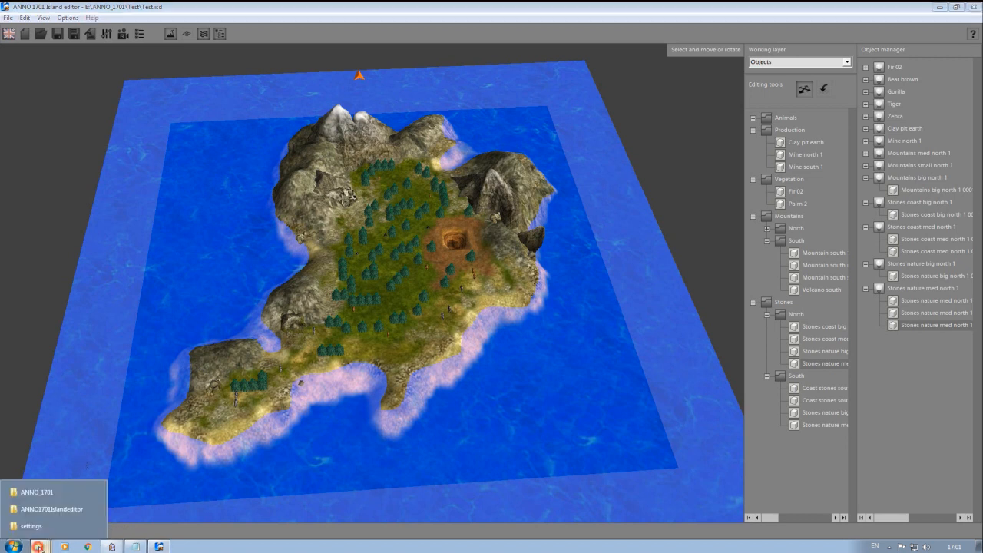
left_click(36, 491)
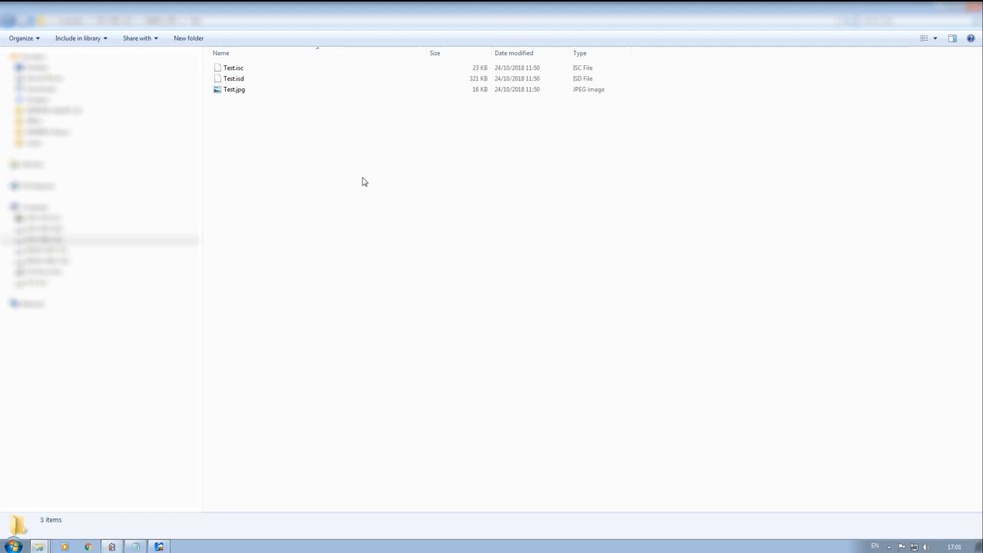
mouse_move(249, 114)
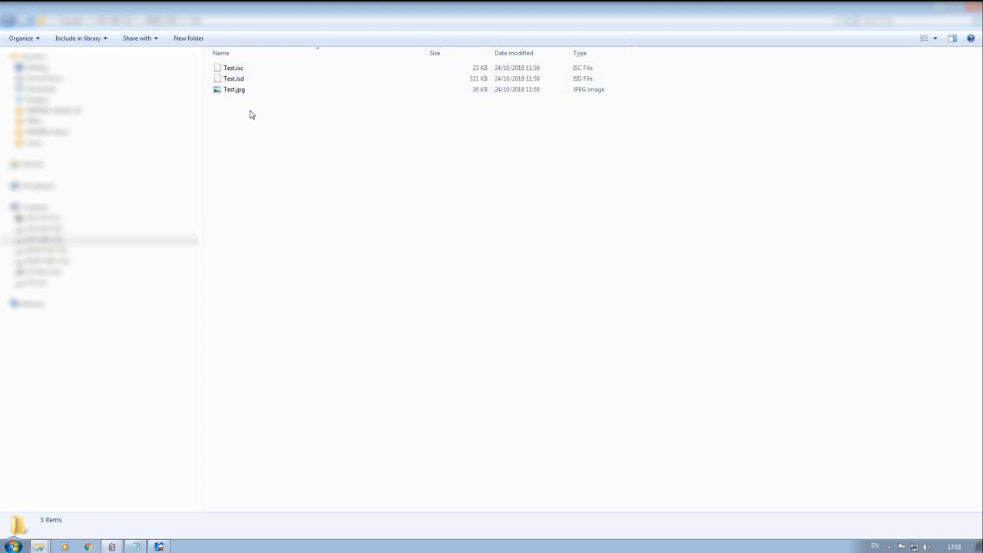
double_click(234, 89)
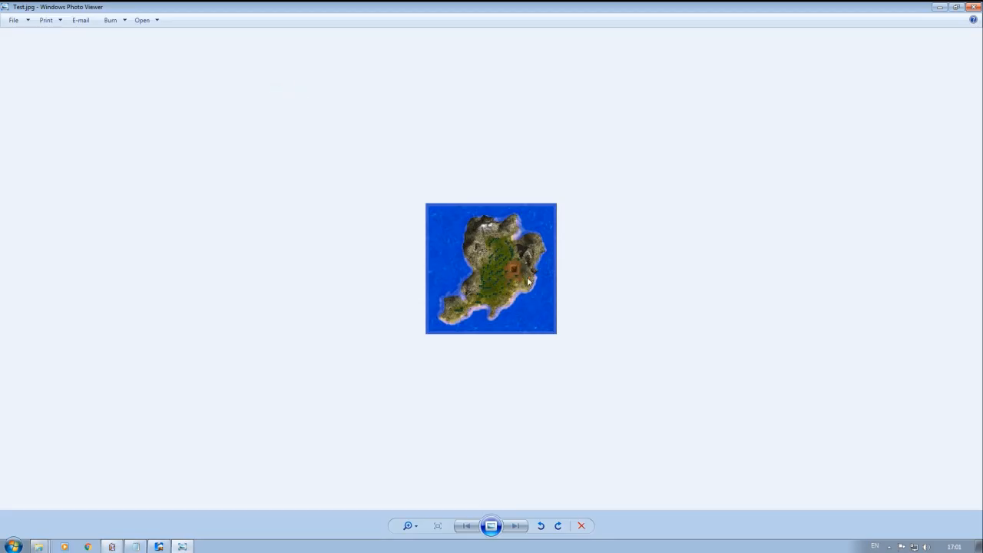
left_click(438, 526)
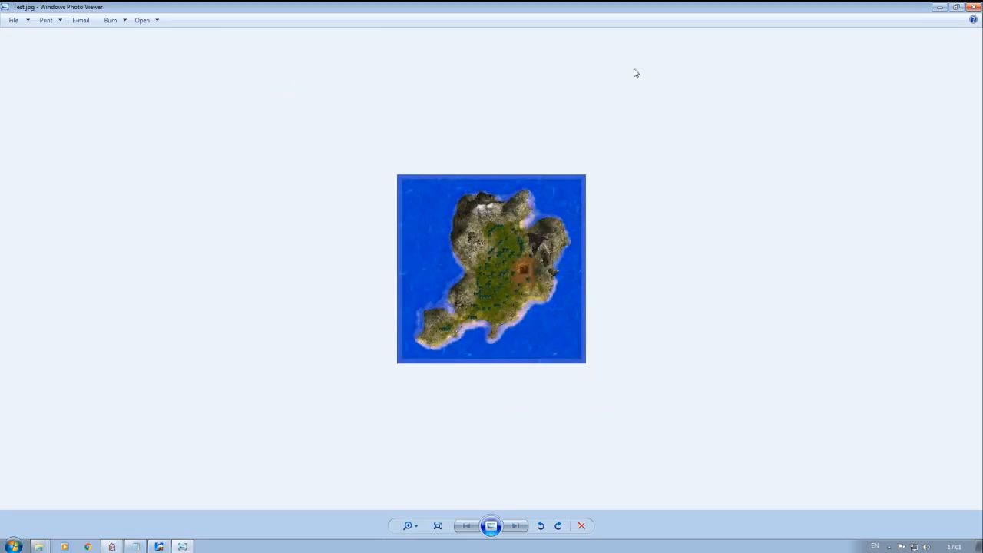
left_click(581, 525)
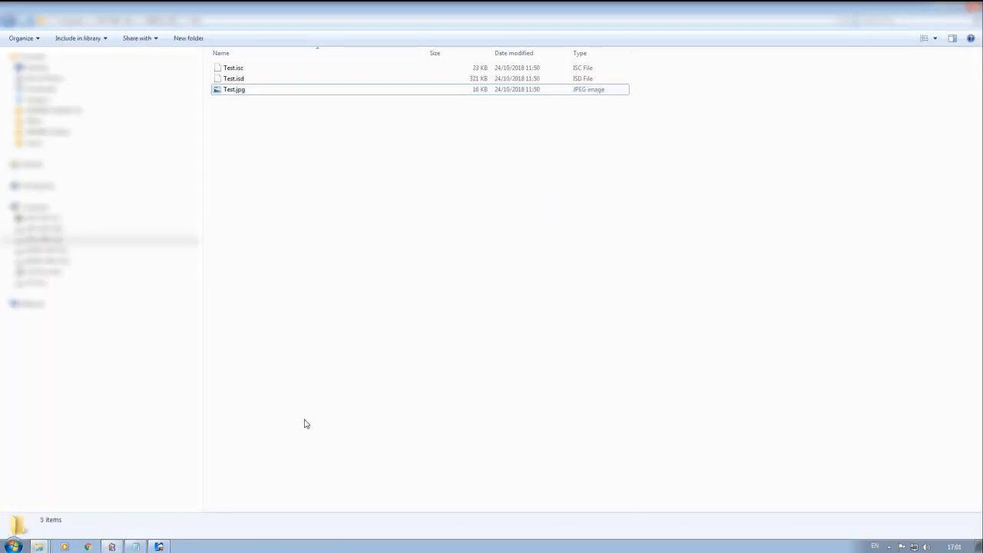